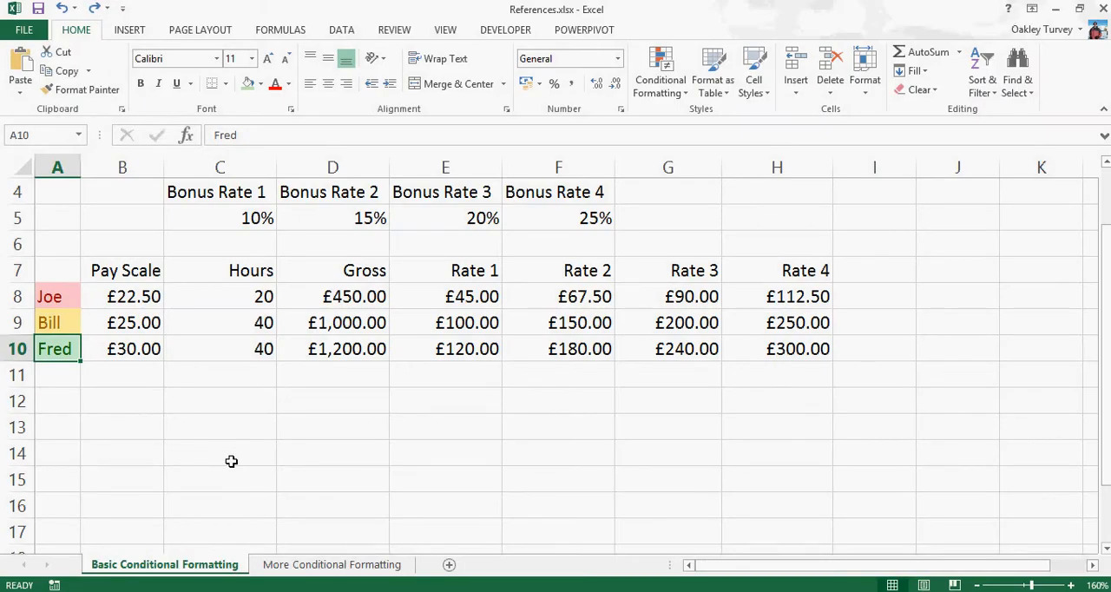
# Select Joe's name cell A8 and show the Conditional Formatting options
pyautogui.click(57, 295)
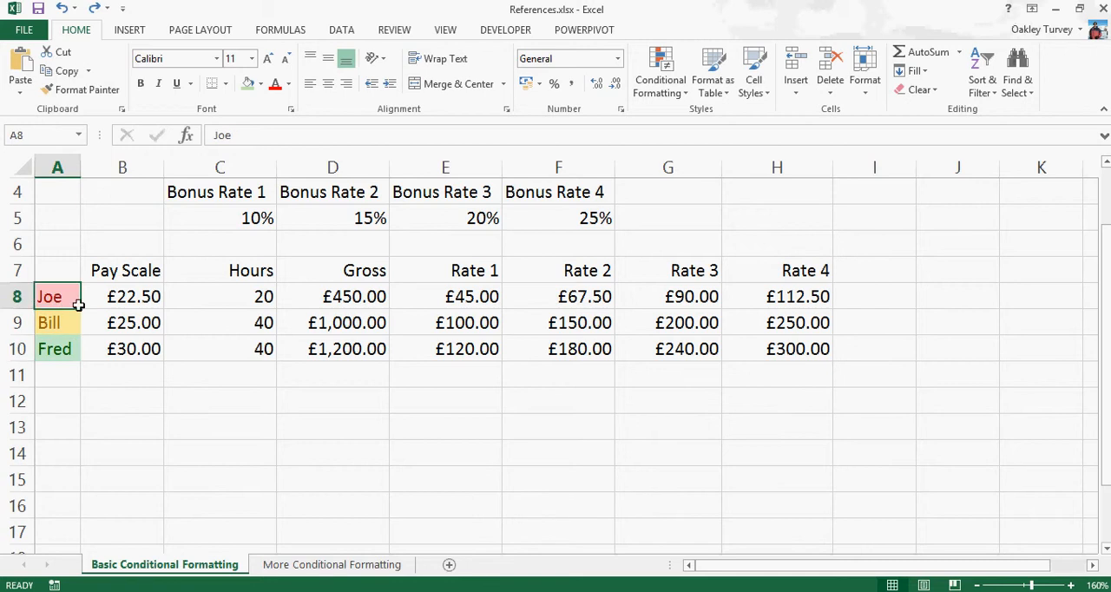
pyautogui.click(660, 70)
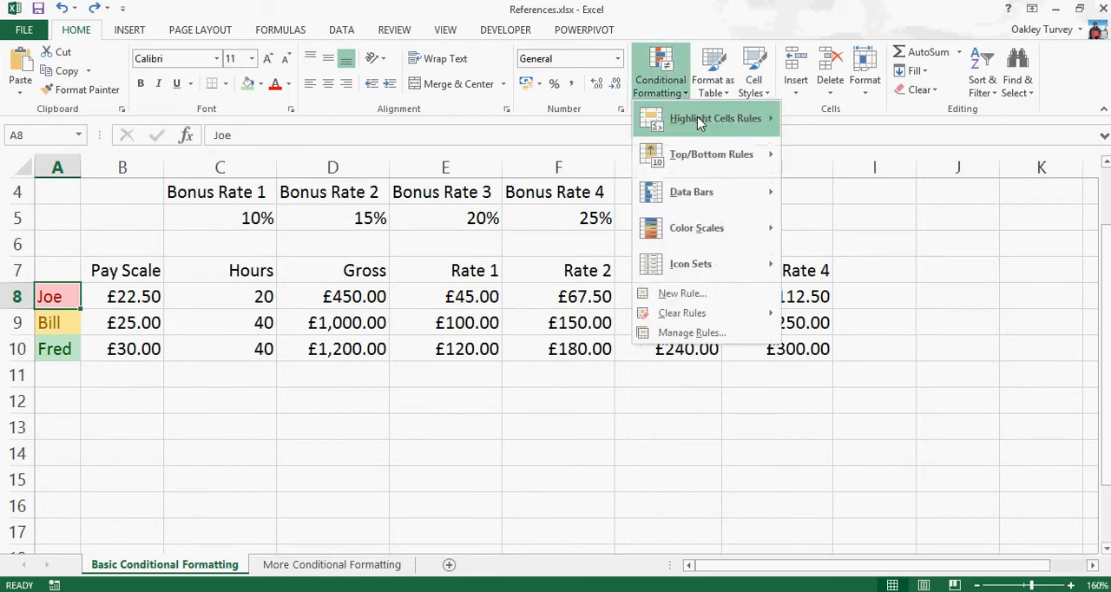
pyautogui.moveTo(704, 118)
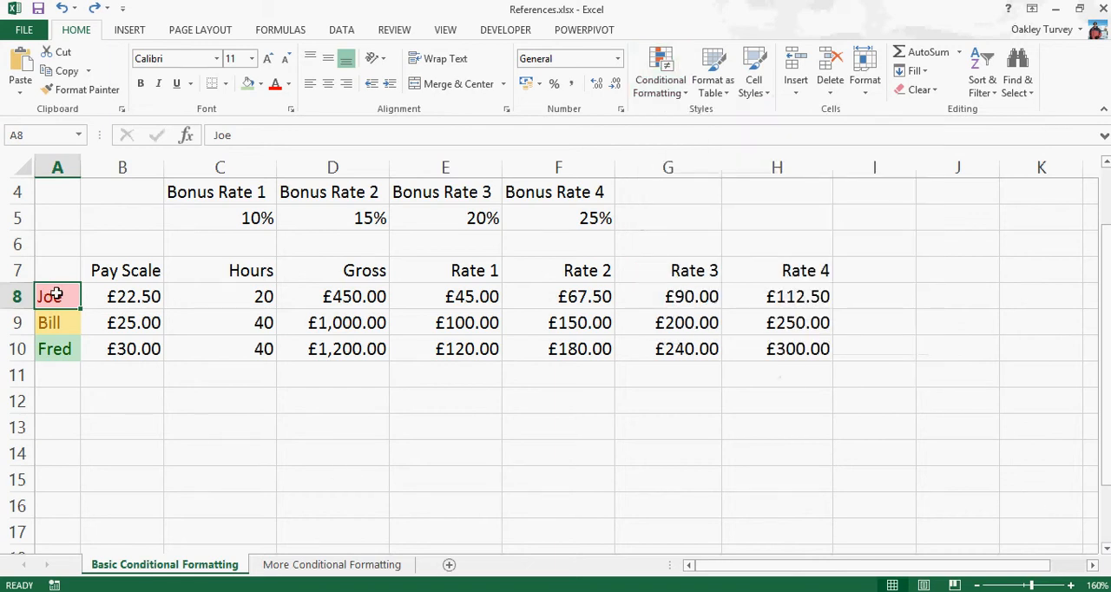
pyautogui.click(660, 73)
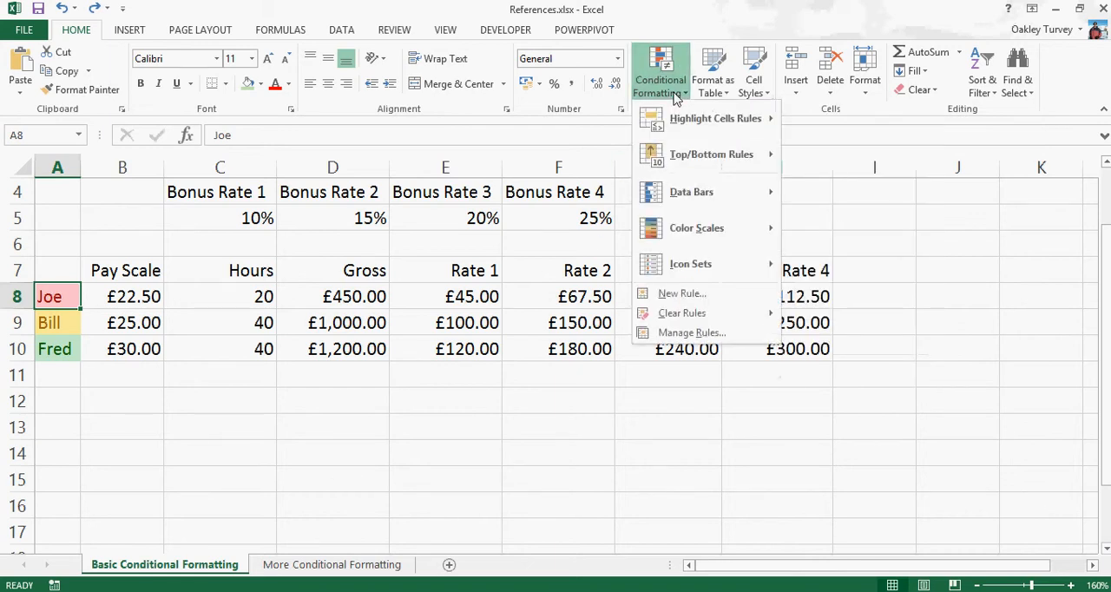
pyautogui.moveTo(682, 293)
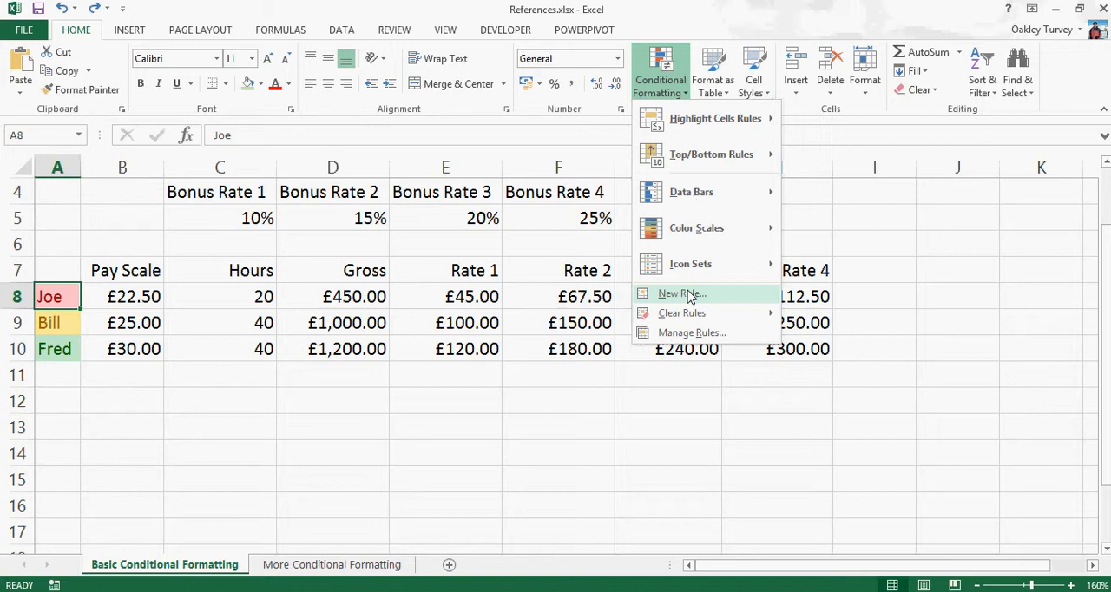
# Create a new formula-based rule with the condition =$A$8="Joe"
pyautogui.click(680, 293)
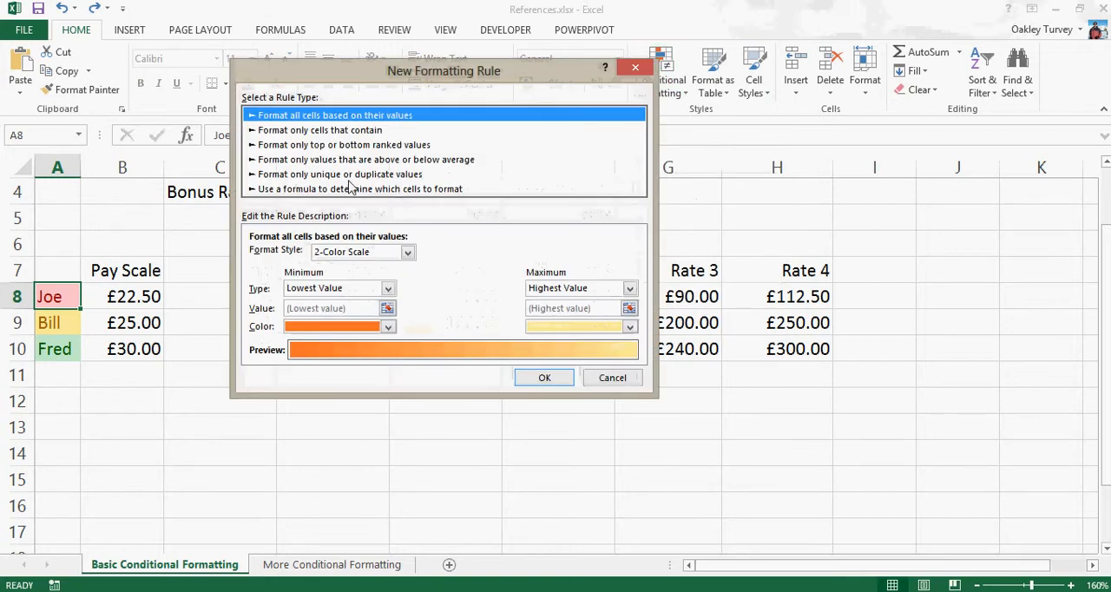
pyautogui.click(361, 188)
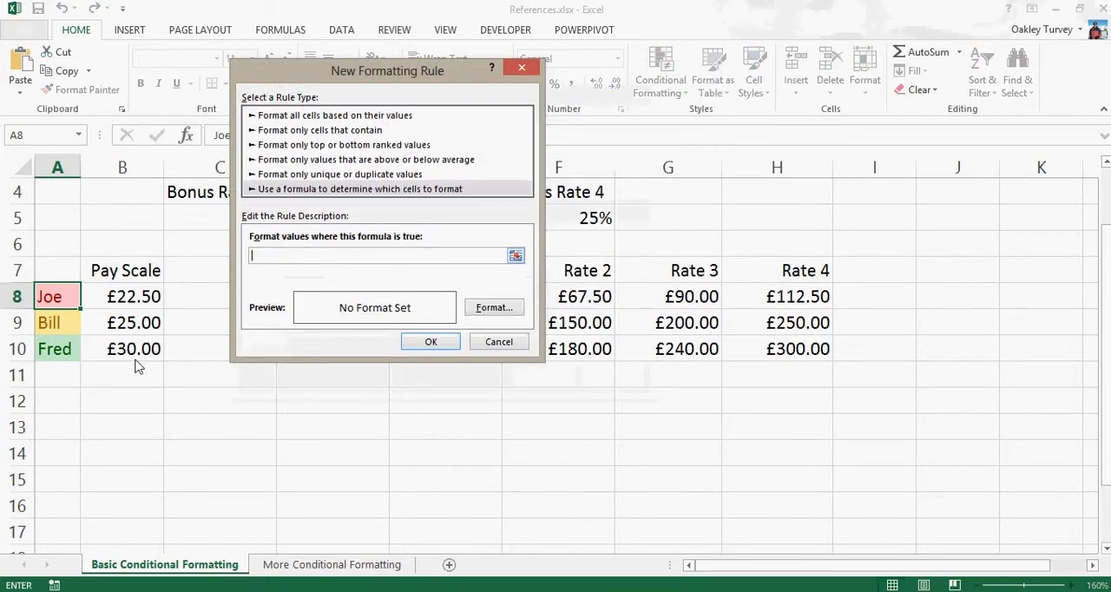
pyautogui.click(57, 295)
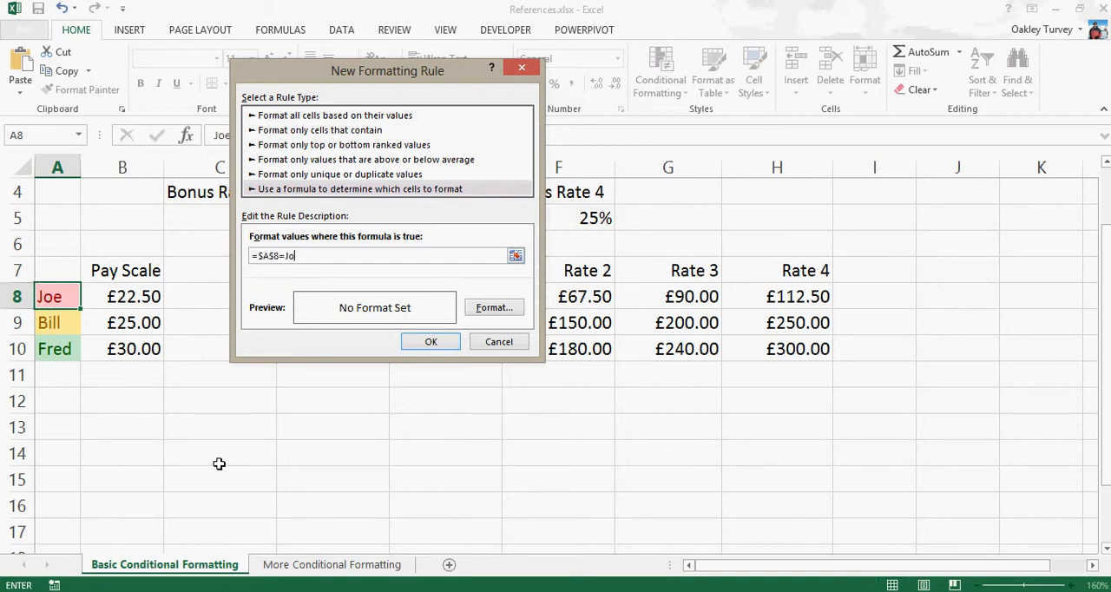
pyautogui.write('e"')
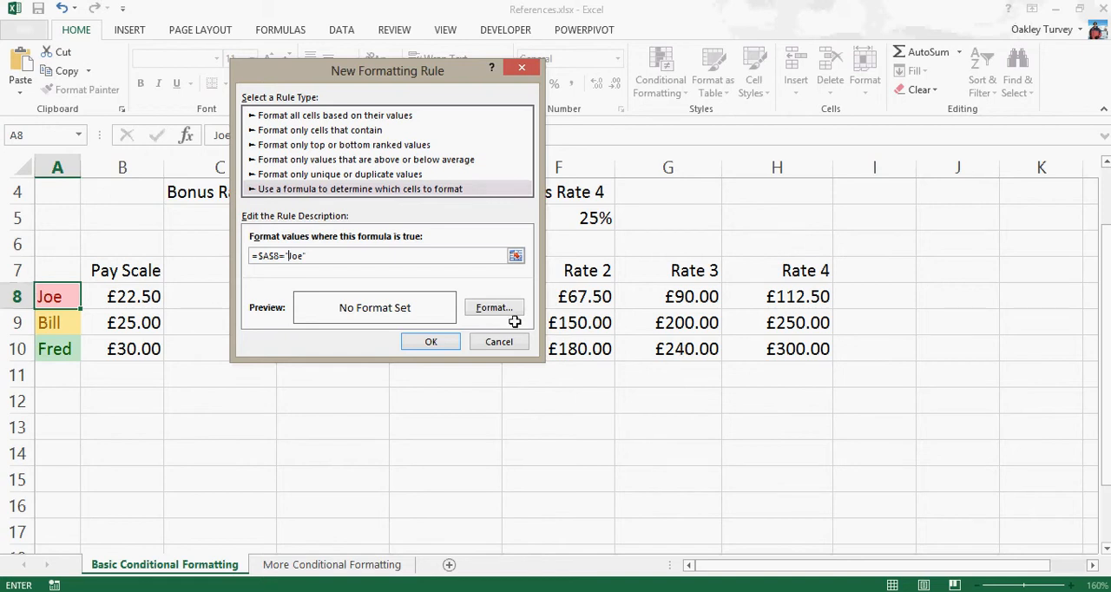
# Give the Joe rule a light orange fill and save it
pyautogui.click(493, 307)
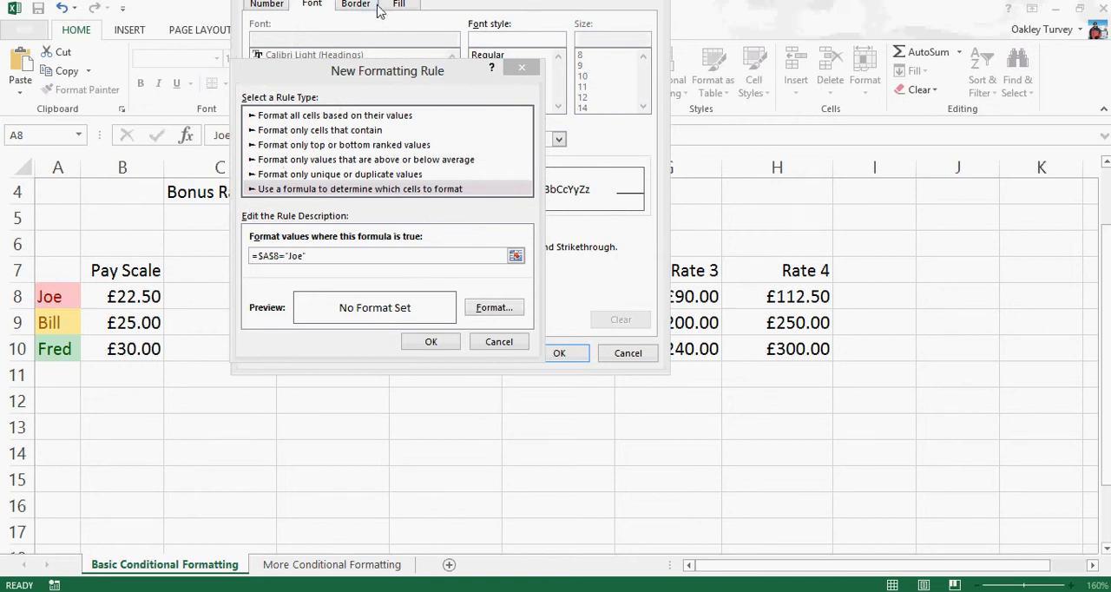
pyautogui.click(400, 4)
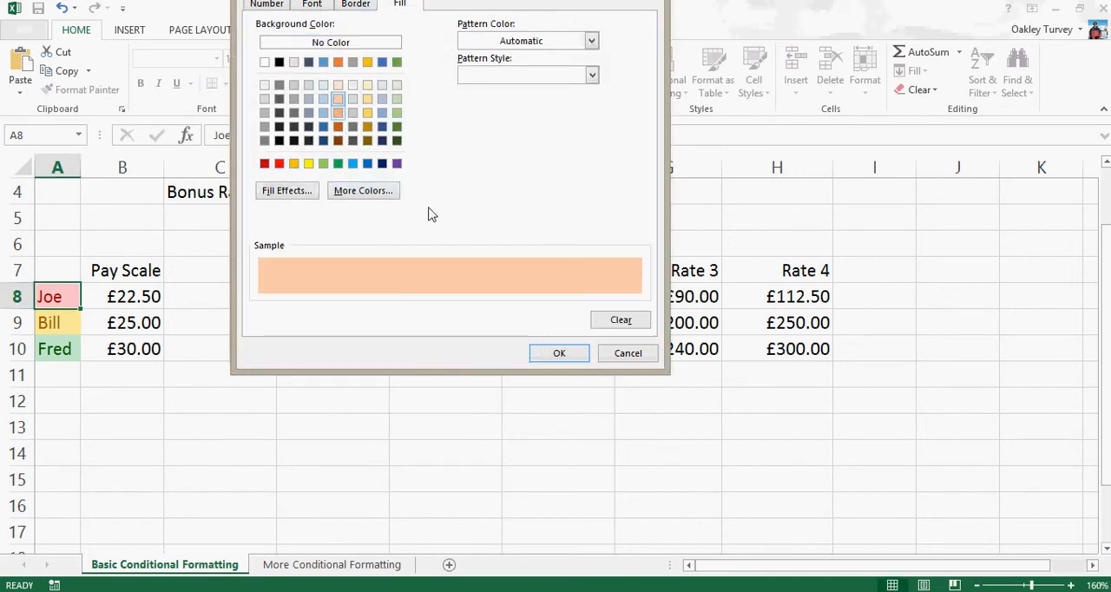
pyautogui.click(559, 352)
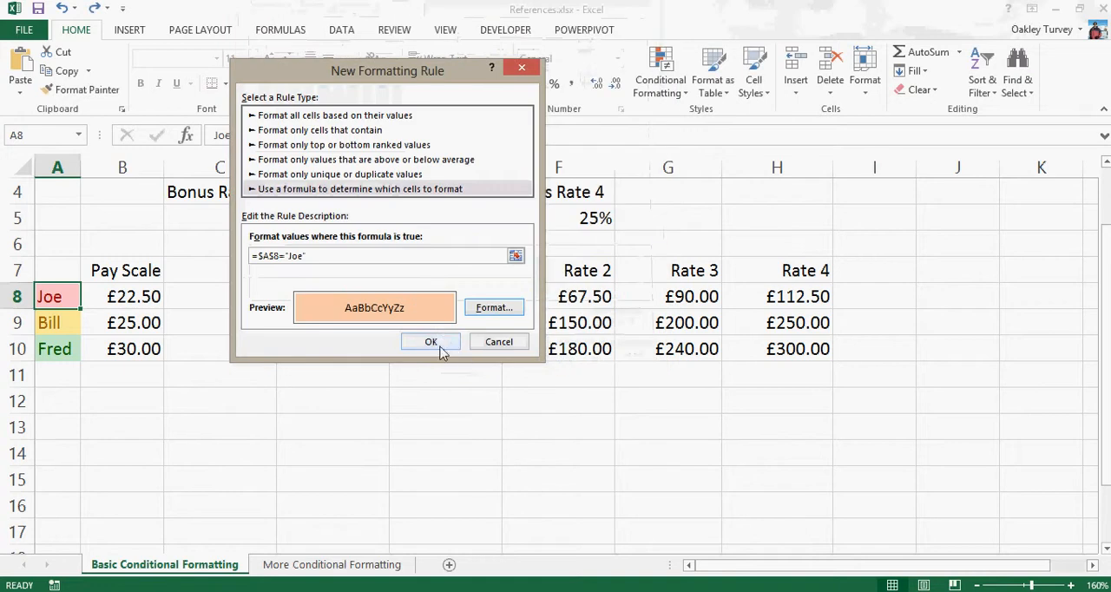
pyautogui.click(431, 342)
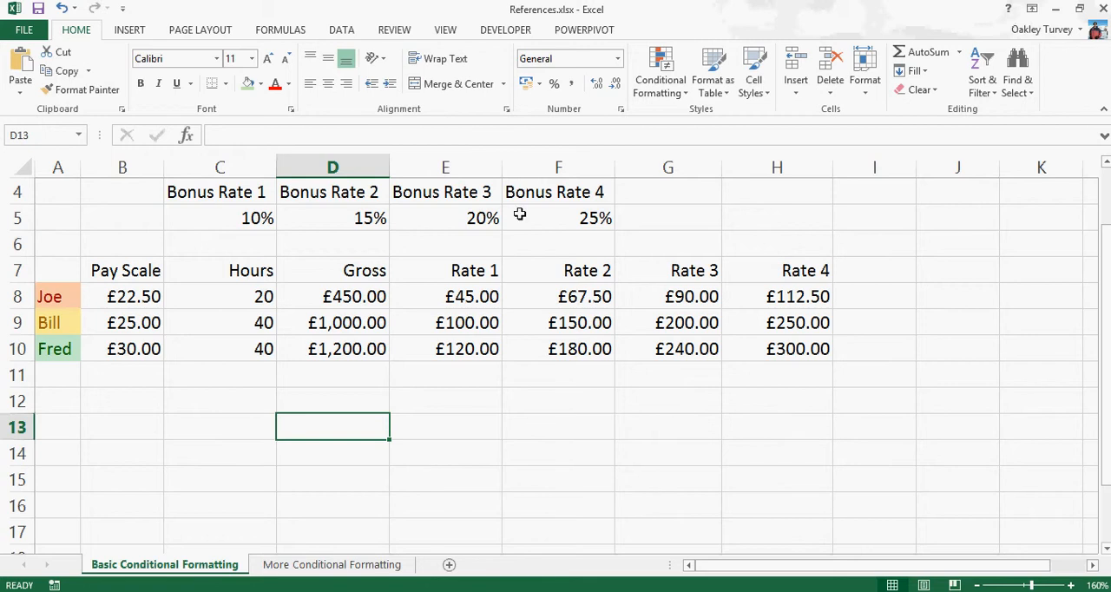
# In the Rules Manager for A8, delete the older Bill and Fred cell-value rules
pyautogui.click(48, 295)
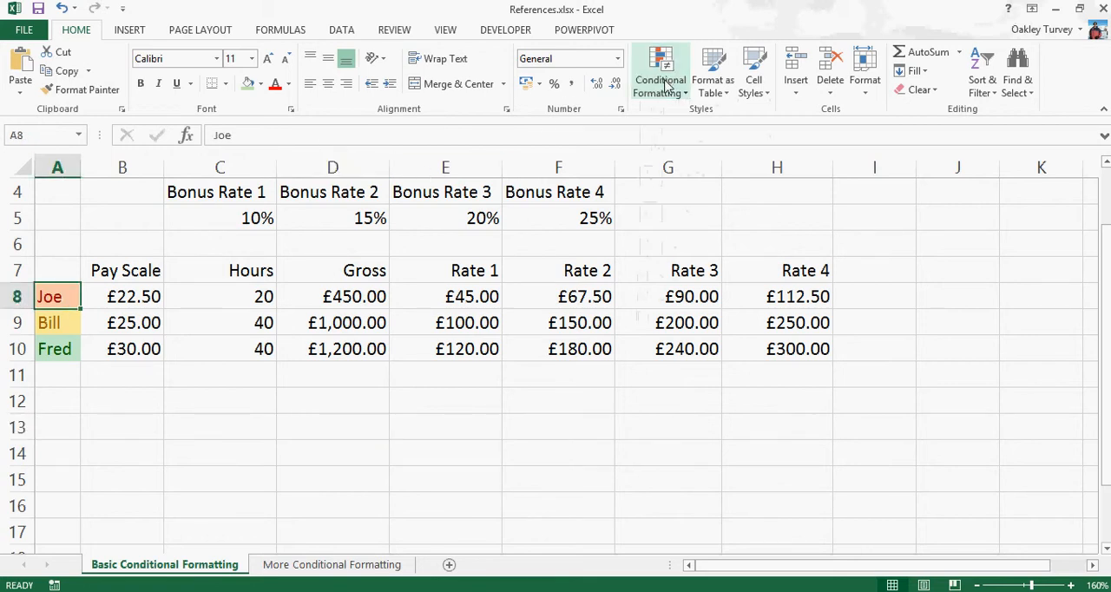
pyautogui.click(660, 69)
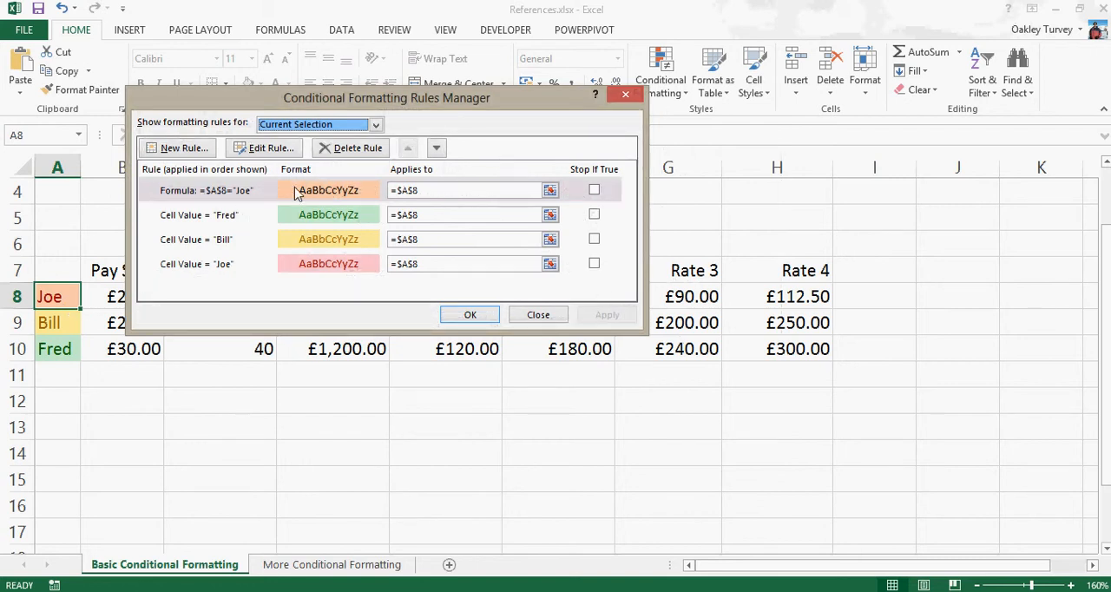
pyautogui.moveTo(299, 269)
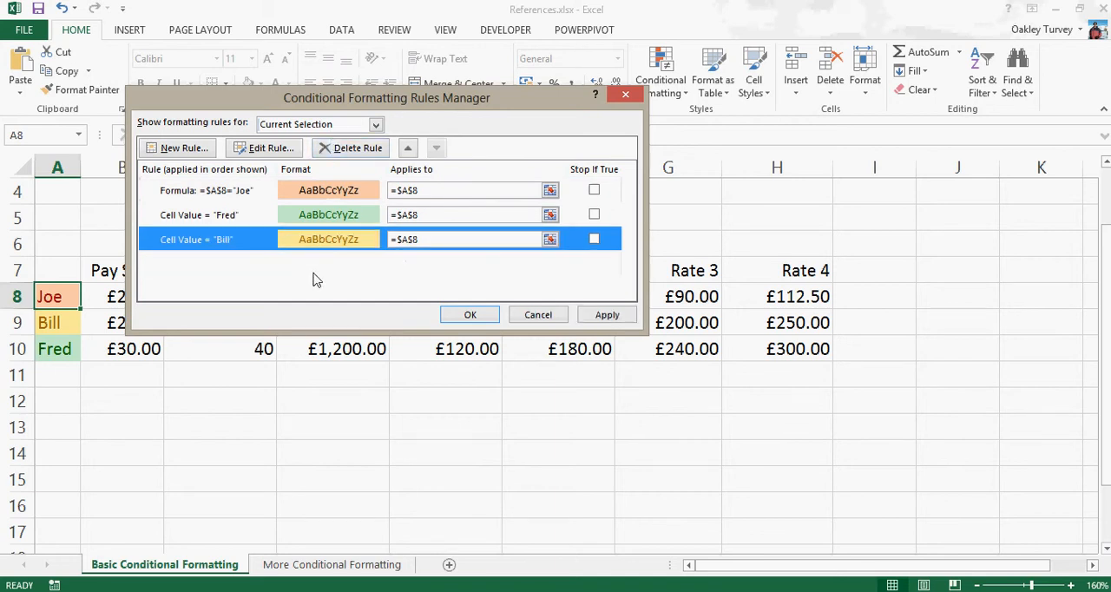
pyautogui.click(355, 147)
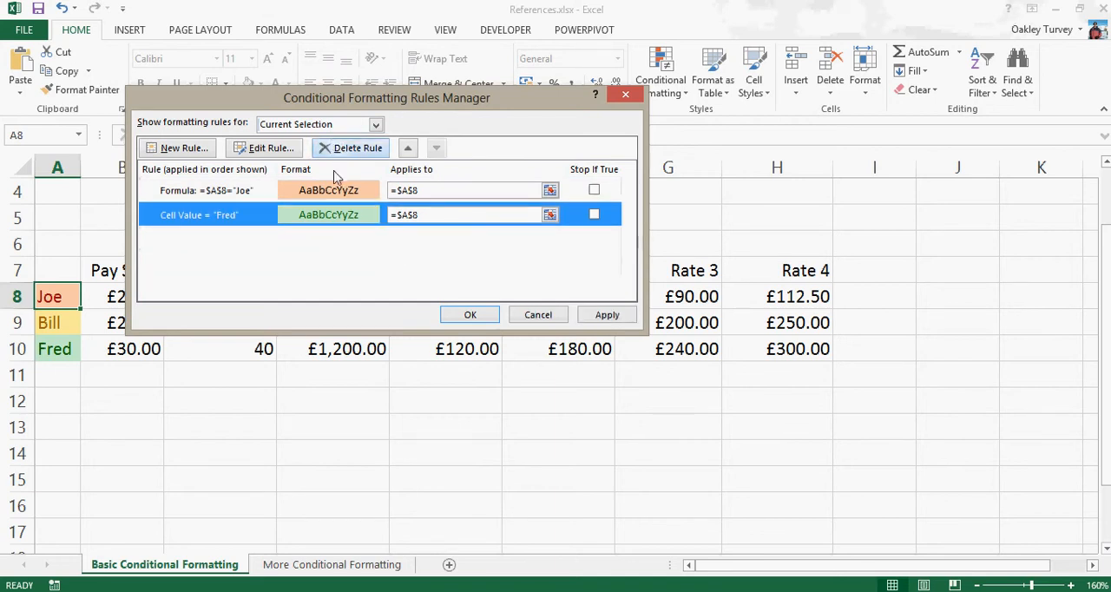
pyautogui.click(357, 147)
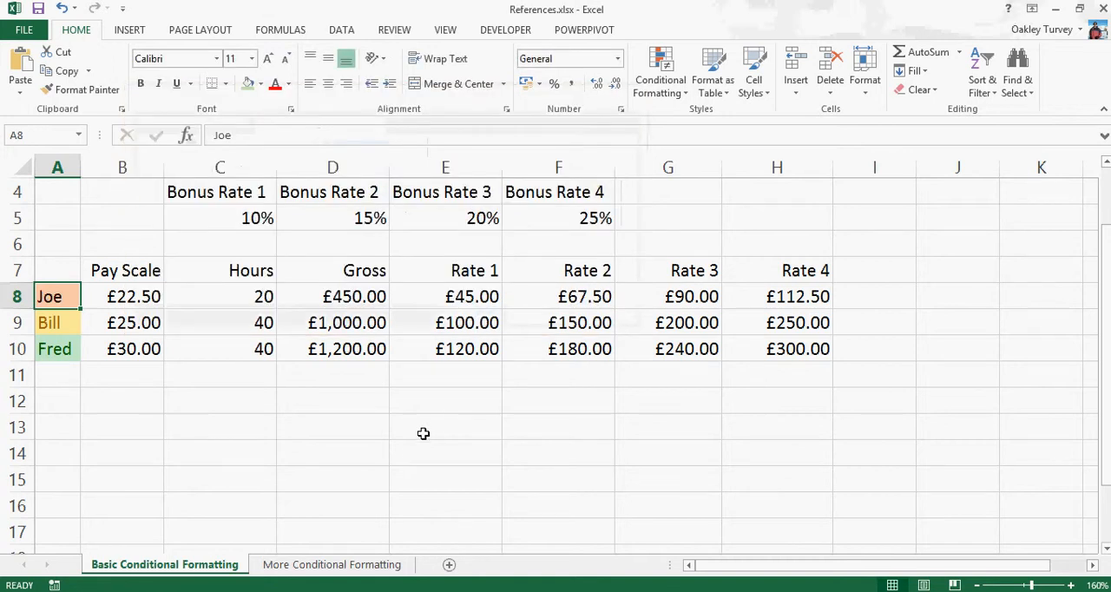
# Select the name cells and clear all conditional formatting rules from them
pyautogui.click(445, 427)
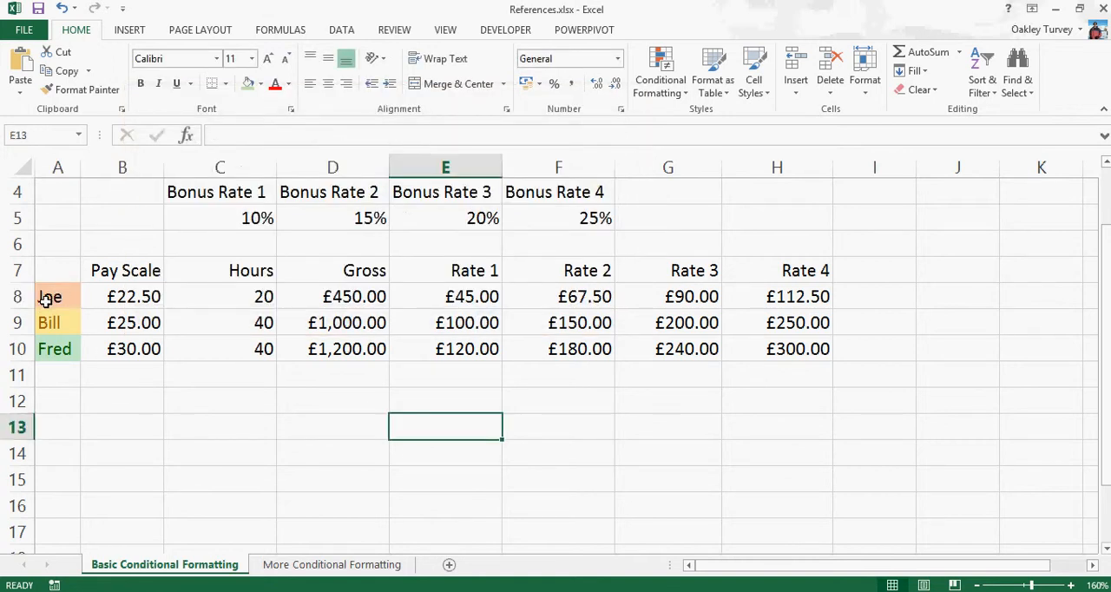
pyautogui.moveTo(75, 354)
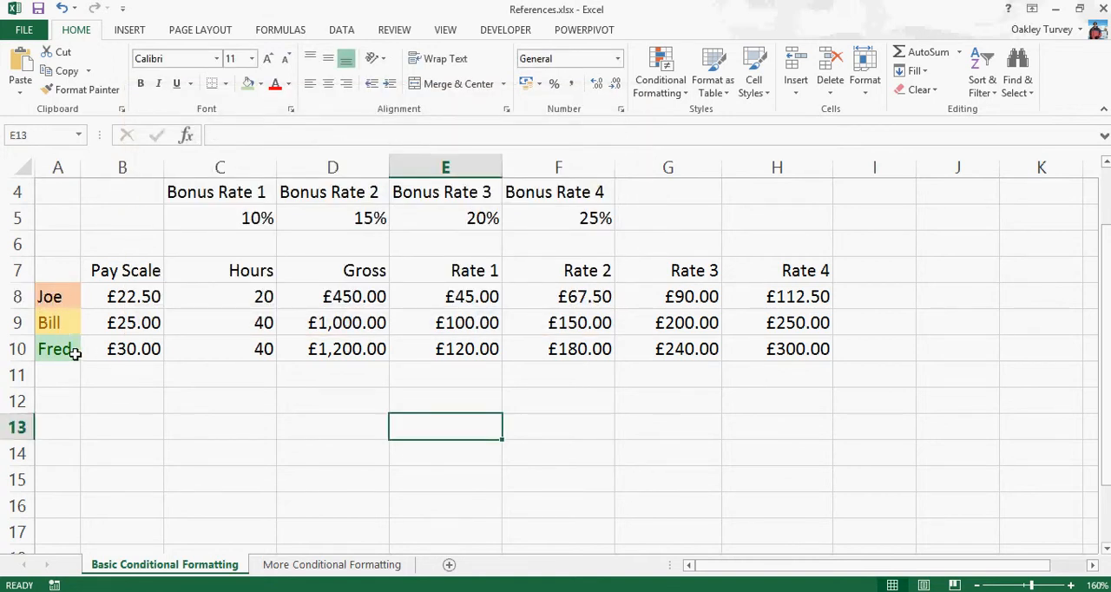
pyautogui.moveTo(73, 362)
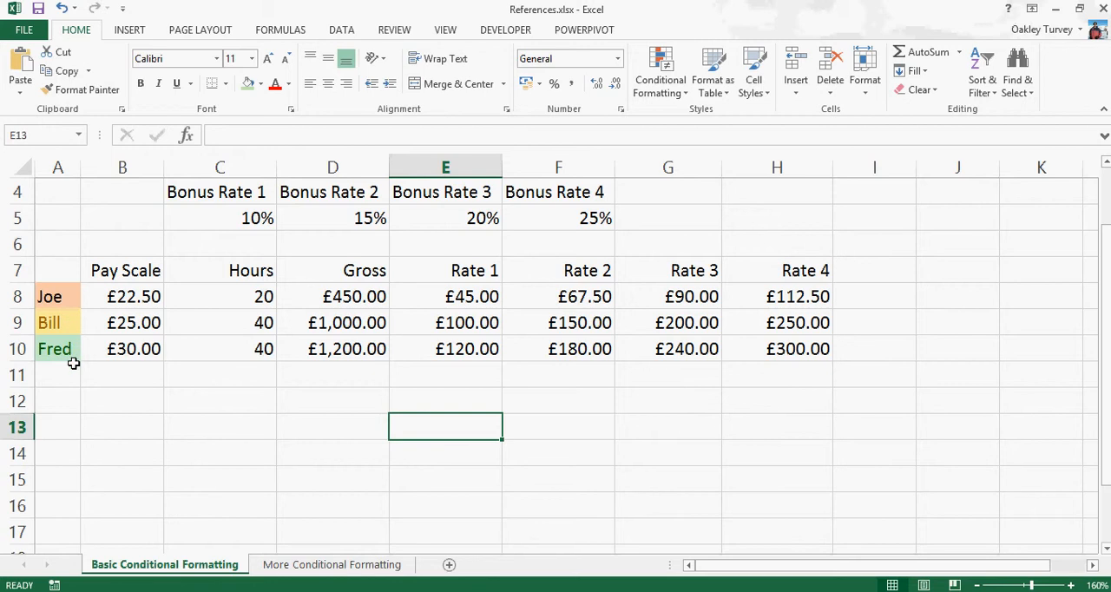
pyautogui.click(57, 295)
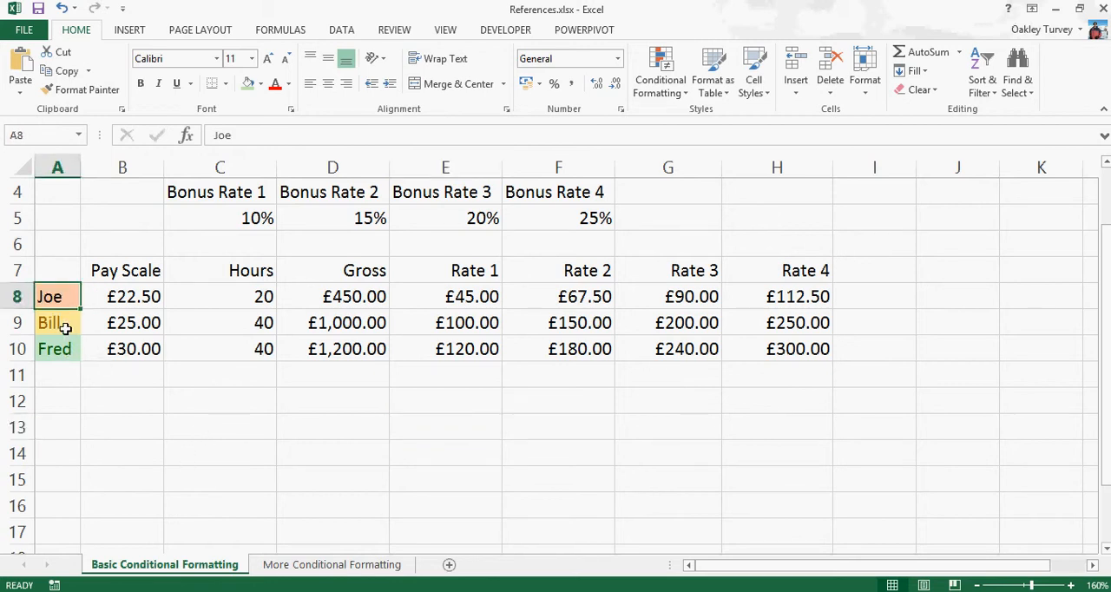
pyautogui.click(660, 71)
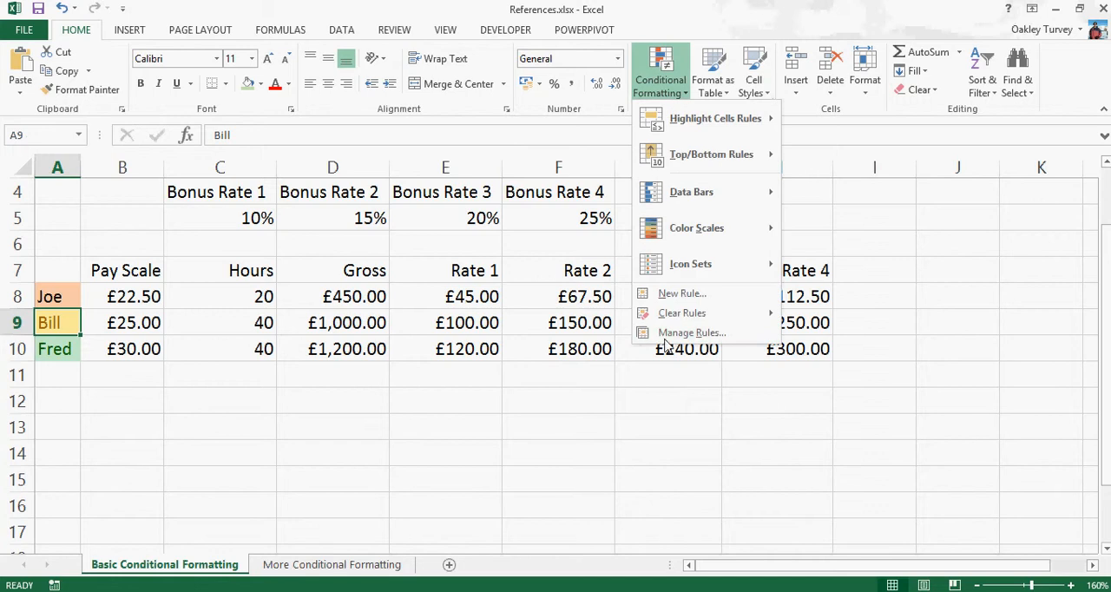
pyautogui.click(690, 332)
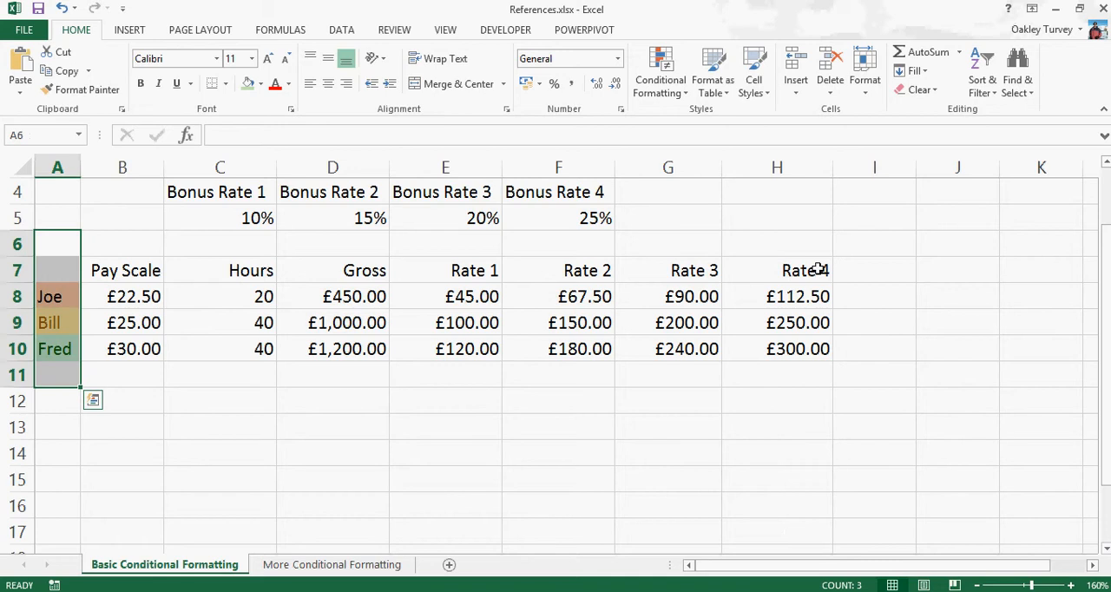
pyautogui.click(659, 71)
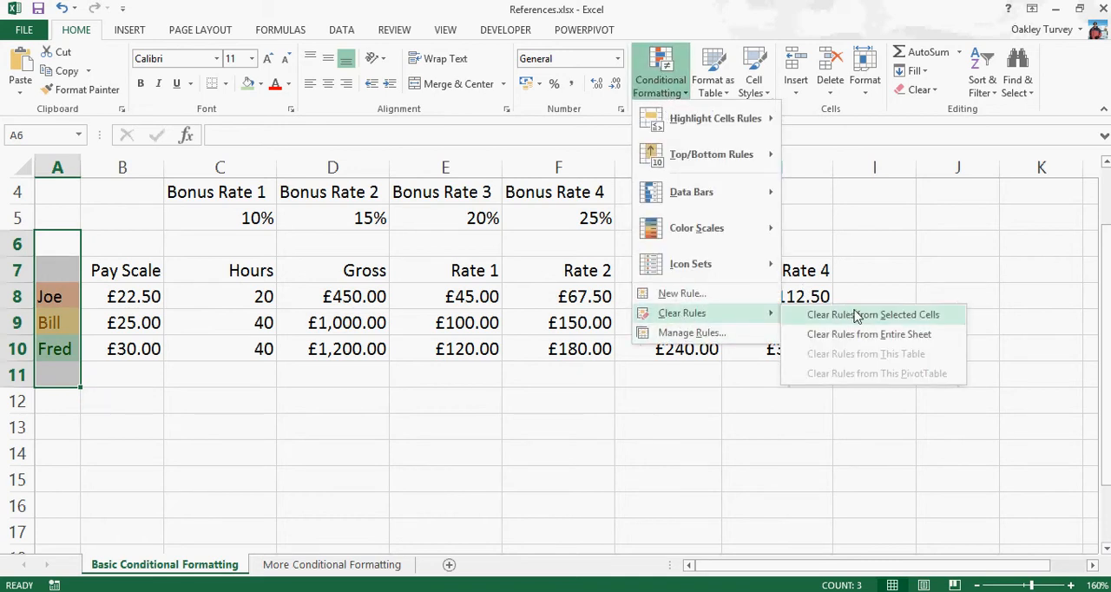
pyautogui.click(871, 314)
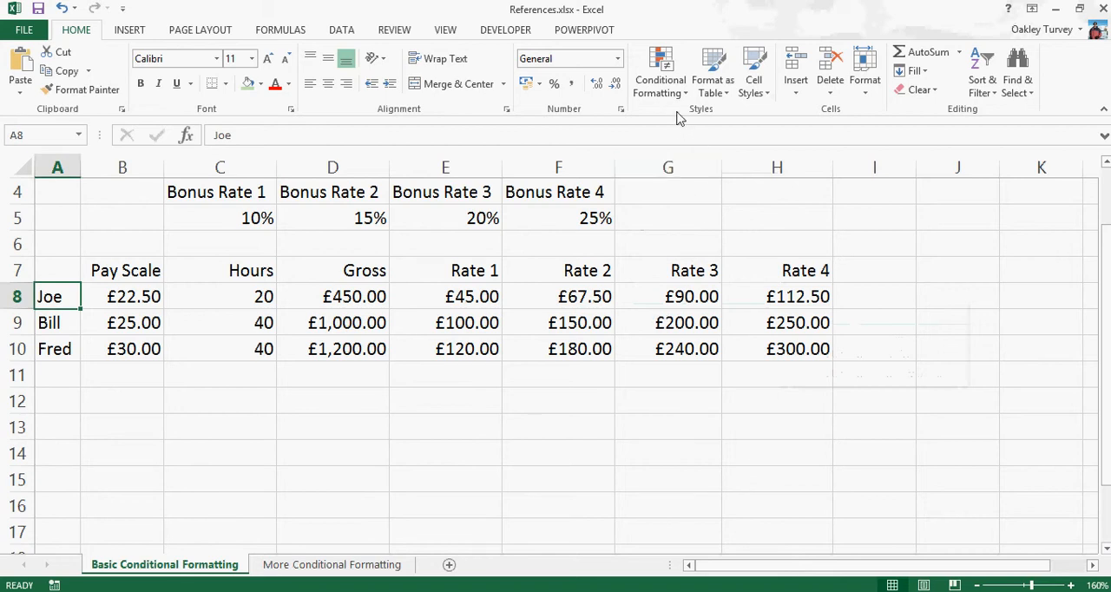
# Start a new formula-based rule for A8 with the condition =A8="Joe"
pyautogui.click(659, 71)
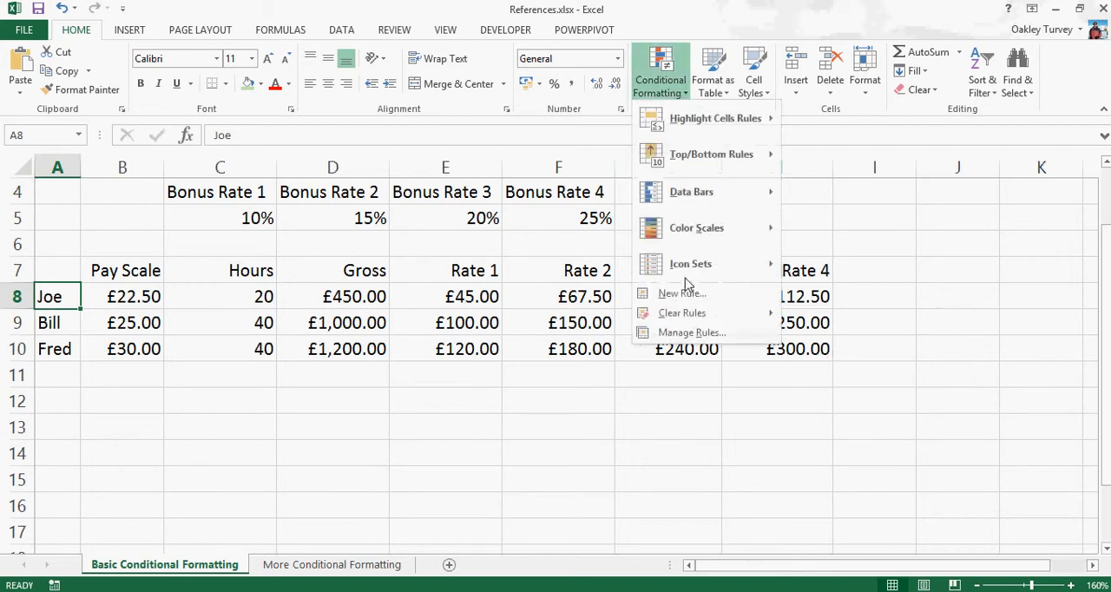
pyautogui.click(681, 291)
pyautogui.write('=A8')
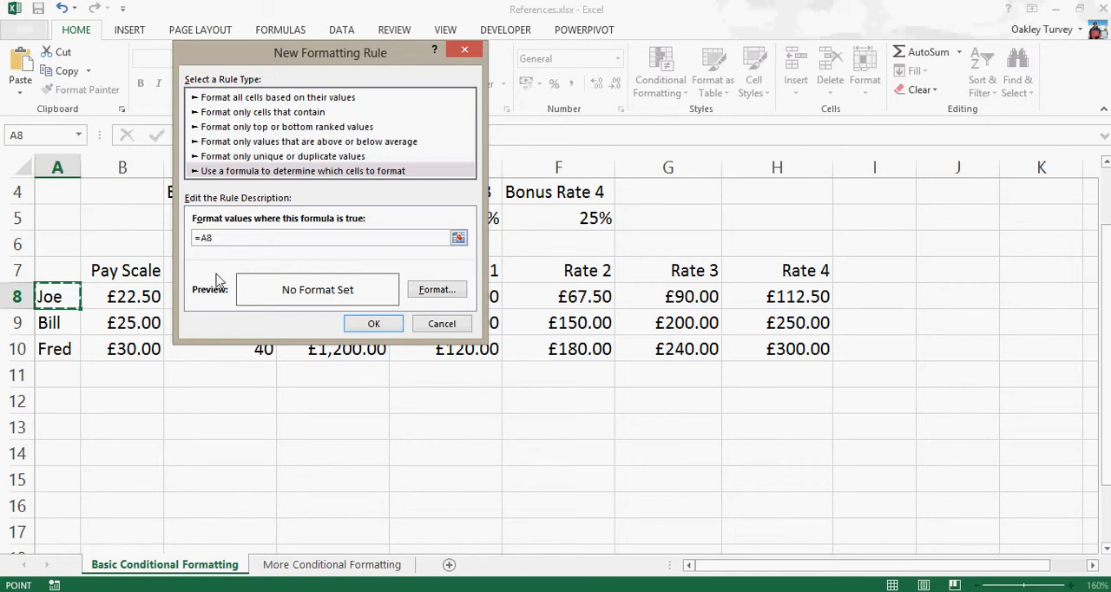
pyautogui.write('="Joe')
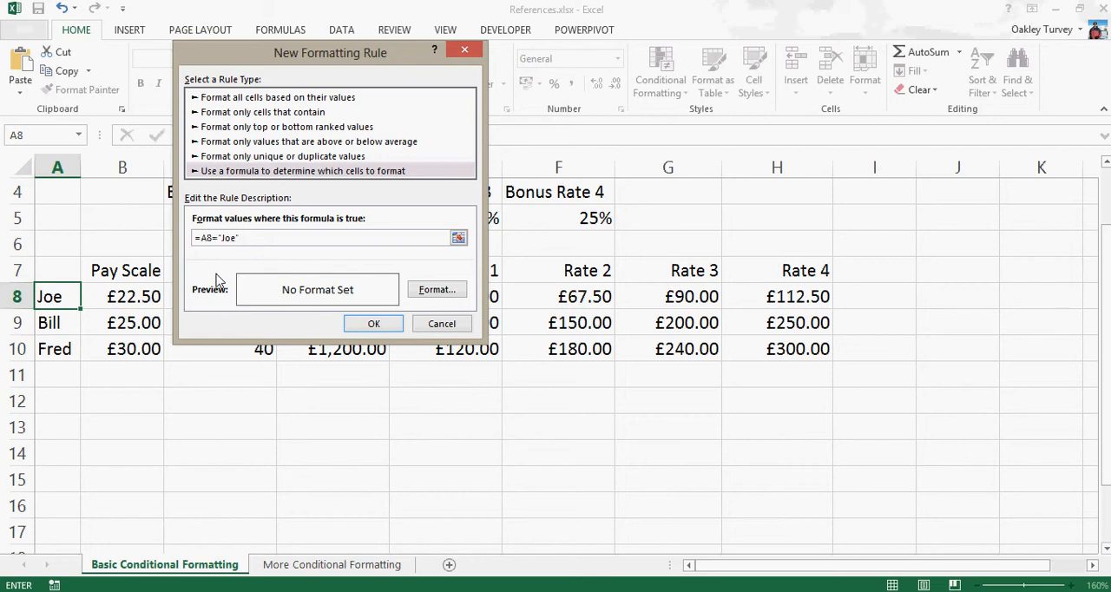
pyautogui.click(438, 288)
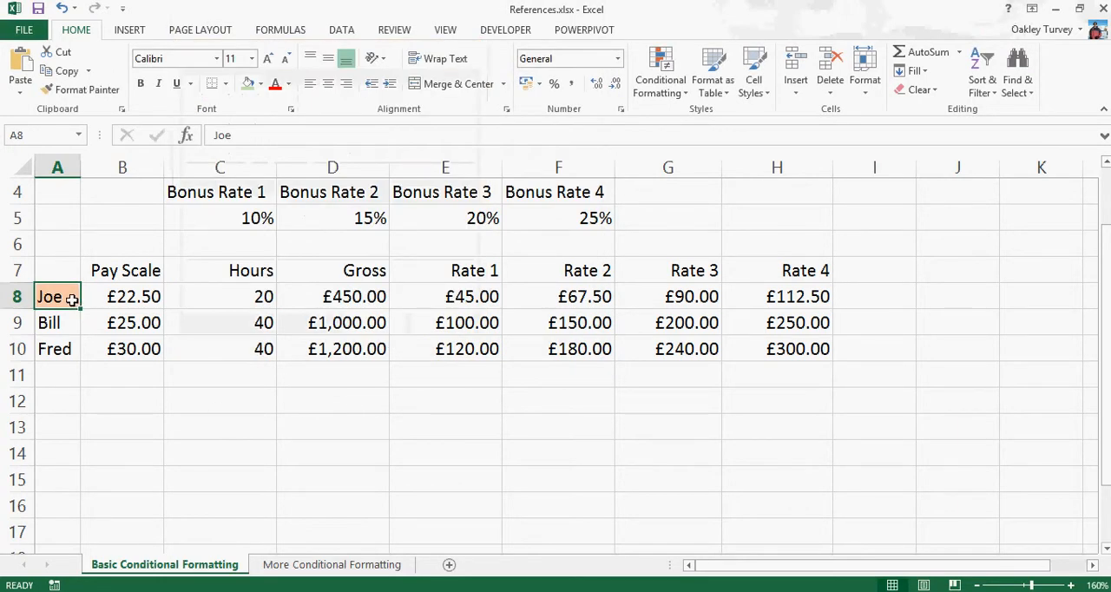
pyautogui.moveTo(87, 90)
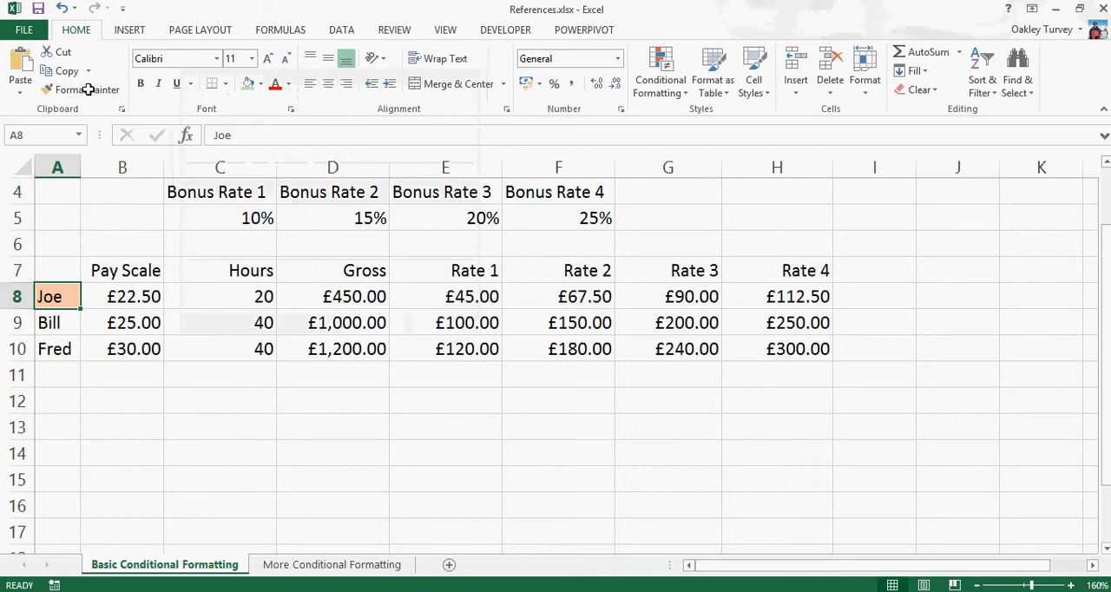
pyautogui.click(87, 90)
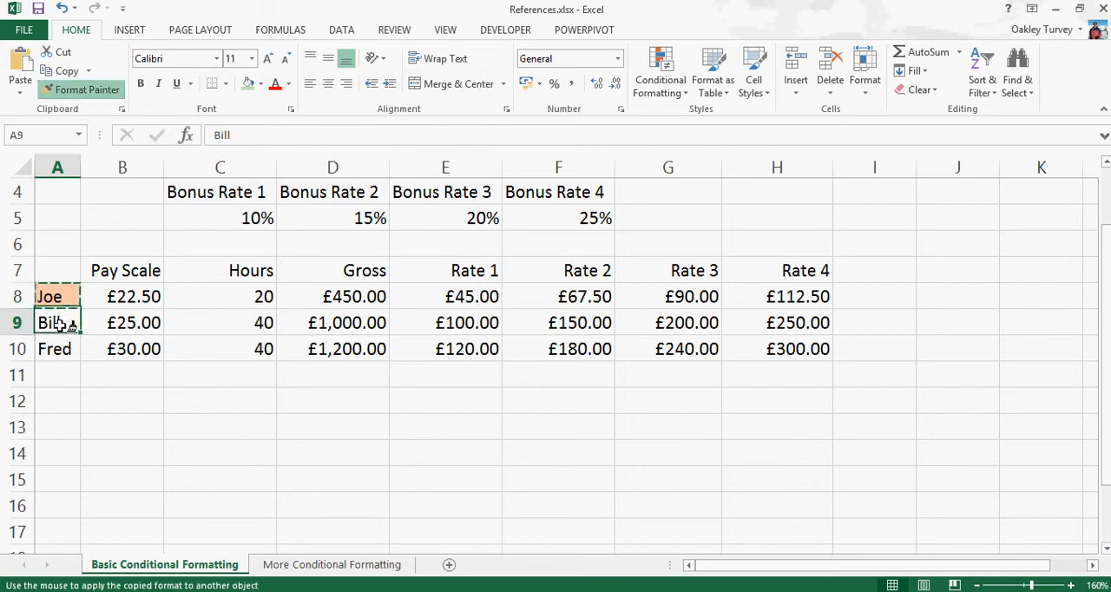
pyautogui.click(333, 451)
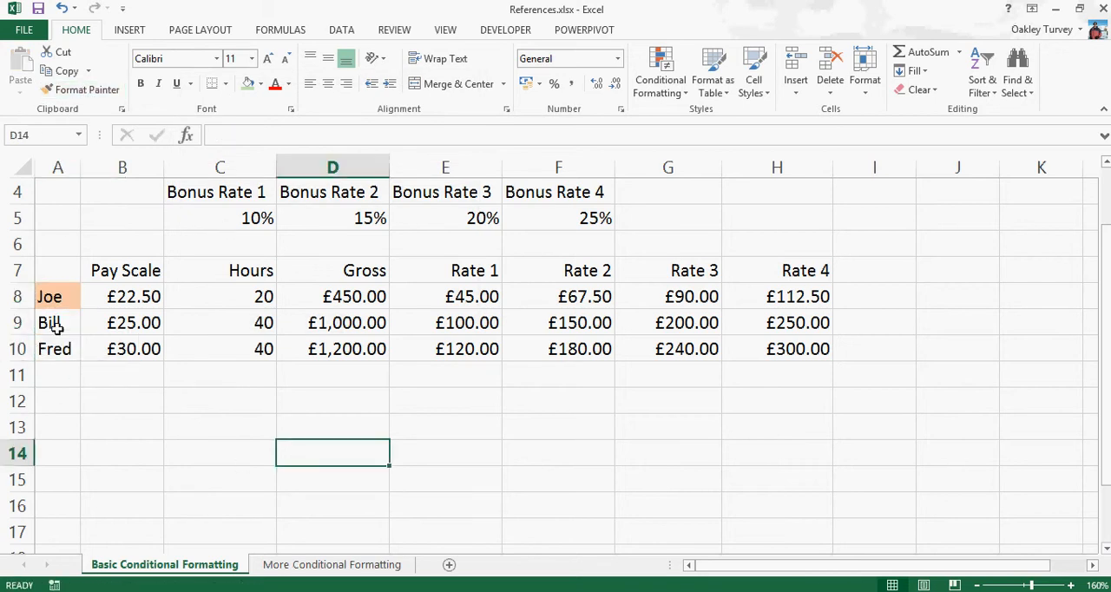
pyautogui.click(54, 348)
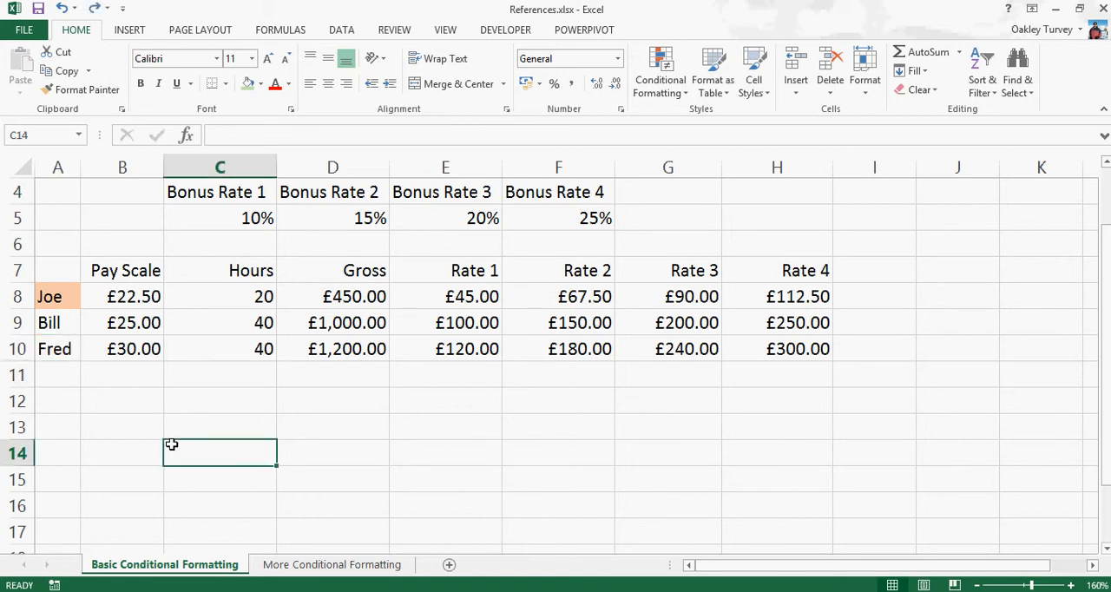
# Show the Rules Manager for A8 and move the dialog aside to see the sheet
pyautogui.click(49, 295)
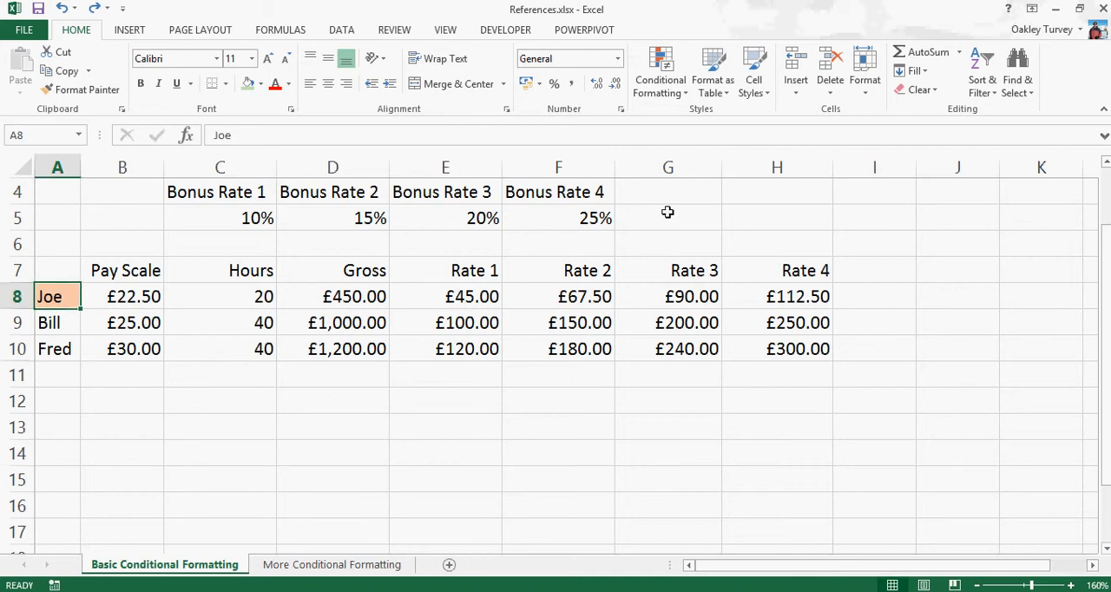
pyautogui.click(660, 69)
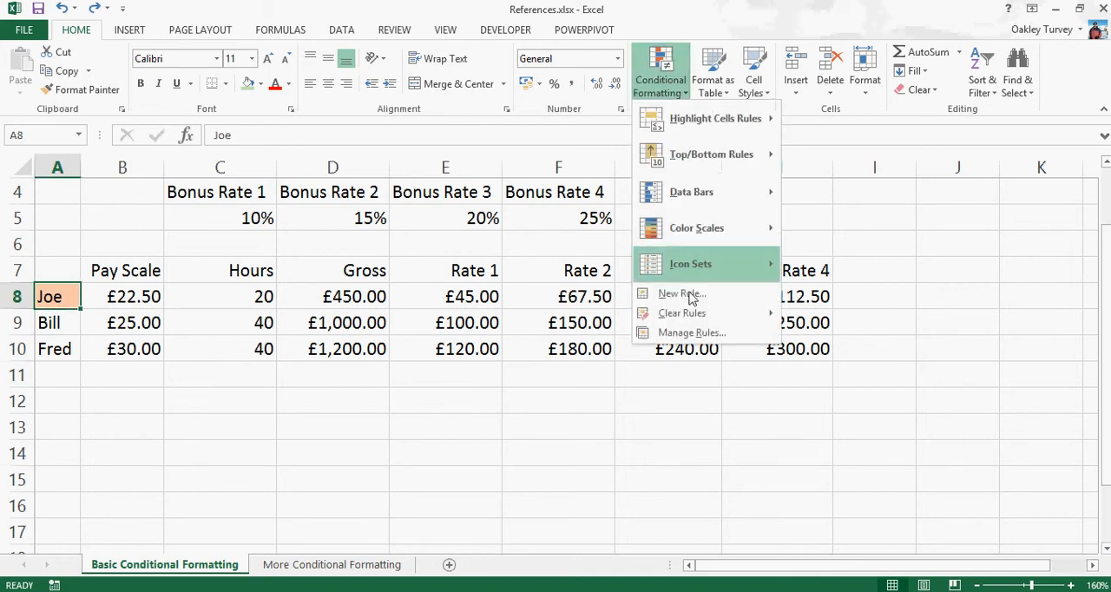
pyautogui.click(690, 331)
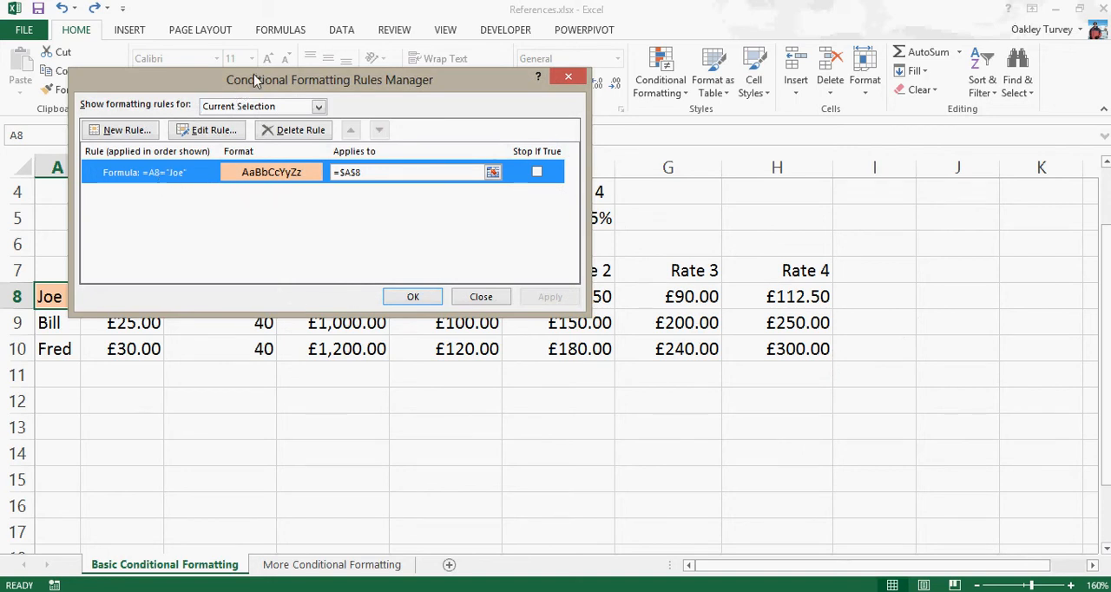
pyautogui.moveTo(329, 80); pyautogui.dragTo(580, 50)
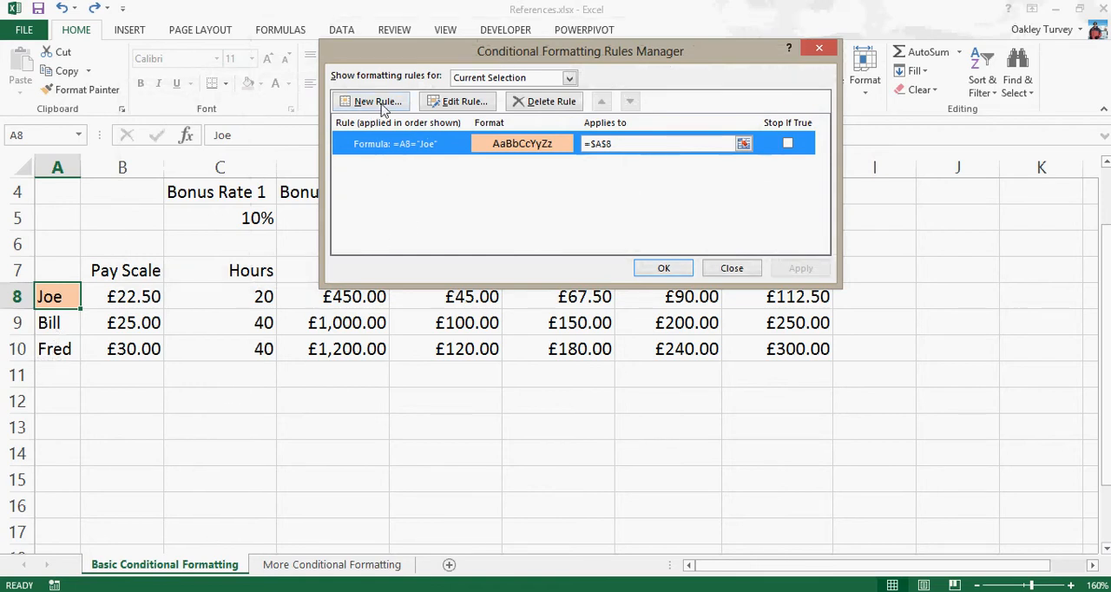
# Add a new formula rule with the condition =A8="Bill"
pyautogui.click(375, 101)
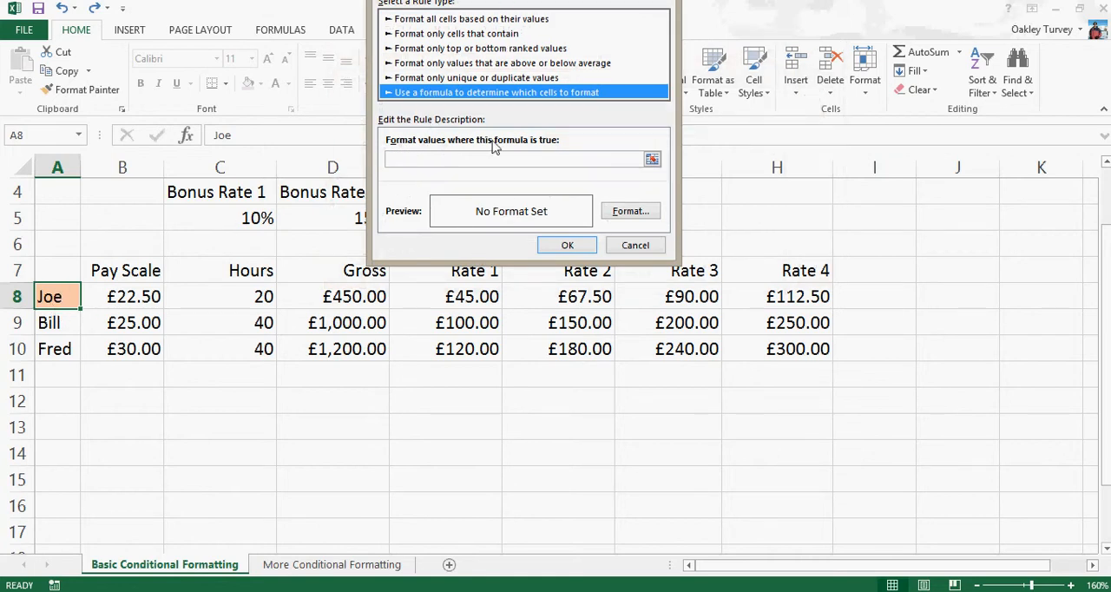
pyautogui.click(517, 160)
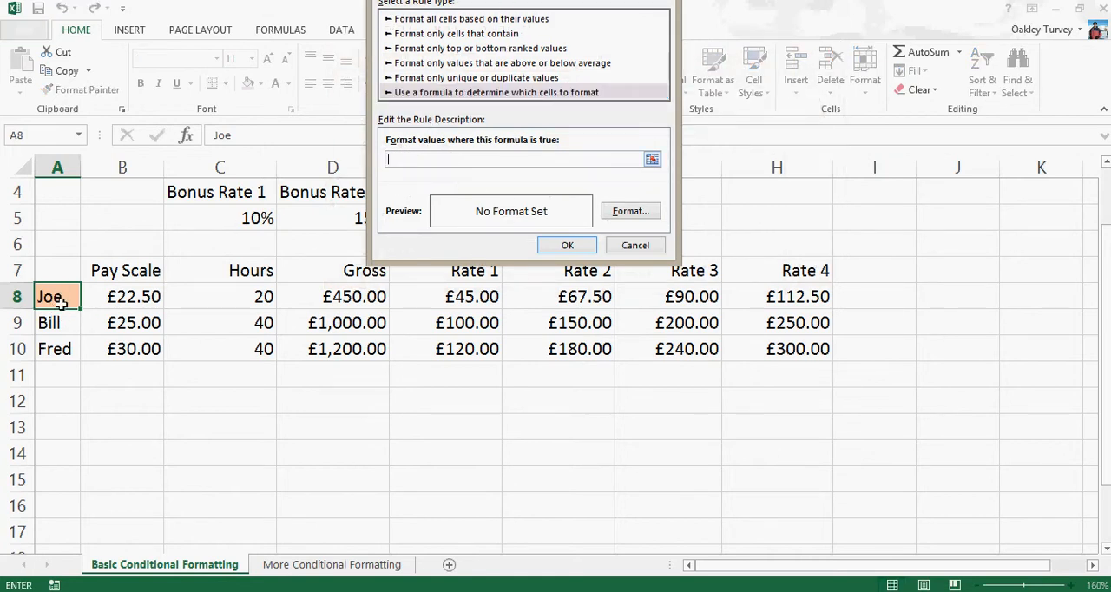
pyautogui.click(58, 295)
pyautogui.write('=A8=')
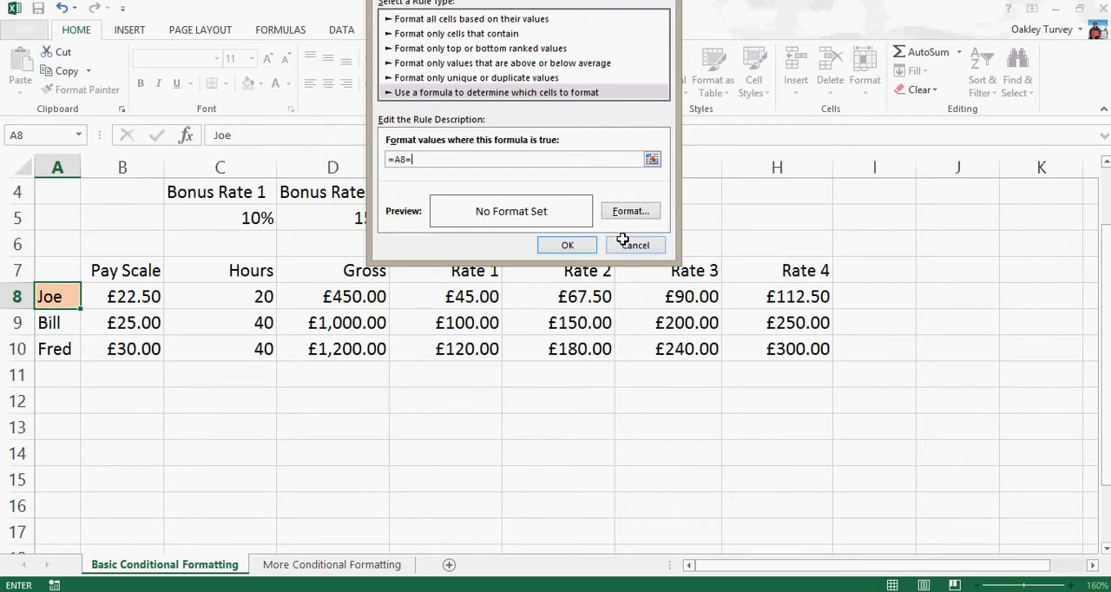
pyautogui.write('"Bill')
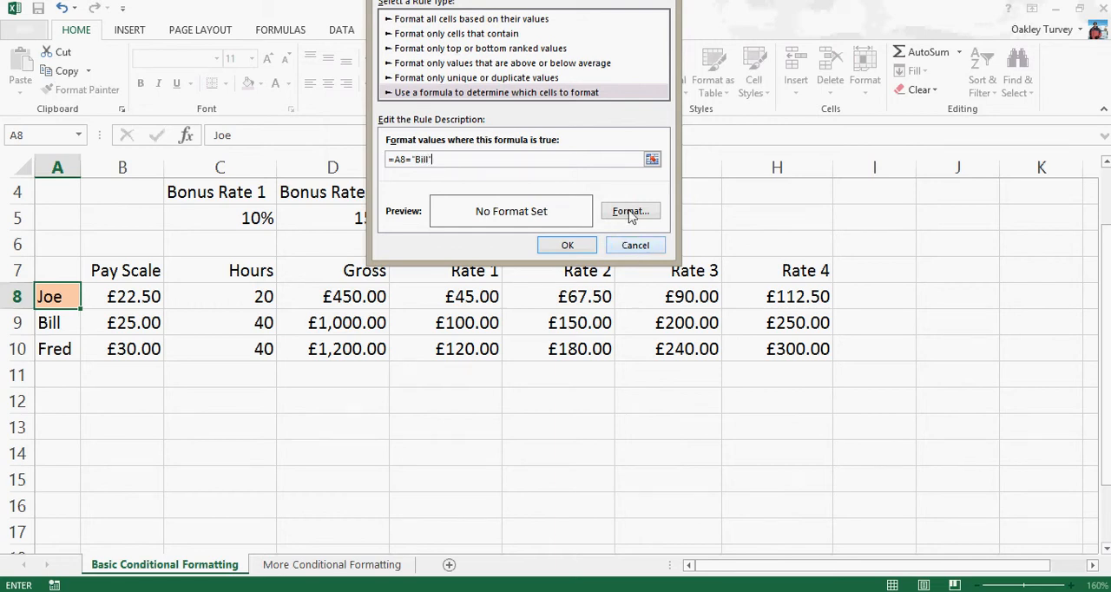
# Give the Bill rule a yellow fill and confirm it
pyautogui.click(628, 212)
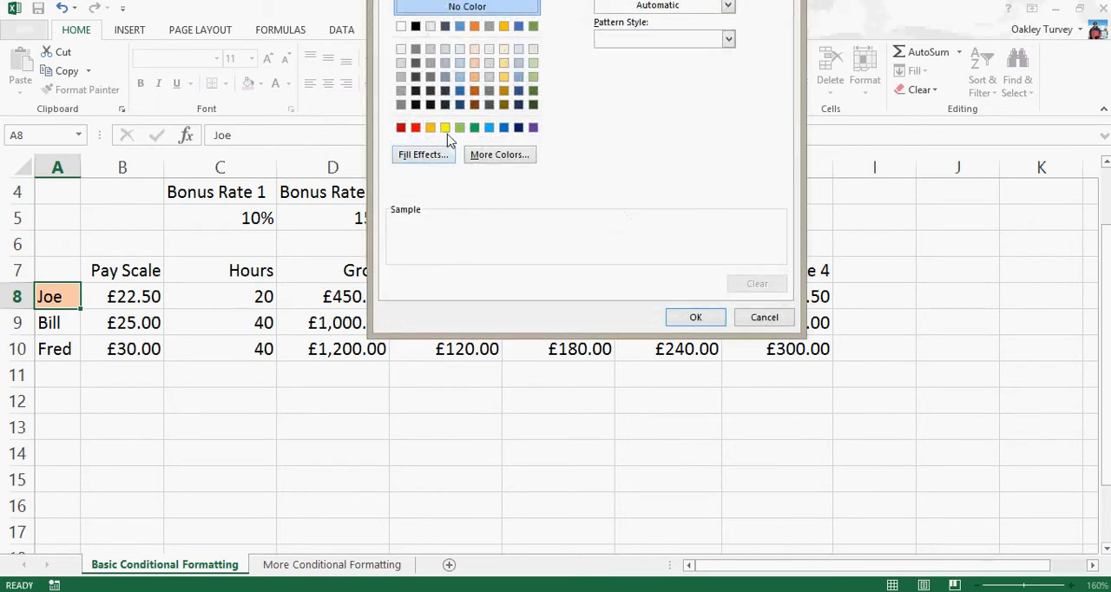
pyautogui.click(504, 76)
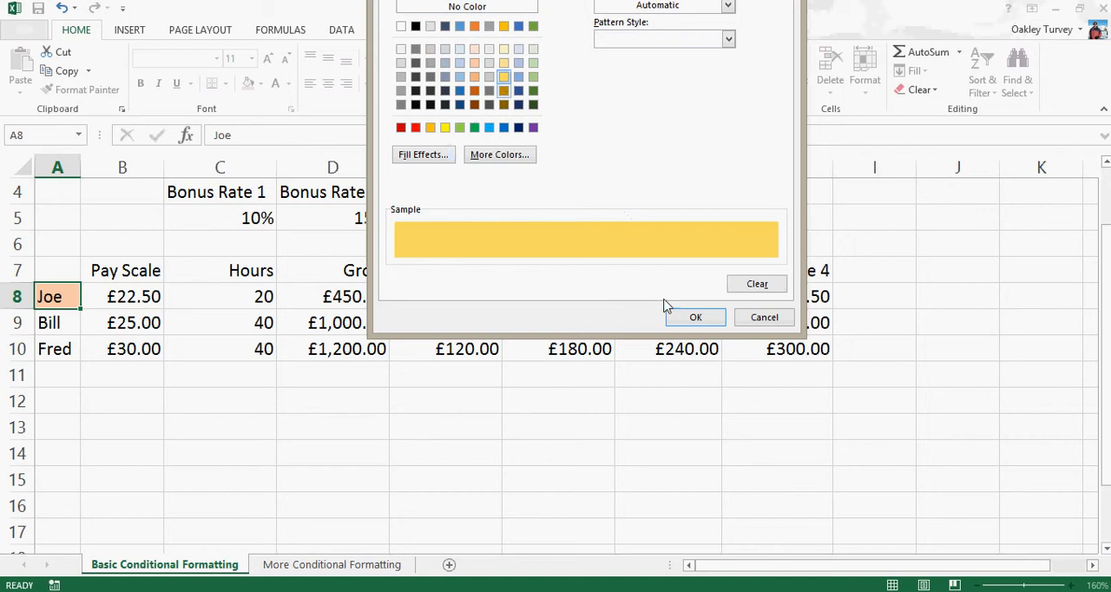
pyautogui.click(694, 316)
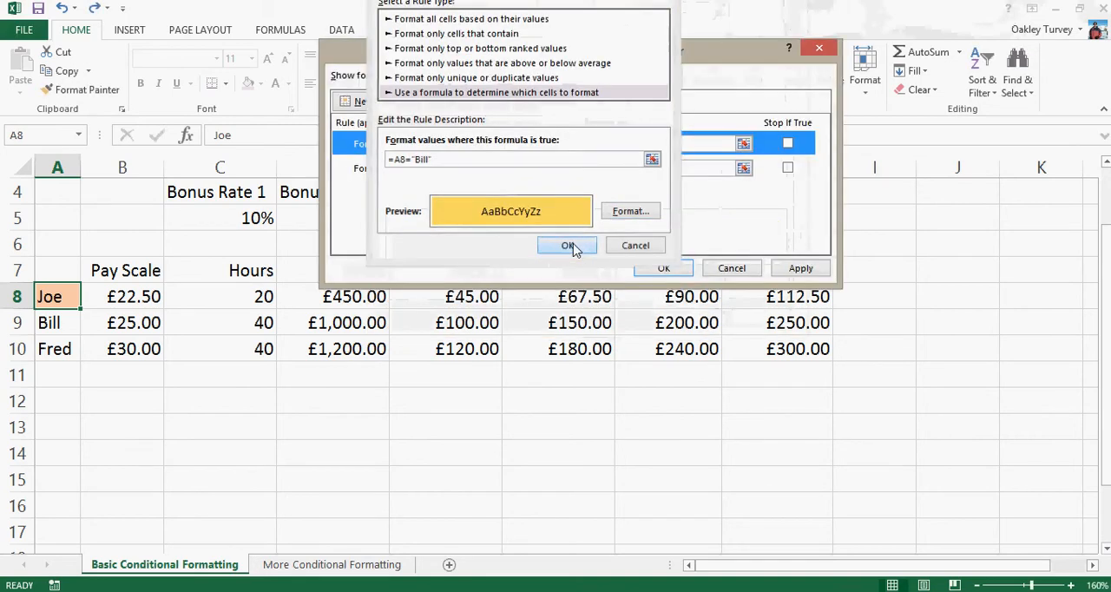
pyautogui.click(566, 244)
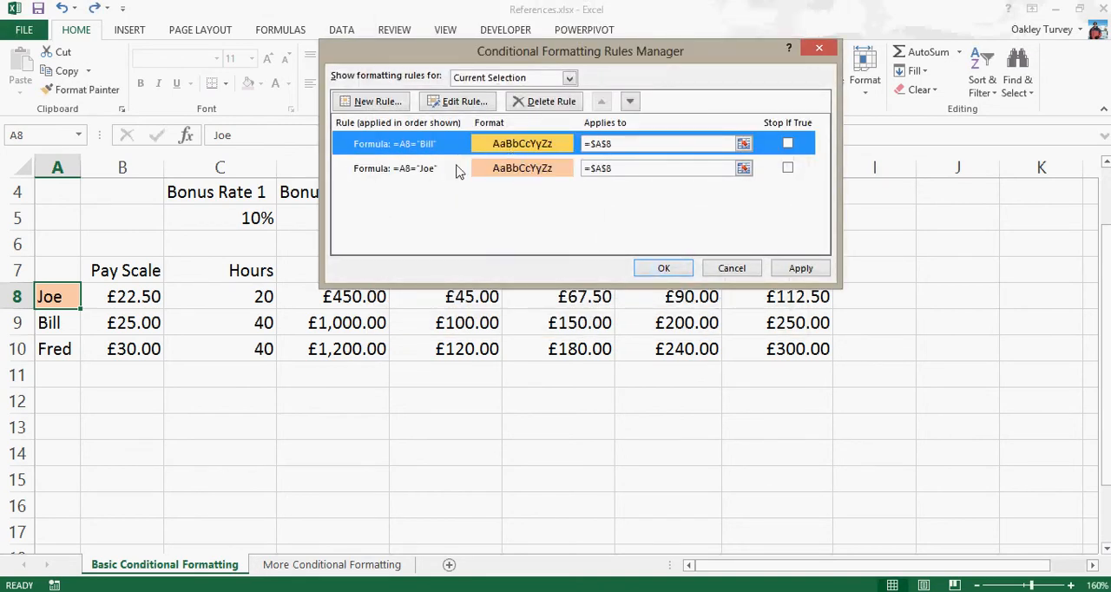
# Add a third formula rule =A8="Fred" with a green fill
pyautogui.click(458, 101)
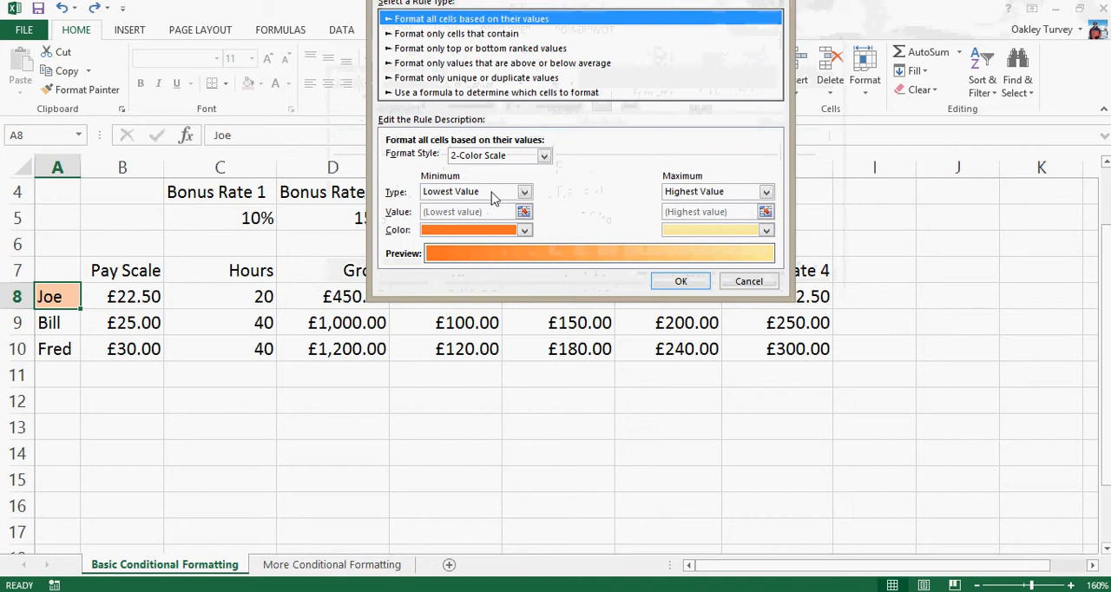
pyautogui.click(497, 92)
pyautogui.write('=A8="Fred"')
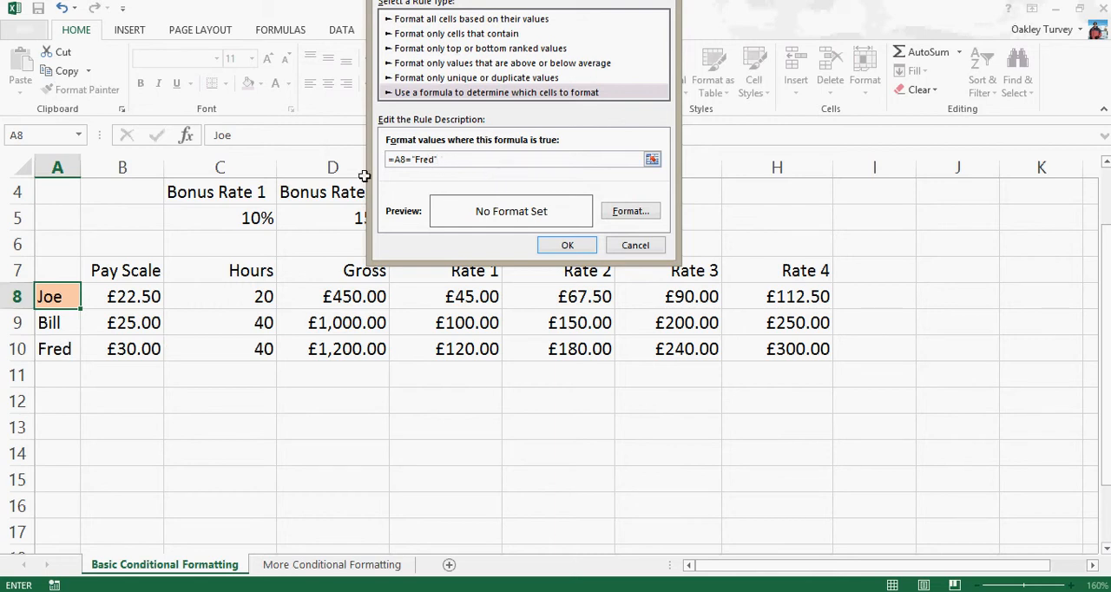
pyautogui.click(630, 212)
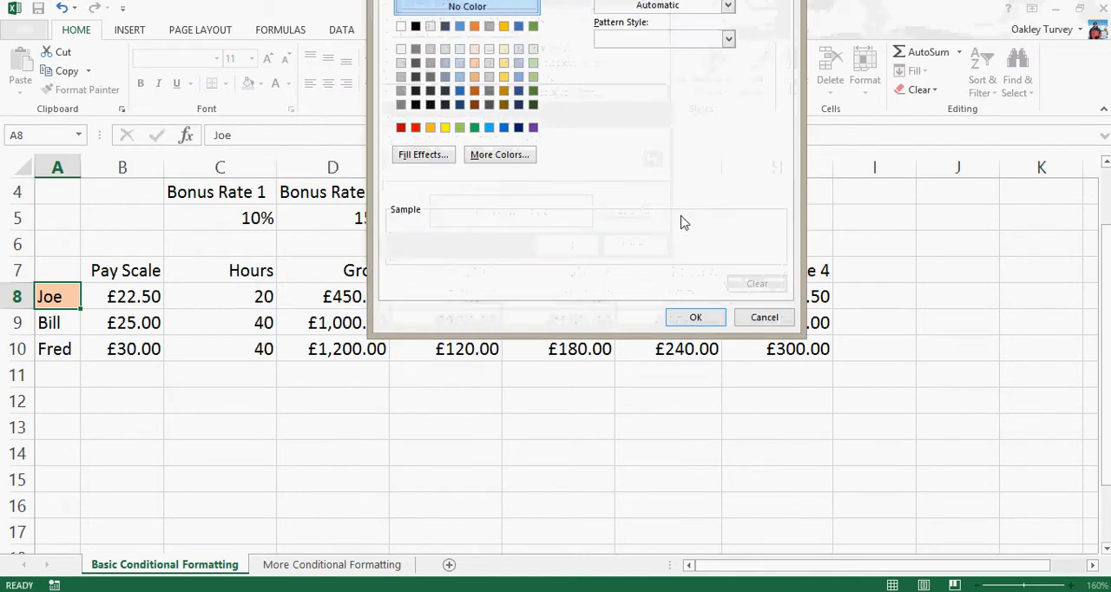
pyautogui.moveTo(538, 73)
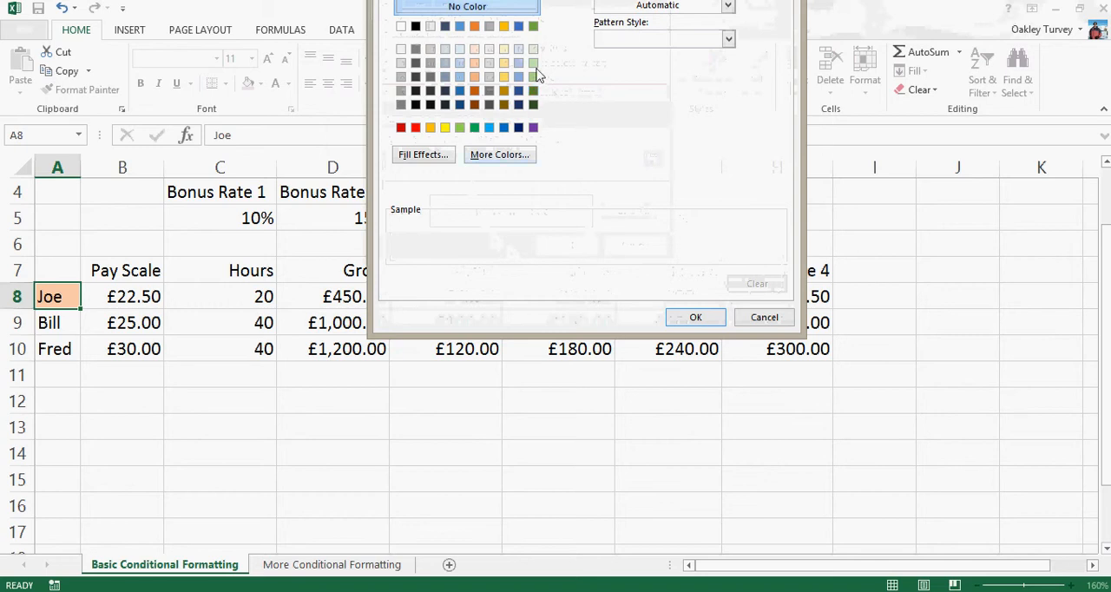
pyautogui.click(695, 316)
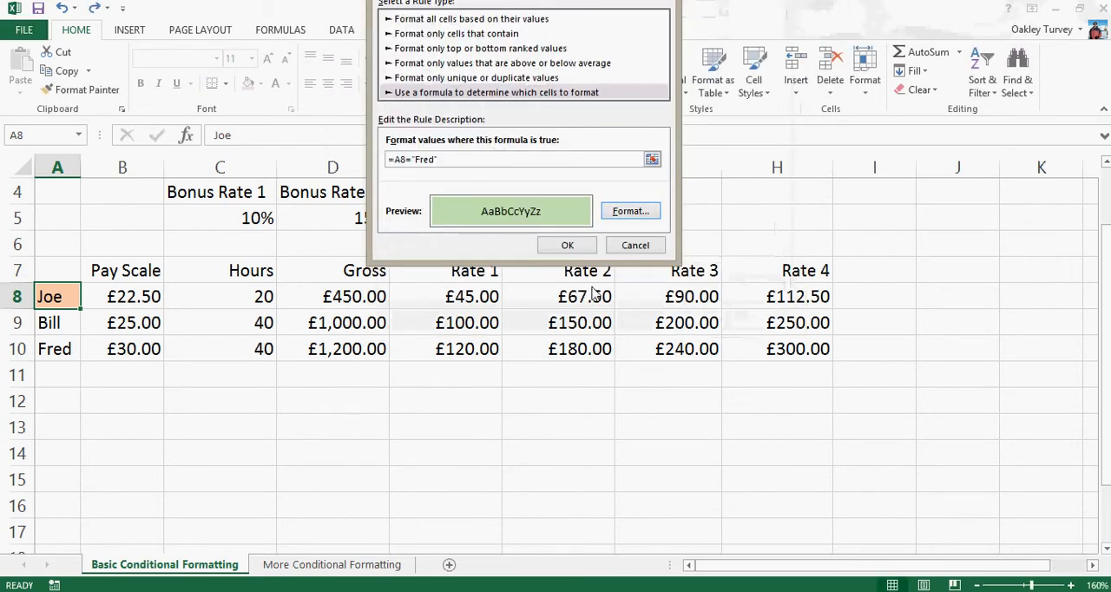
pyautogui.click(566, 245)
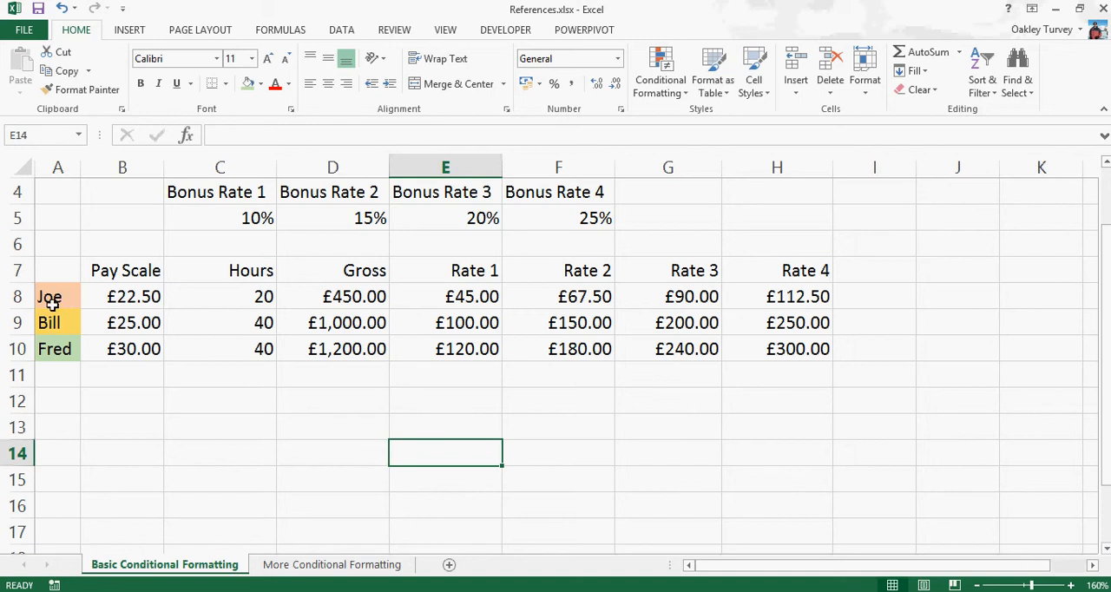
# Select a name cell to check the orange, yellow and green shading on Joe, Bill and Fred
pyautogui.click(56, 347)
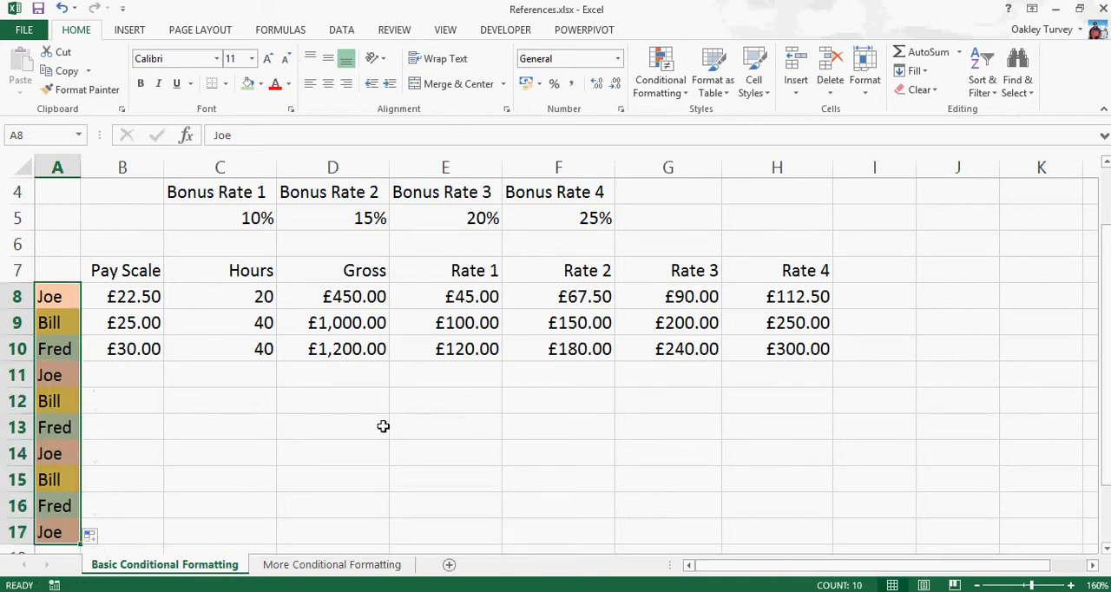
pyautogui.scroll(-3)
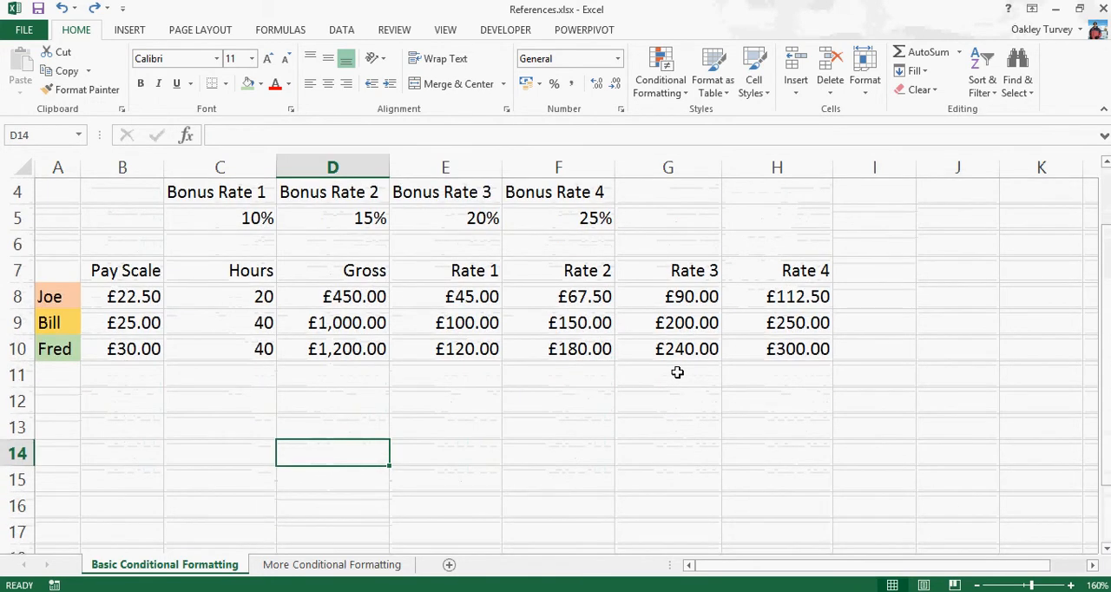
pyautogui.moveTo(132, 421)
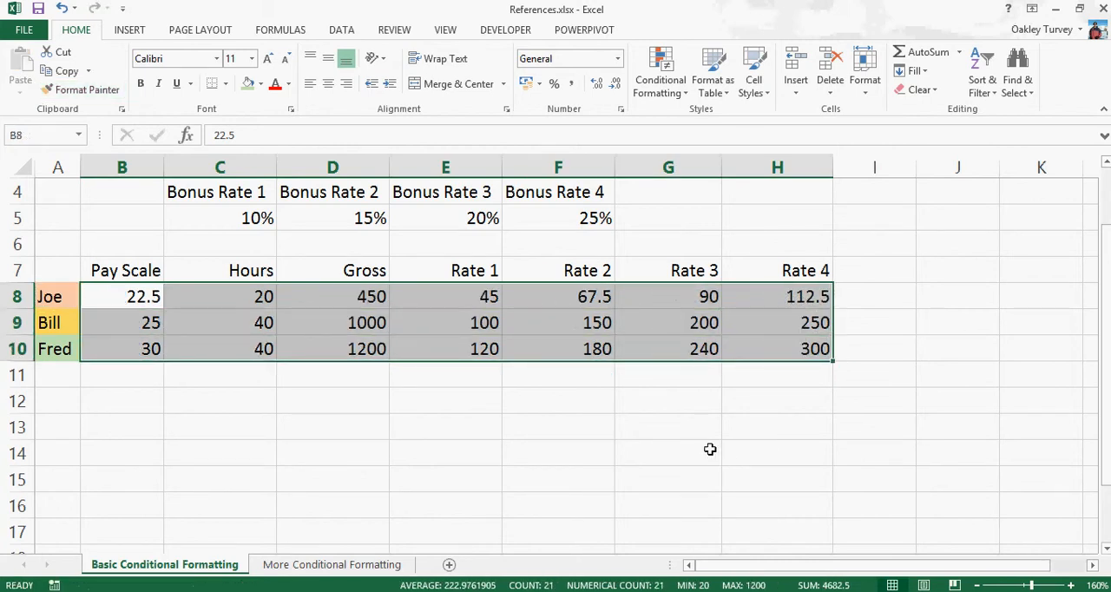
pyautogui.moveTo(642, 542)
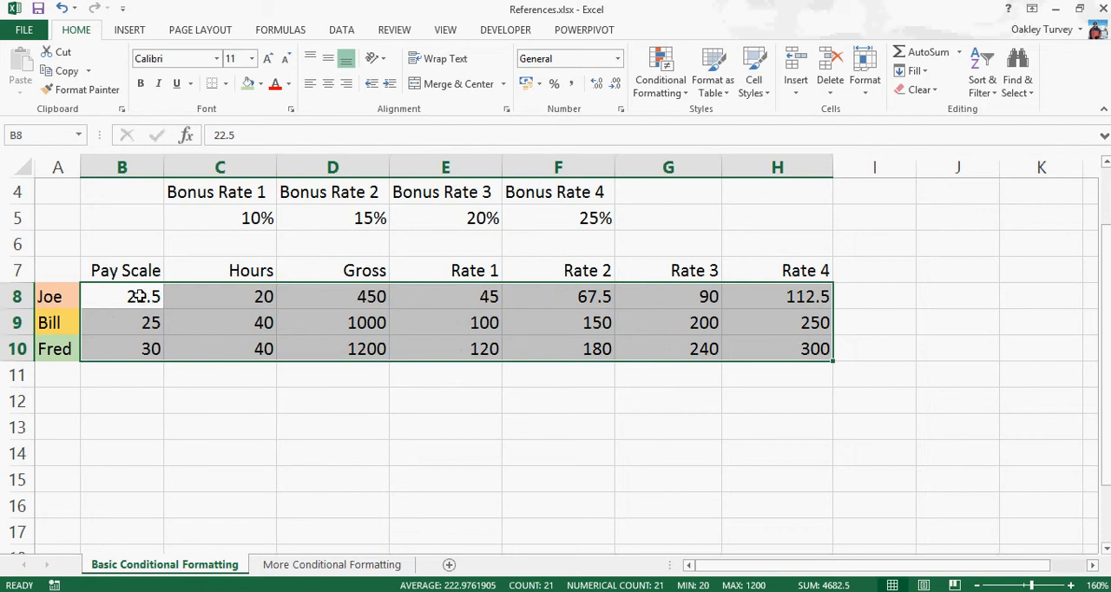
pyautogui.moveTo(223, 333)
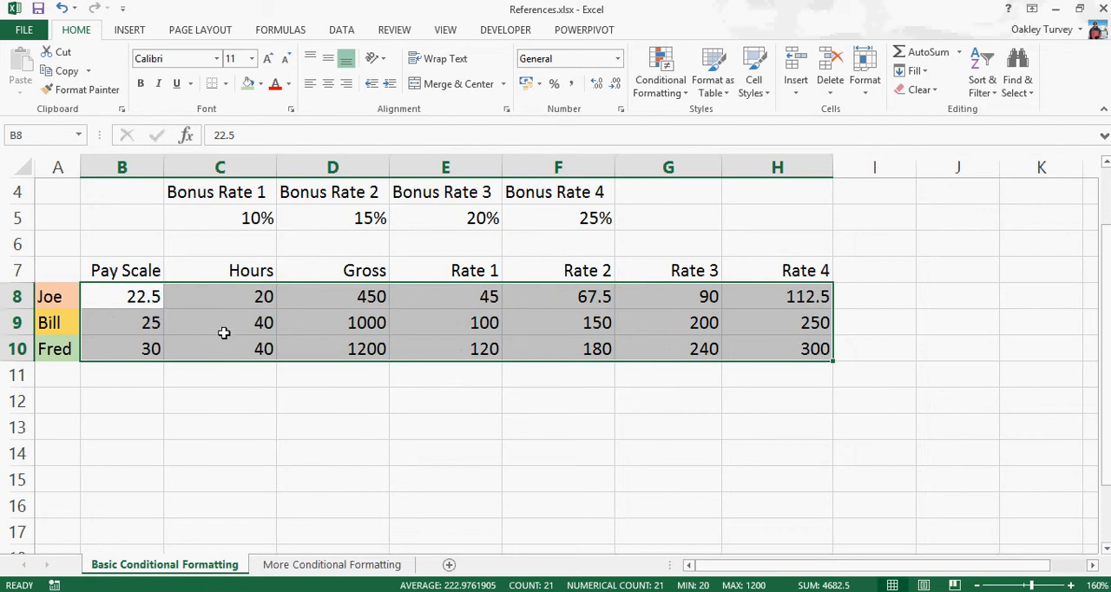
pyautogui.moveTo(73, 303)
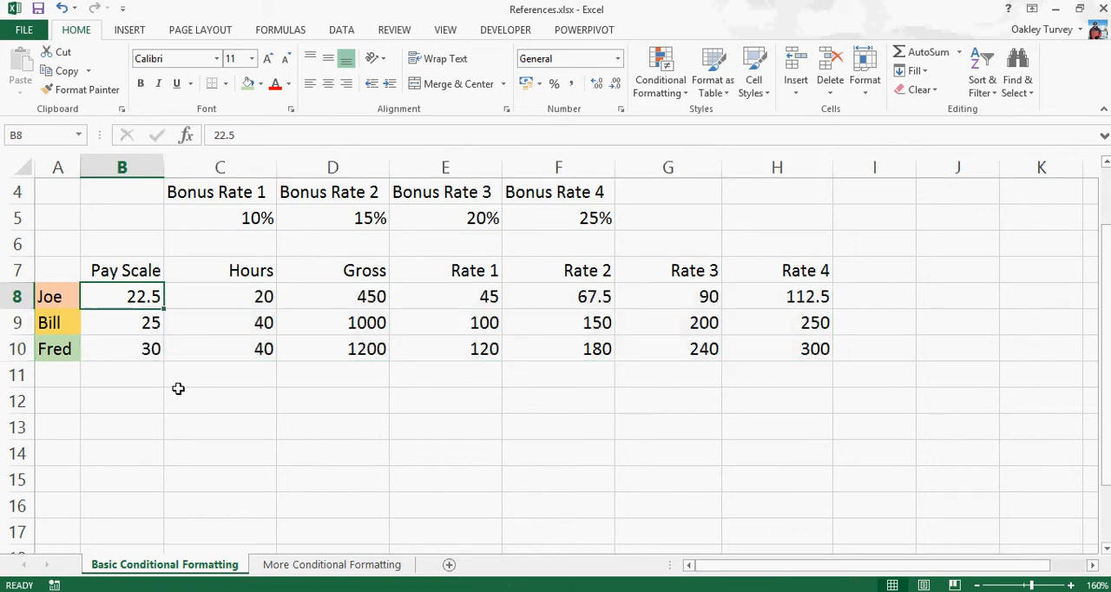
pyautogui.moveTo(569, 59)
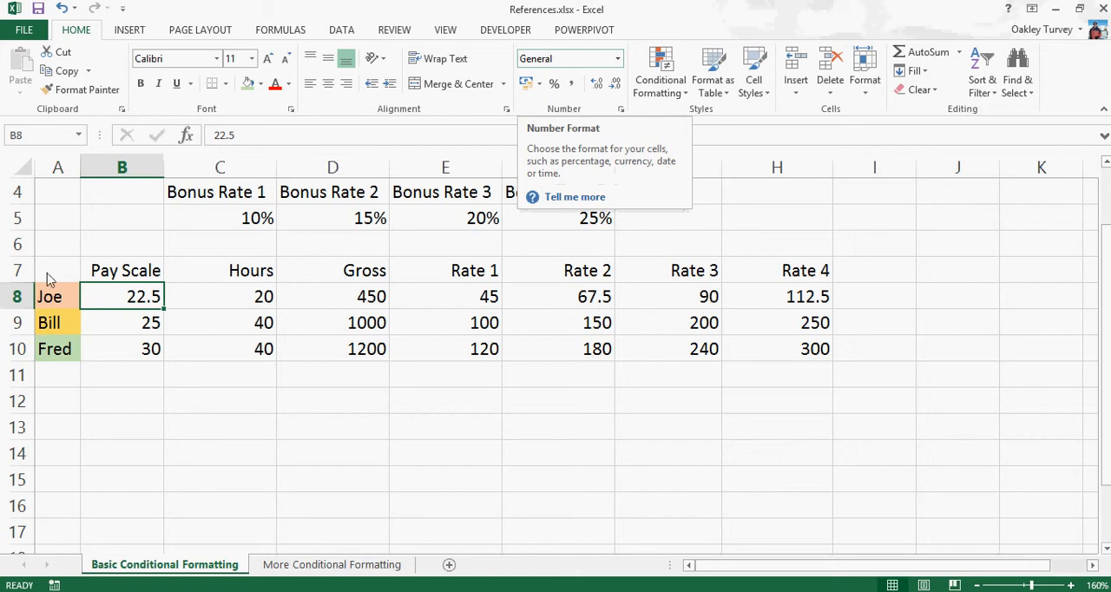
pyautogui.moveTo(102, 332)
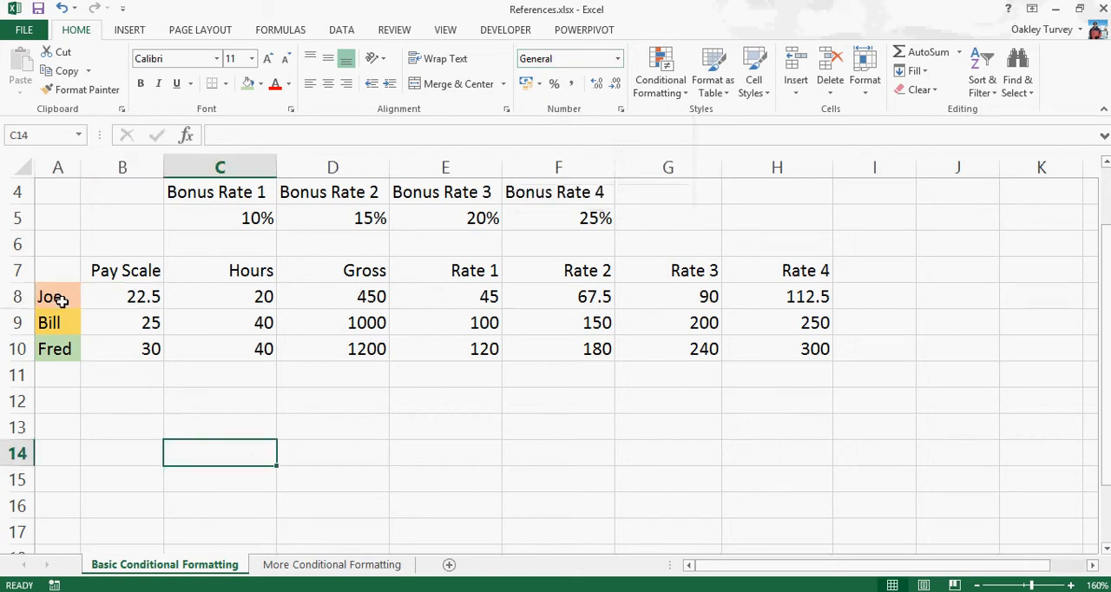
# Restore the pound currency figures in rows 8–10 beside the shaded names
pyautogui.click(58, 295)
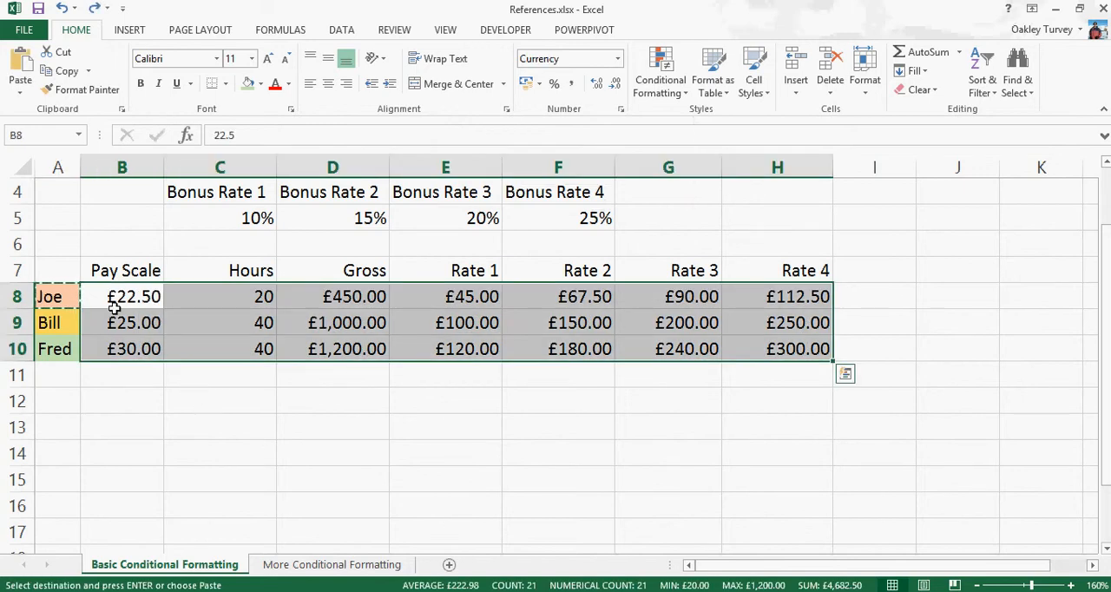
# Restore pound currency formatting with two decimals on the rows 8–10 pay figures
pyautogui.click(333, 479)
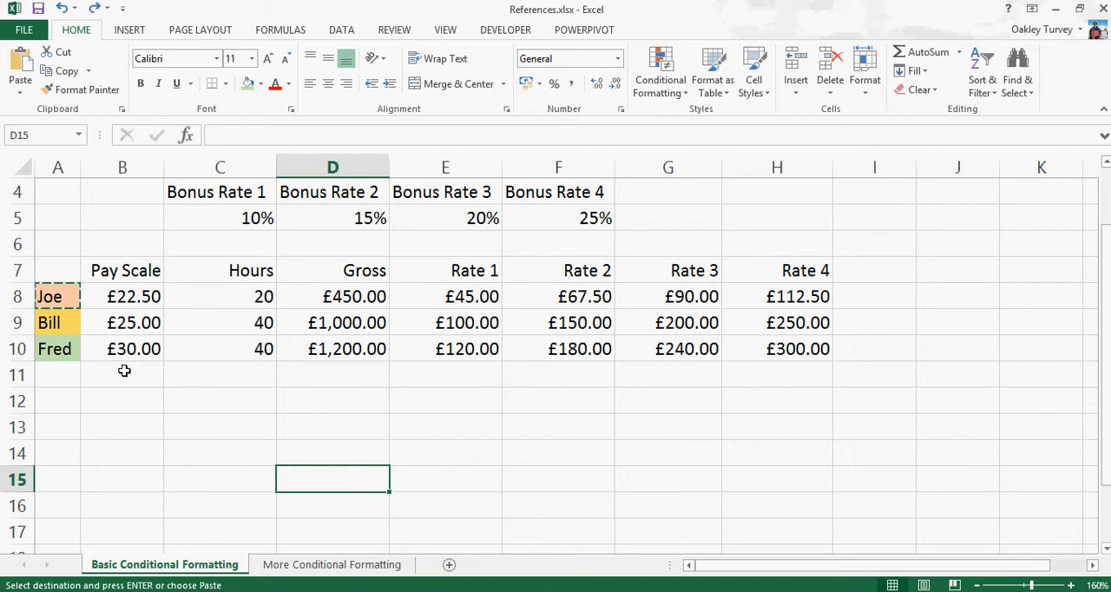
pyautogui.moveTo(108, 337)
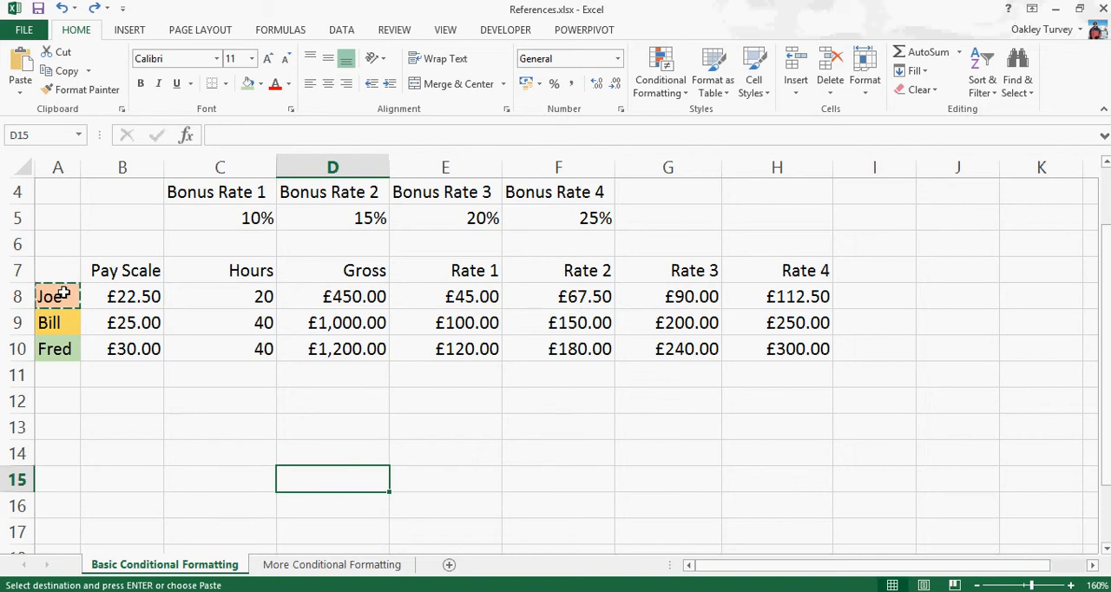
pyautogui.moveTo(469, 302)
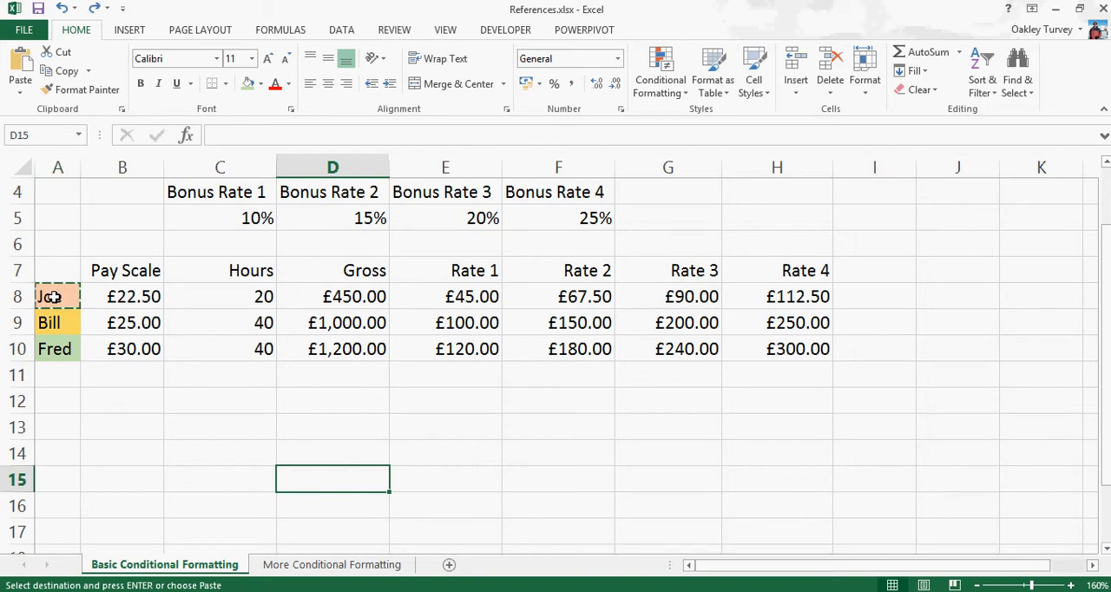
pyautogui.click(57, 295)
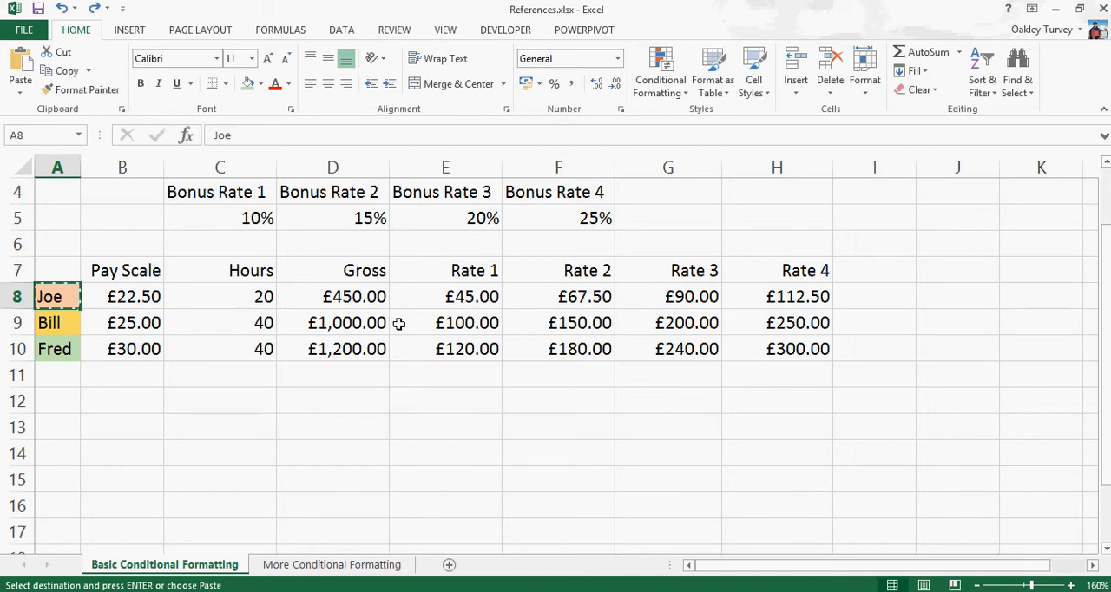
pyautogui.moveTo(790, 229)
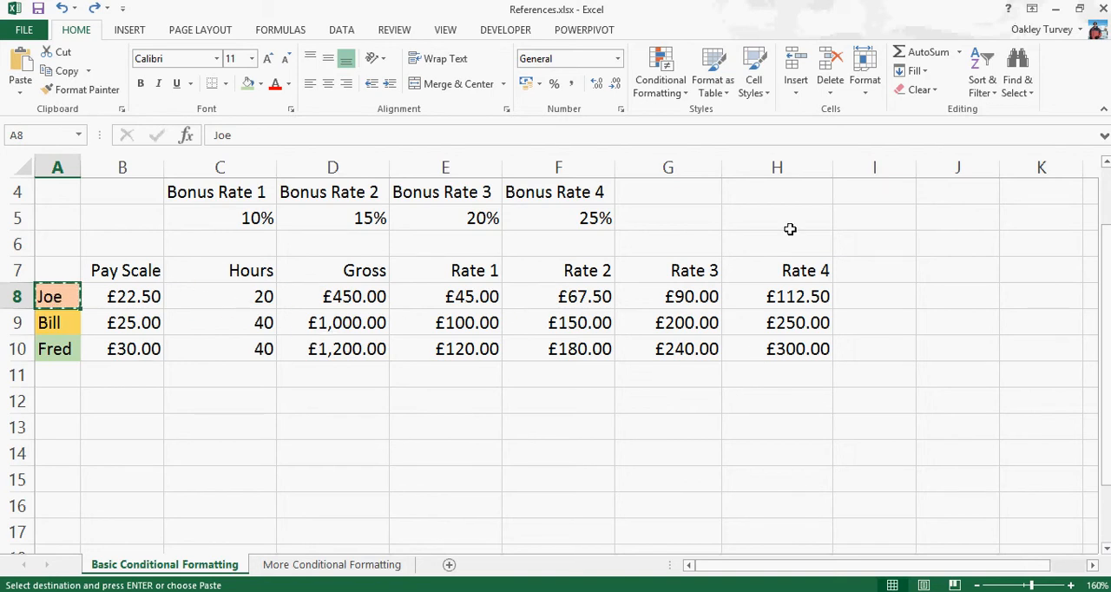
# Edit the Joe rule in the Rules Manager so its formula locks column A, and apply it
pyautogui.click(659, 71)
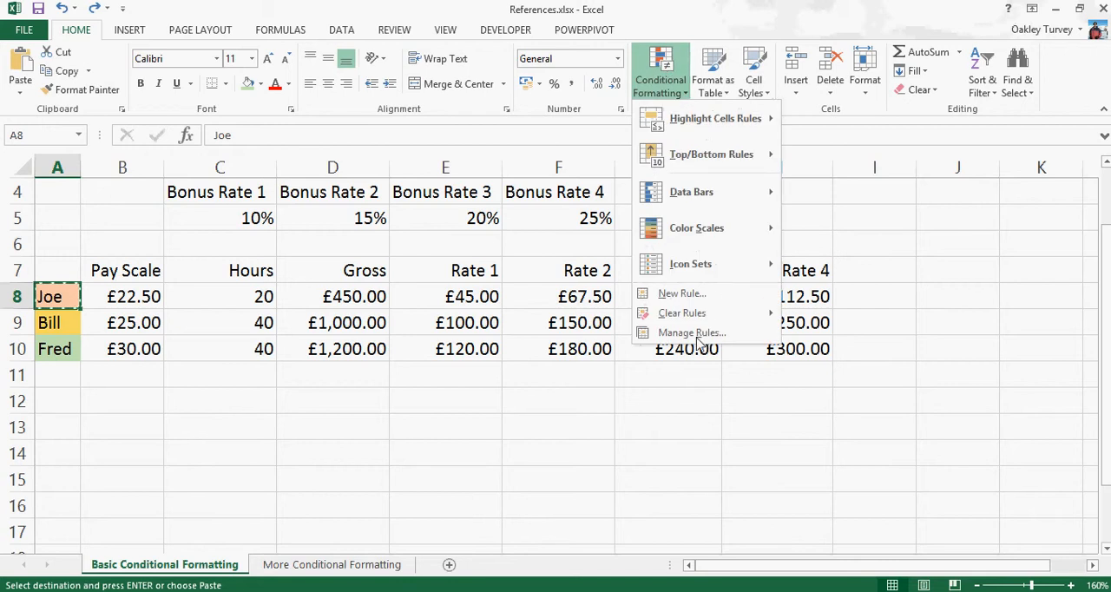
pyautogui.click(691, 331)
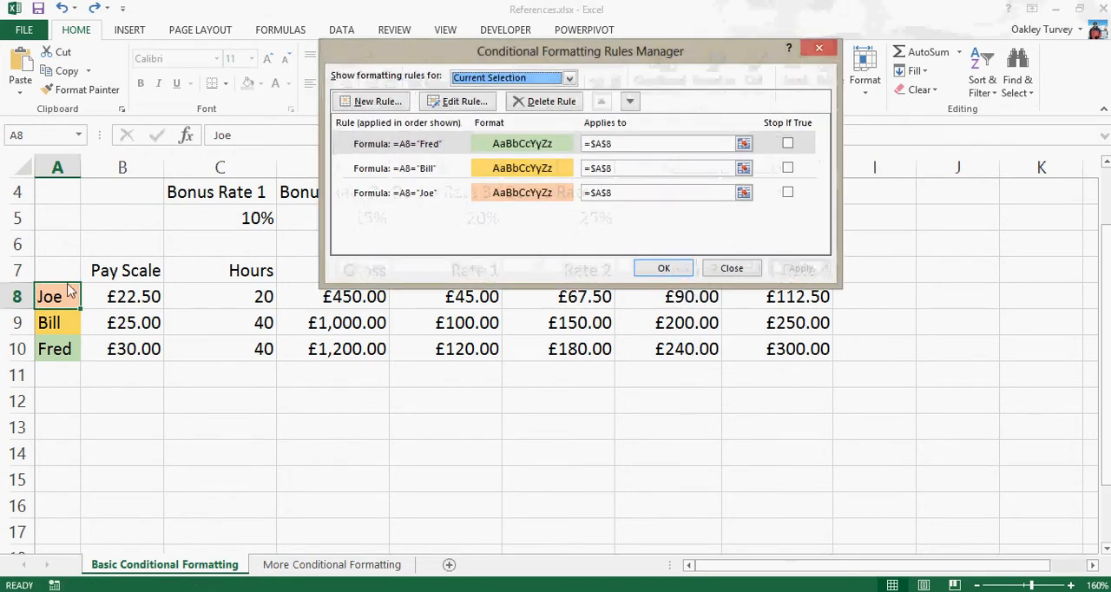
pyautogui.moveTo(396, 192)
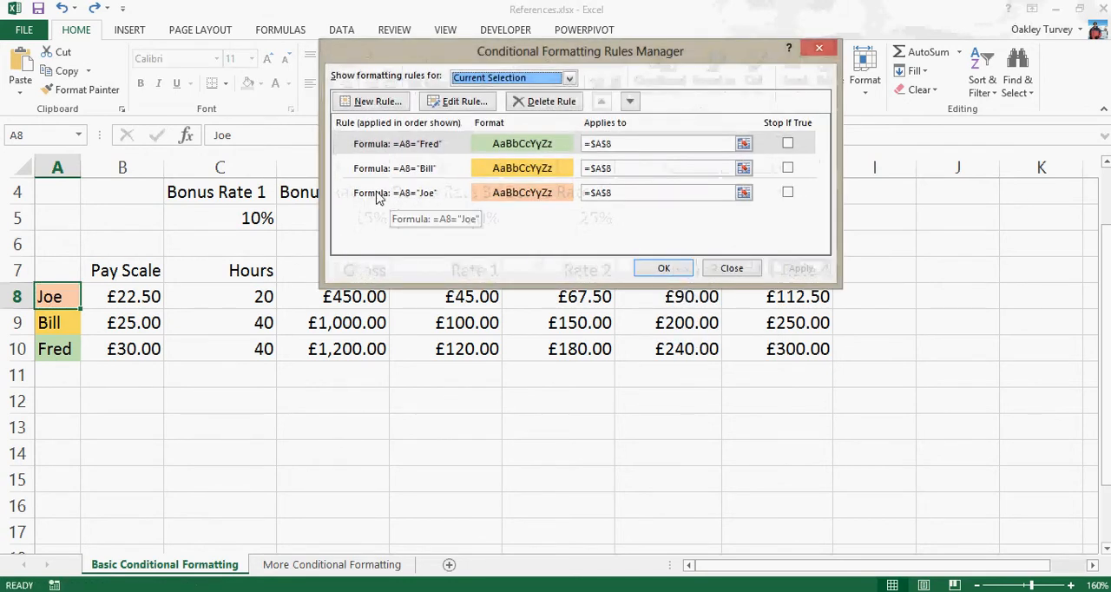
pyautogui.click(458, 100)
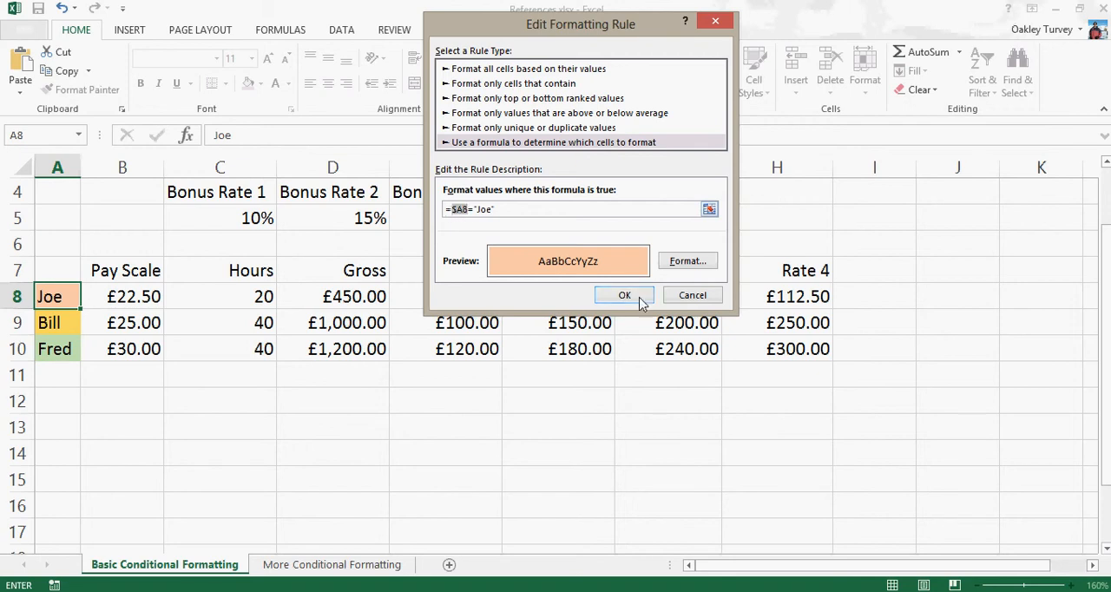
pyautogui.click(624, 295)
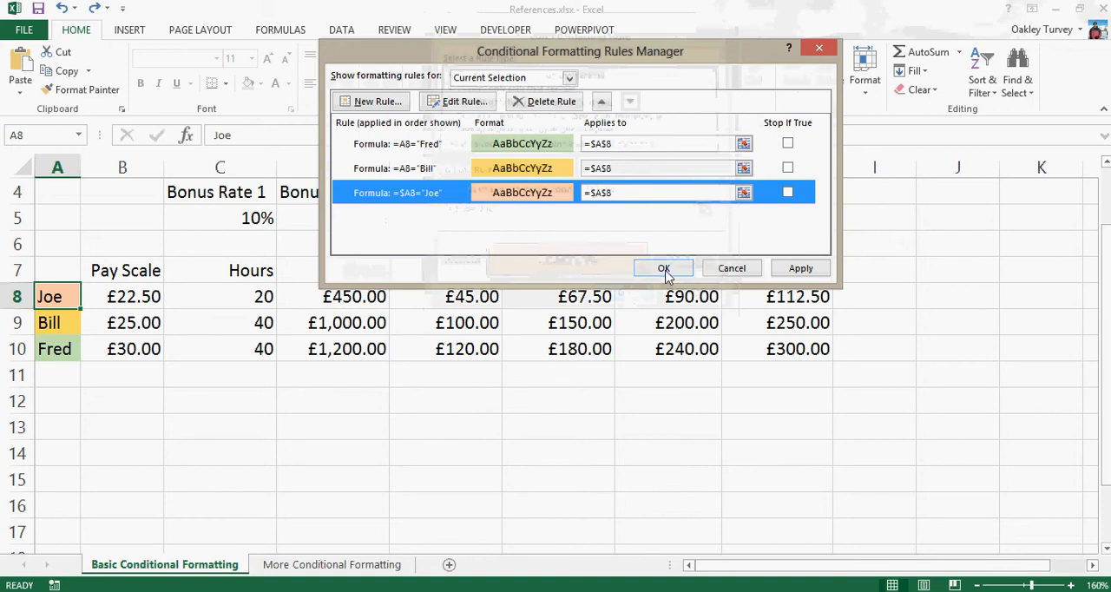
pyautogui.click(663, 267)
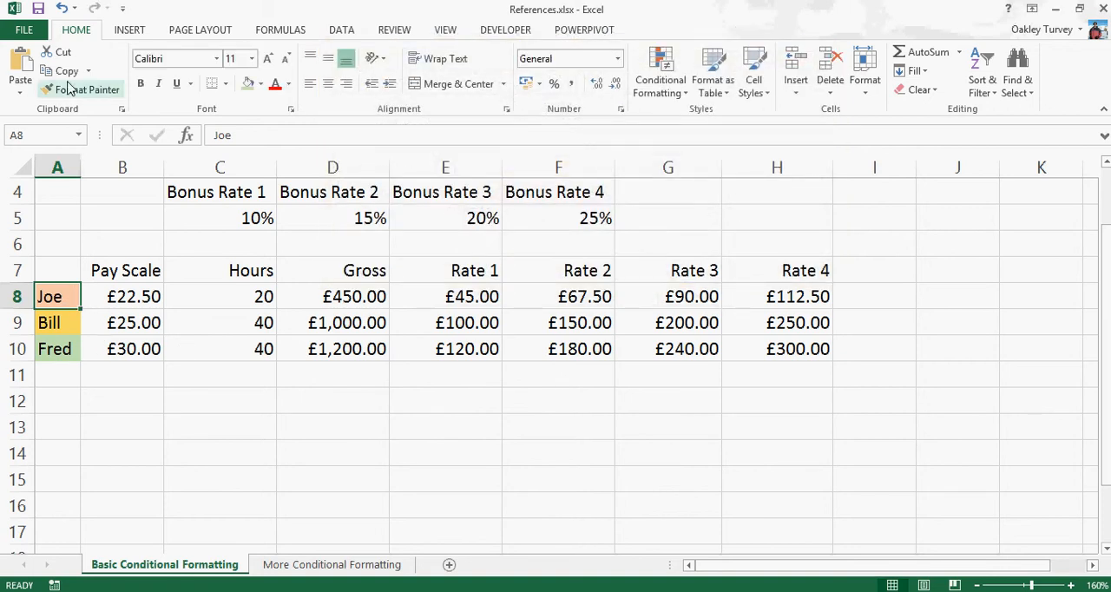
pyautogui.click(87, 90)
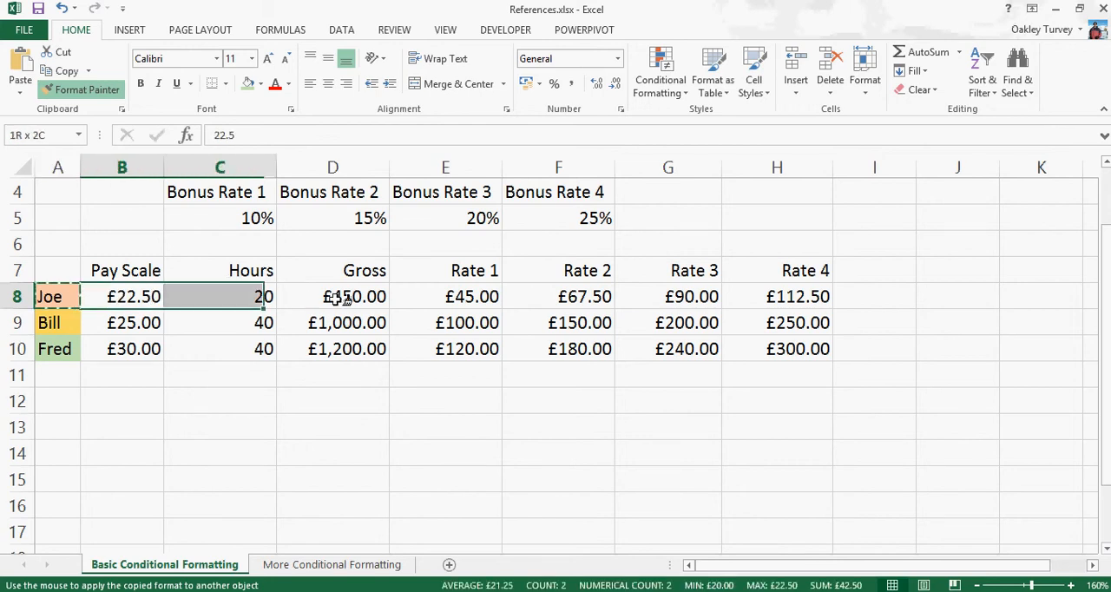
pyautogui.moveTo(219, 295); pyautogui.dragTo(778, 295)
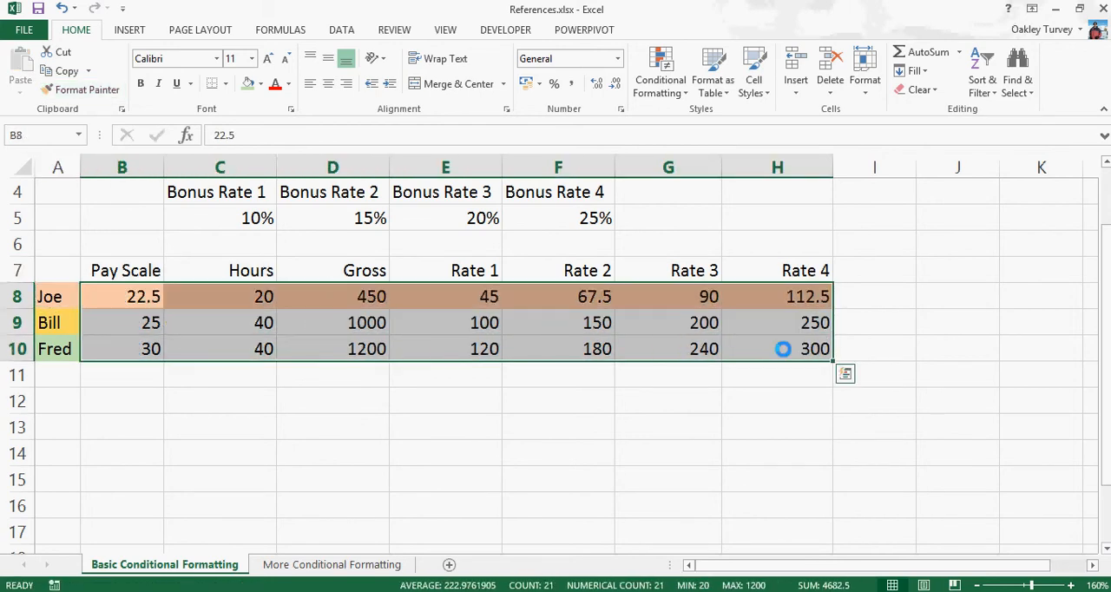
pyautogui.moveTo(510, 493)
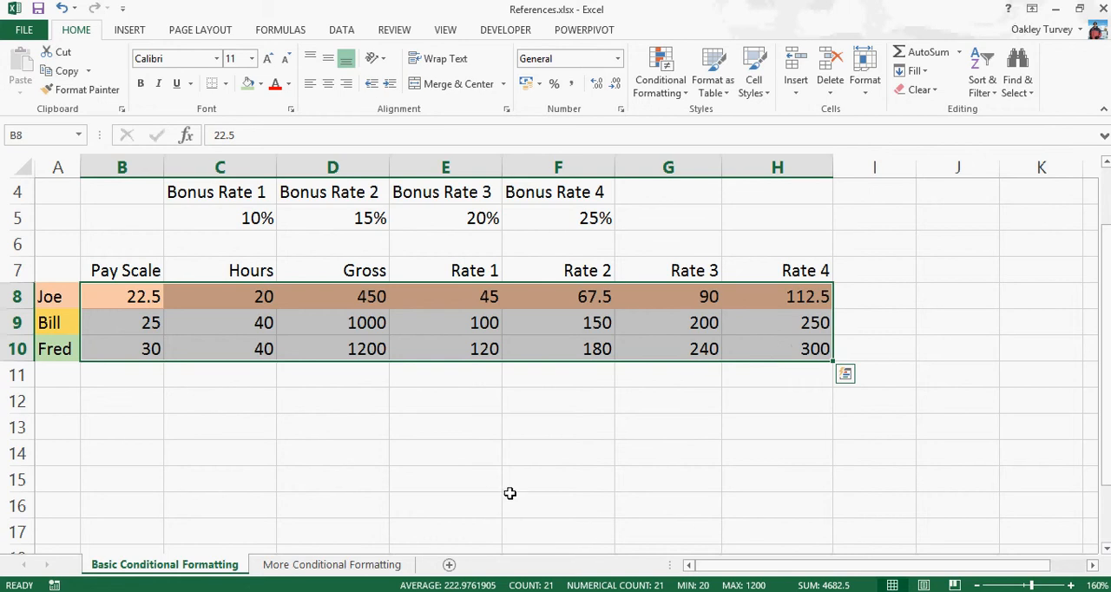
pyautogui.moveTo(545, 452)
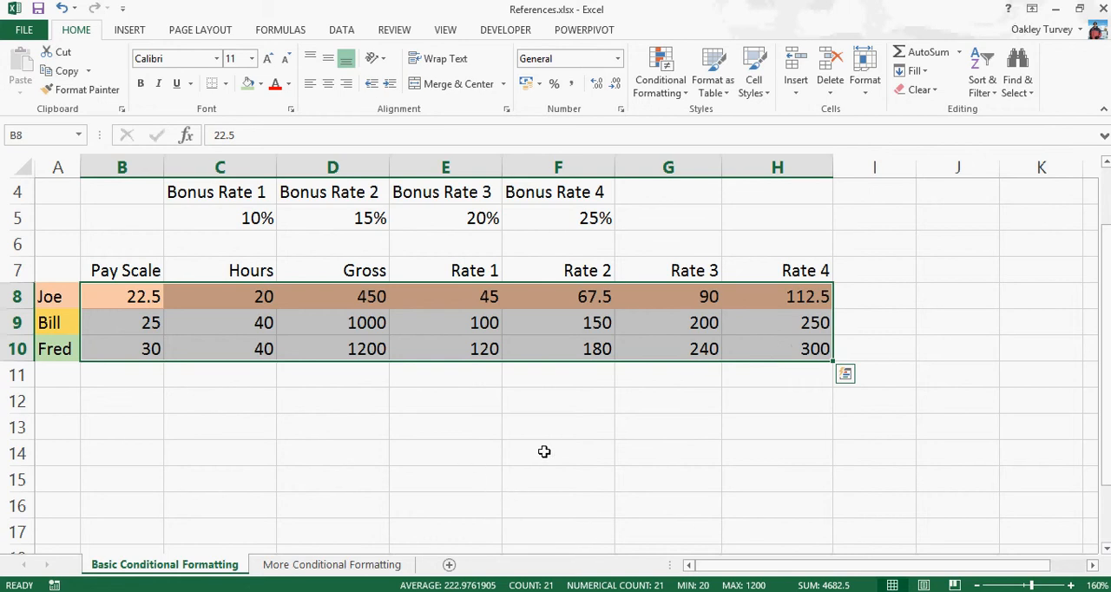
pyautogui.moveTo(535, 470)
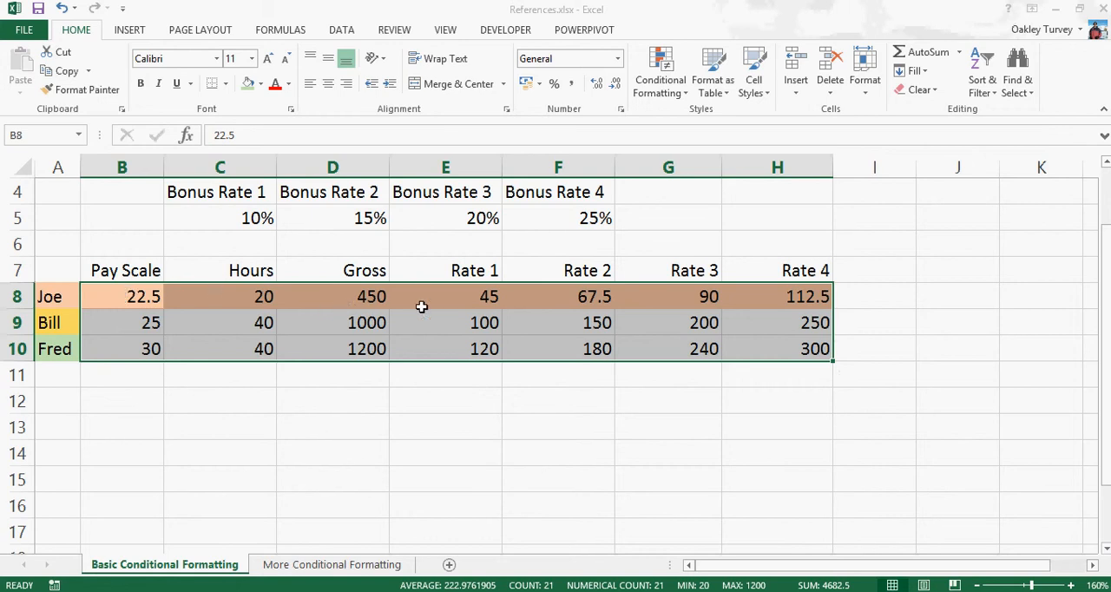
pyautogui.moveTo(632, 372)
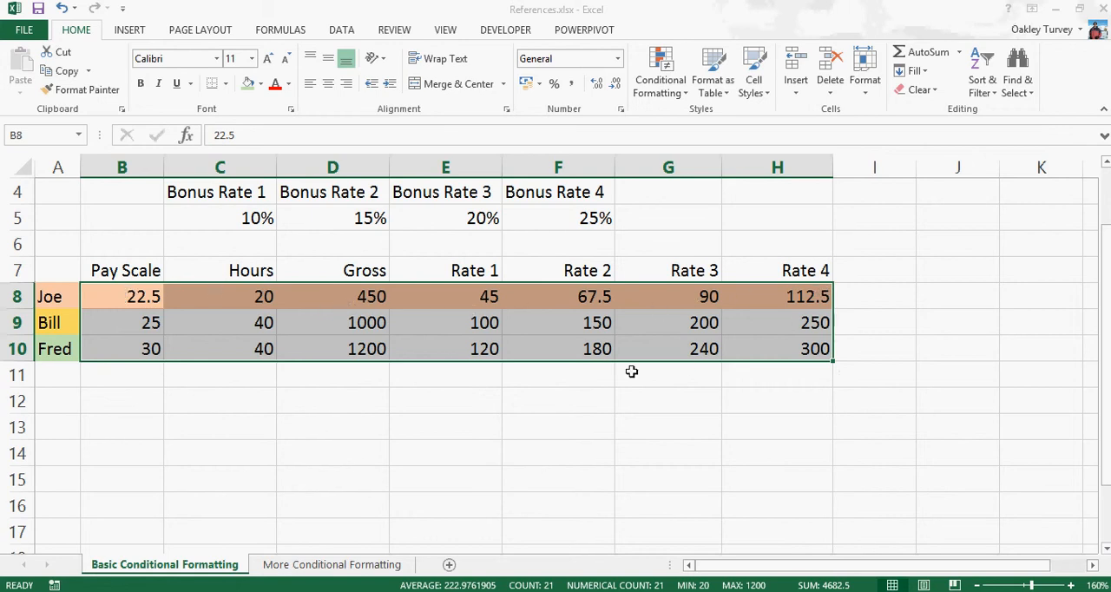
pyautogui.moveTo(639, 365)
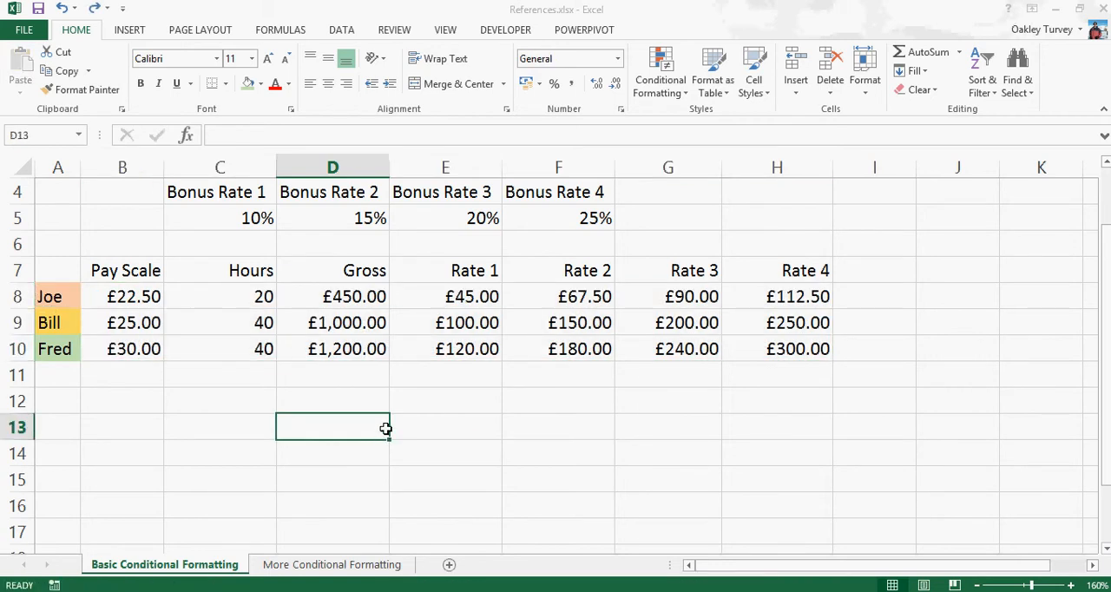
pyautogui.moveTo(73, 306)
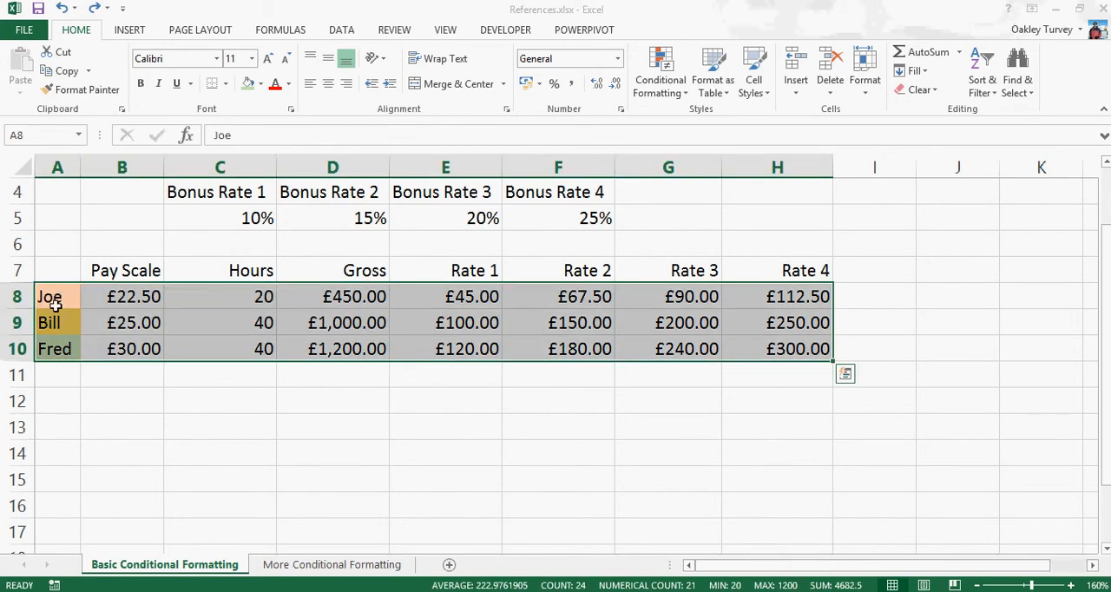
pyautogui.moveTo(73, 302)
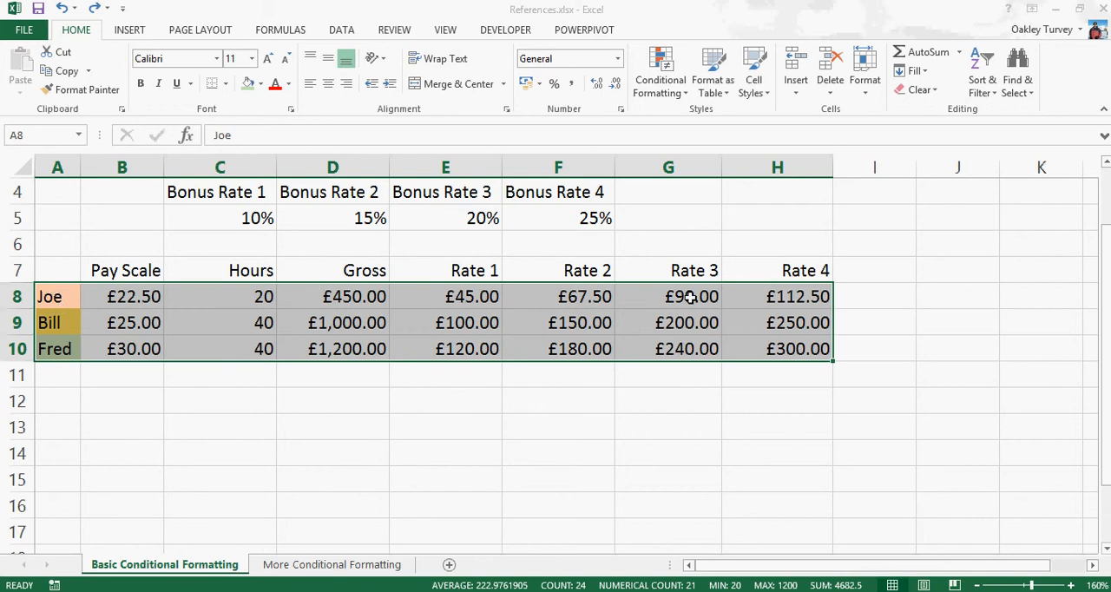
pyautogui.moveTo(566, 173)
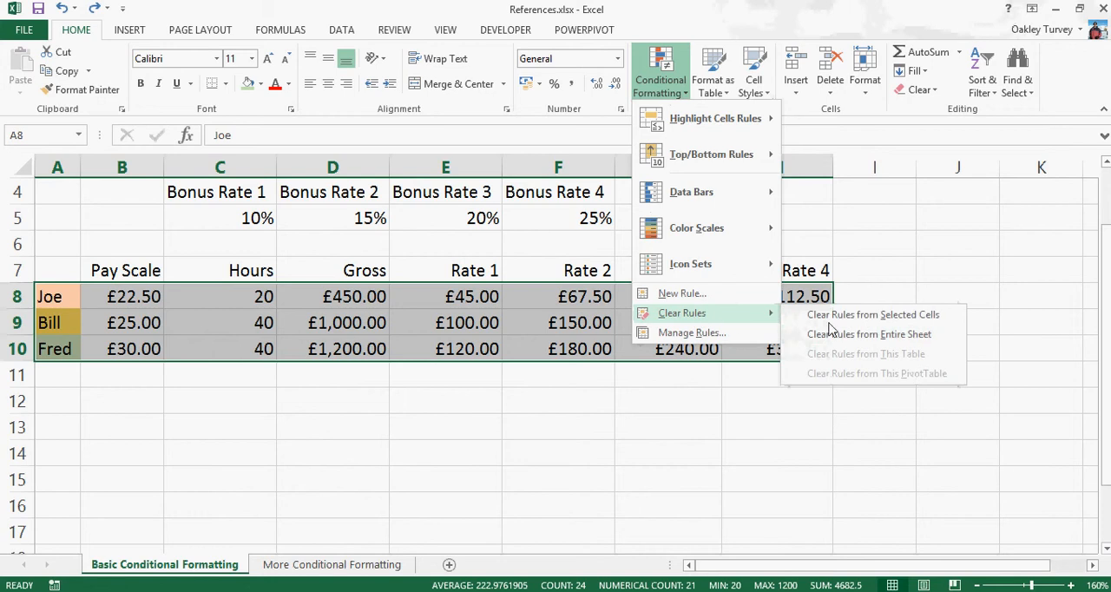
# Clear the conditional formatting rules from the selected rows so Joe, Bill and Fred lose their shading
pyautogui.click(869, 335)
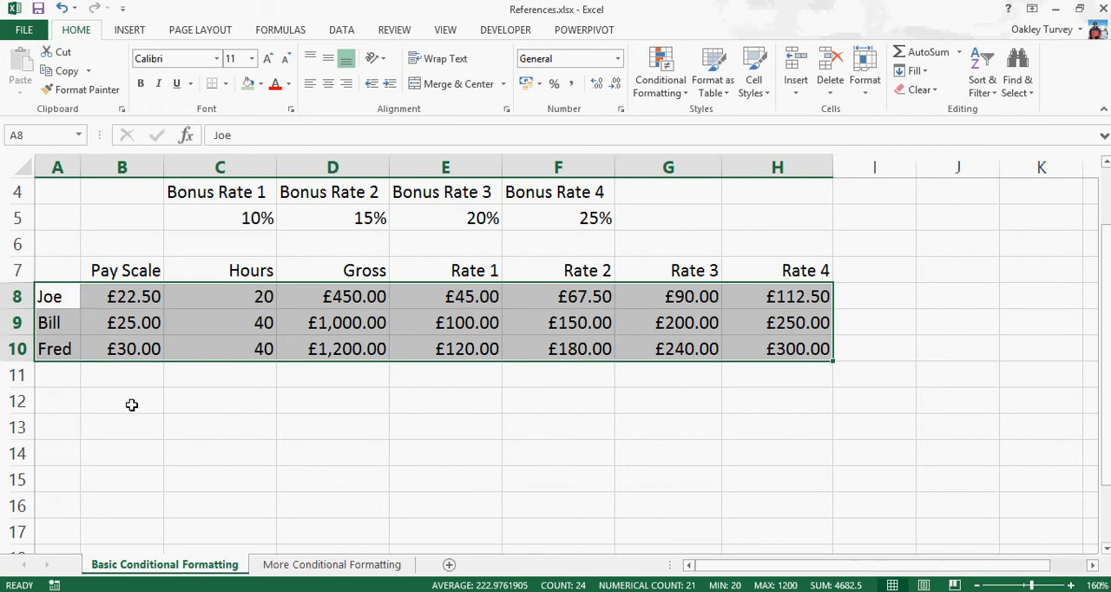
pyautogui.moveTo(659, 71)
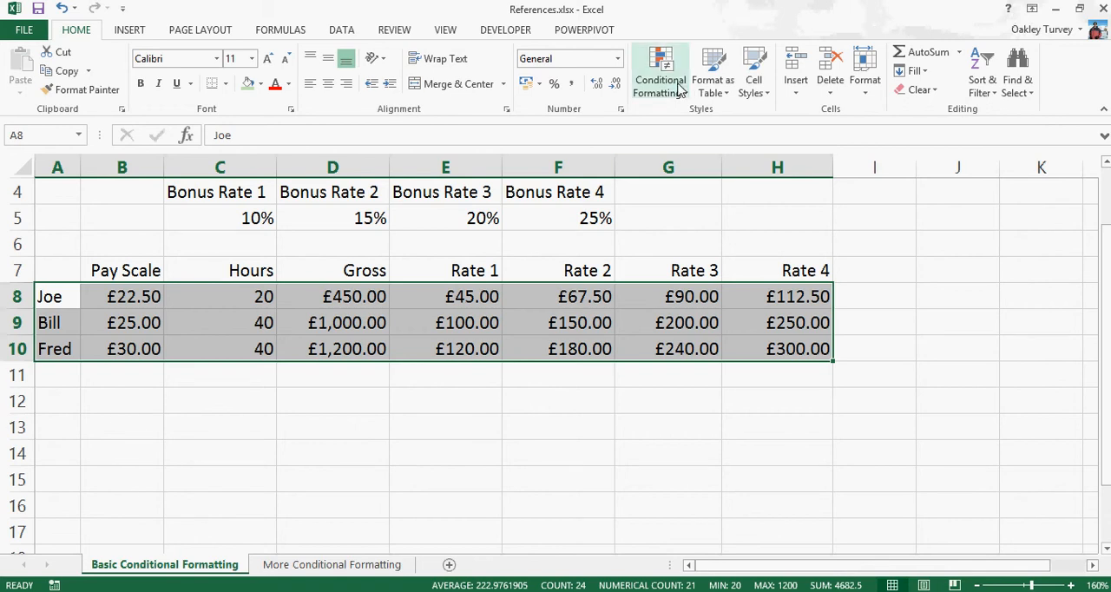
# Start a new formula rule for rows 8–10 with the formula =$A8="Joe"
pyautogui.click(659, 69)
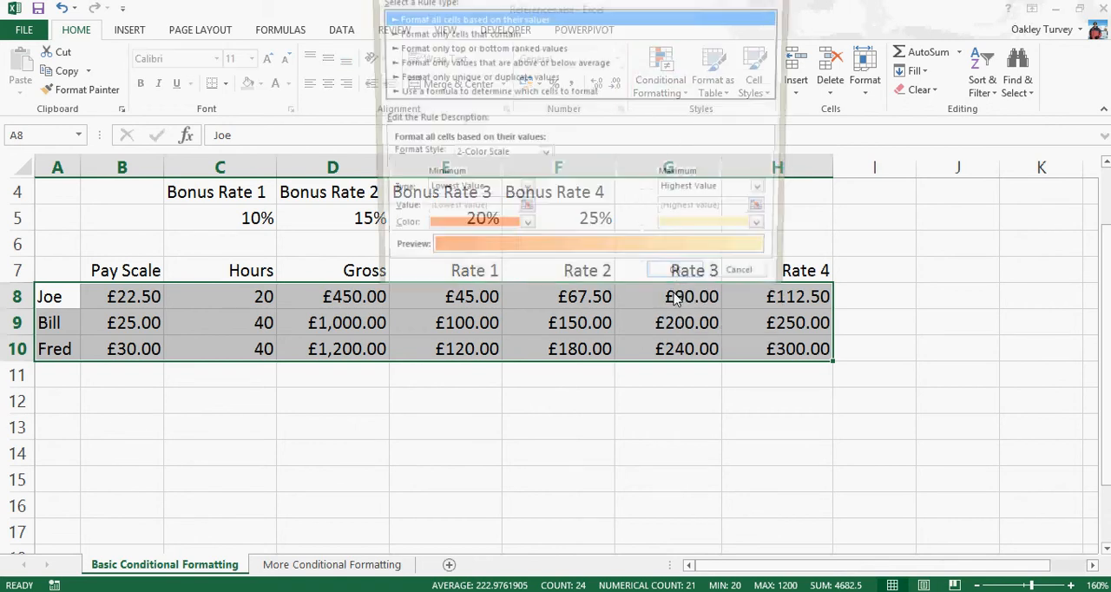
pyautogui.click(496, 92)
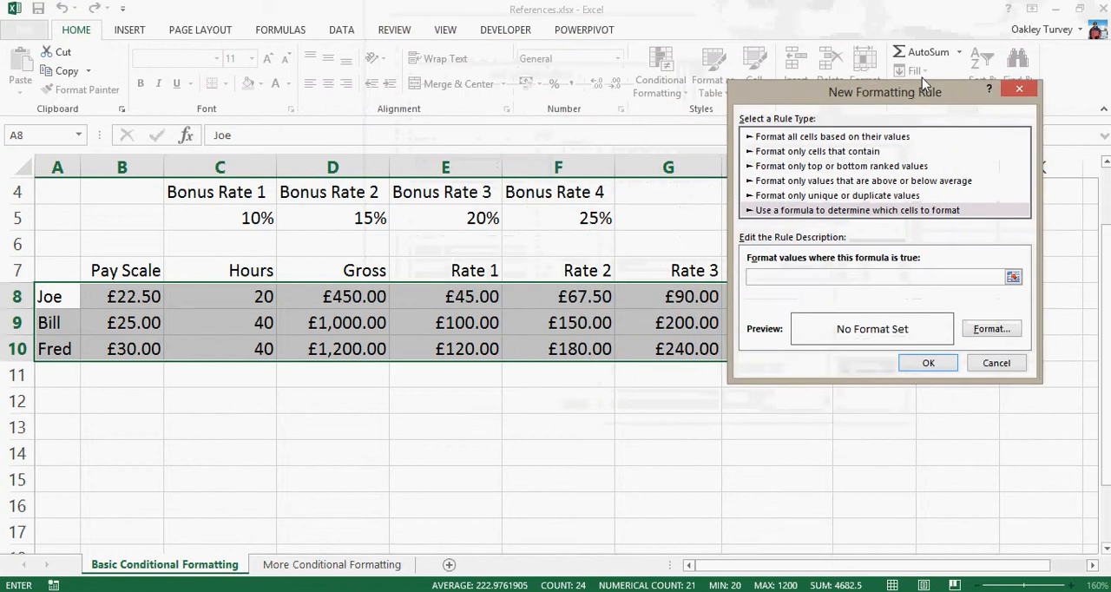
pyautogui.moveTo(886, 92); pyautogui.dragTo(764, 52)
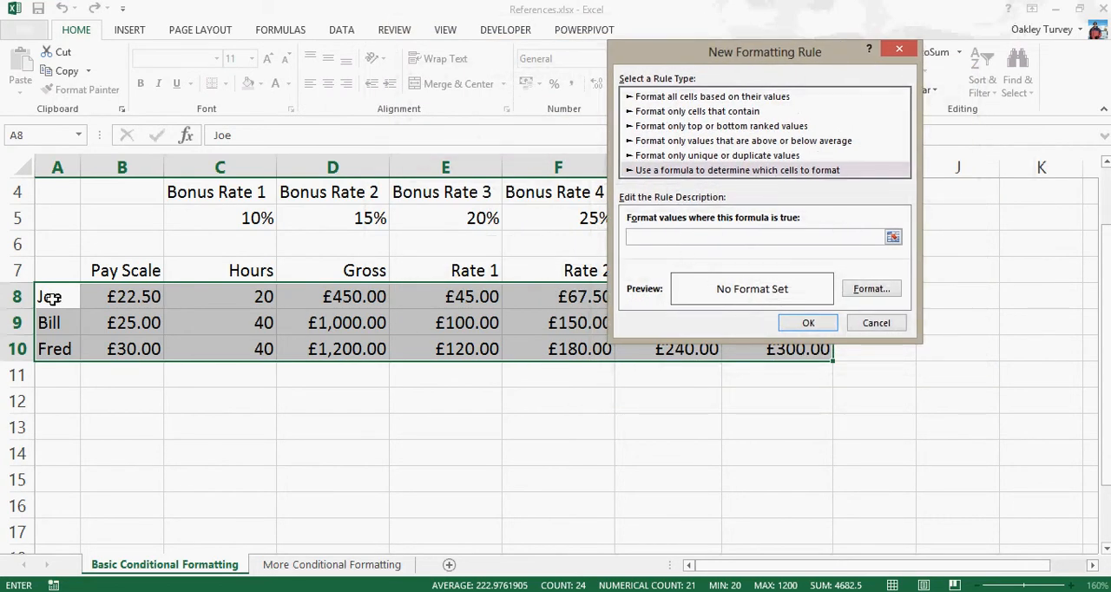
pyautogui.click(56, 295)
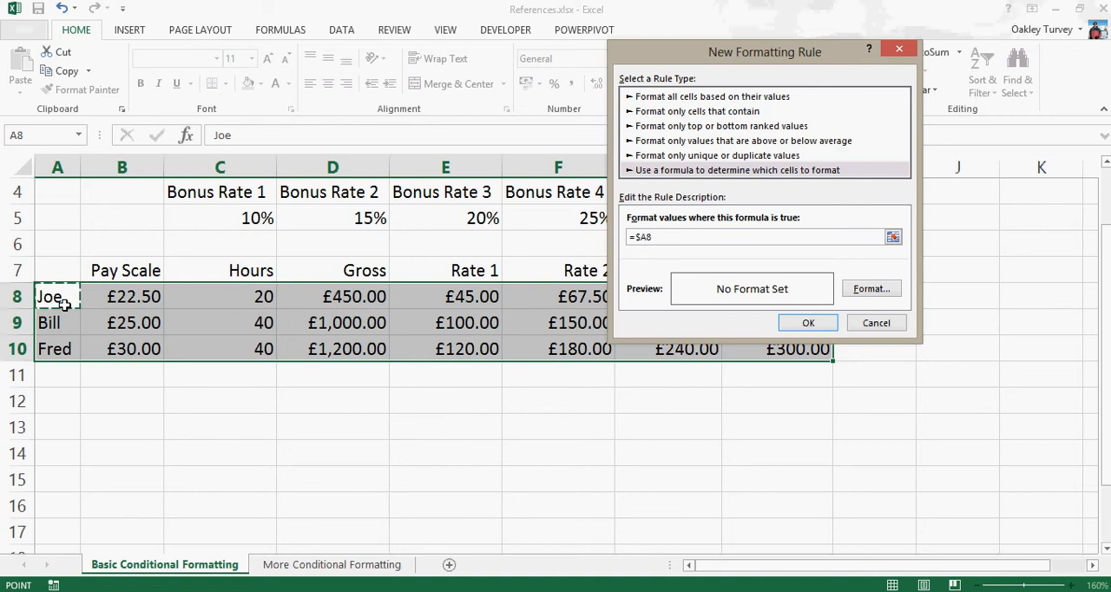
pyautogui.write('=')
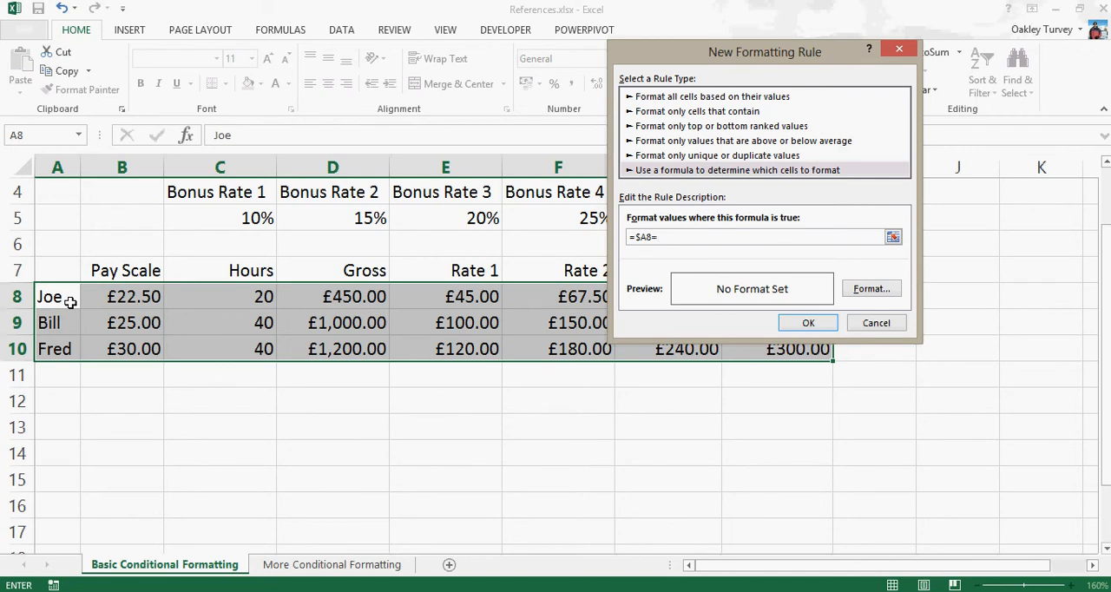
pyautogui.write("'")
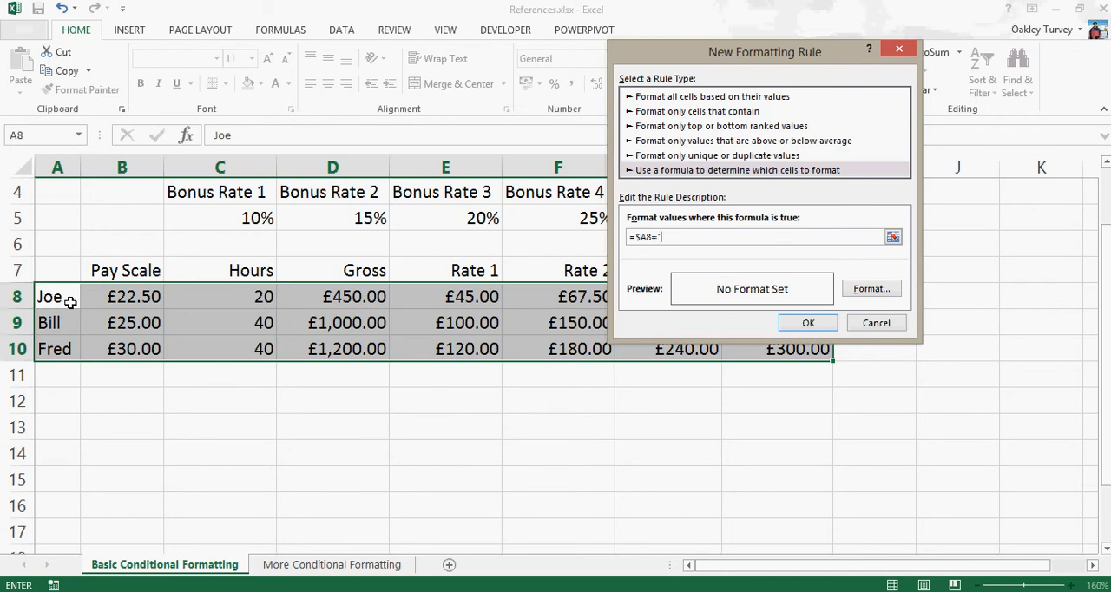
pyautogui.write('Joe"')
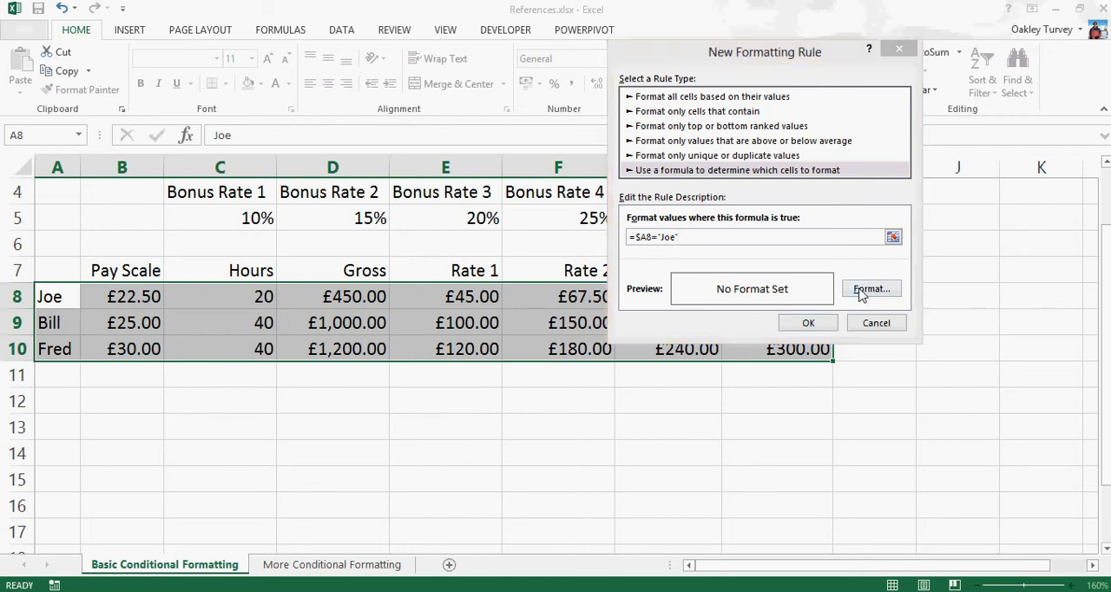
# Give the Joe rule a light orange fill and apply it so row 8 turns orange
pyautogui.click(872, 288)
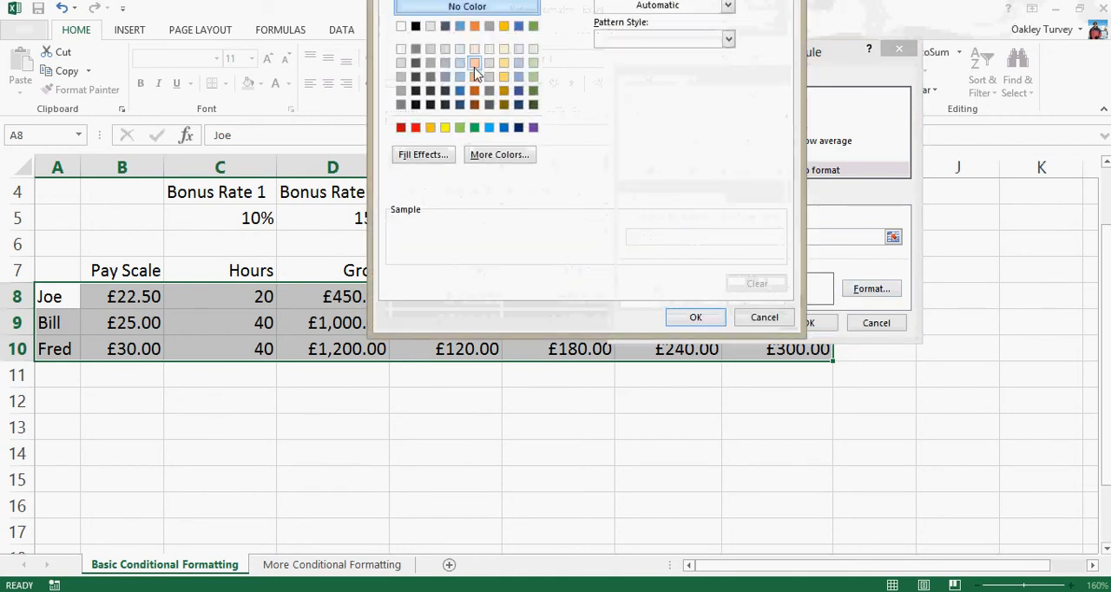
pyautogui.click(694, 315)
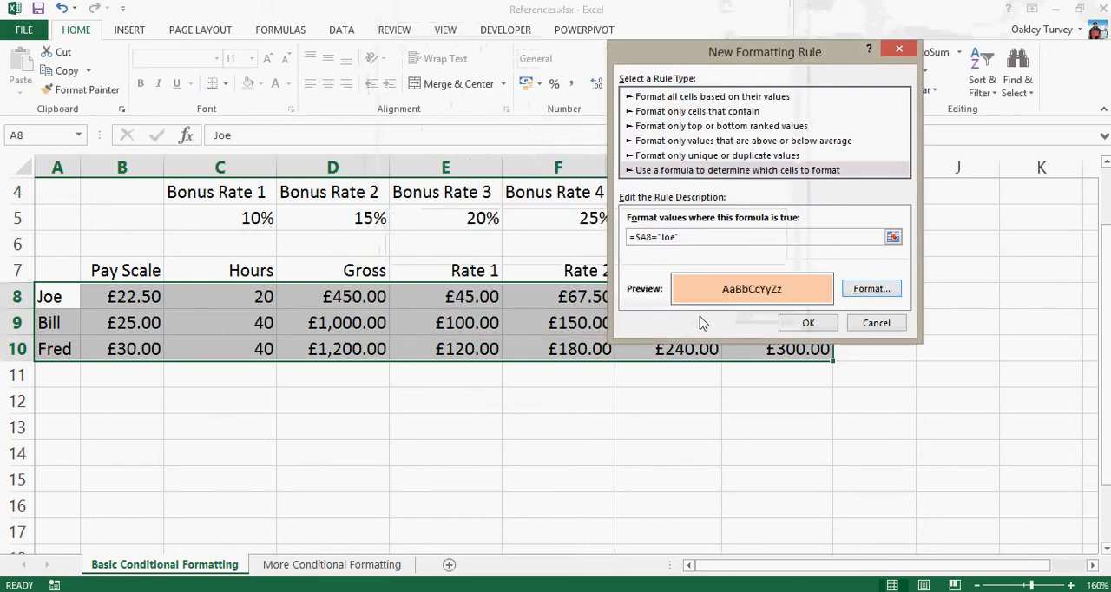
pyautogui.click(809, 322)
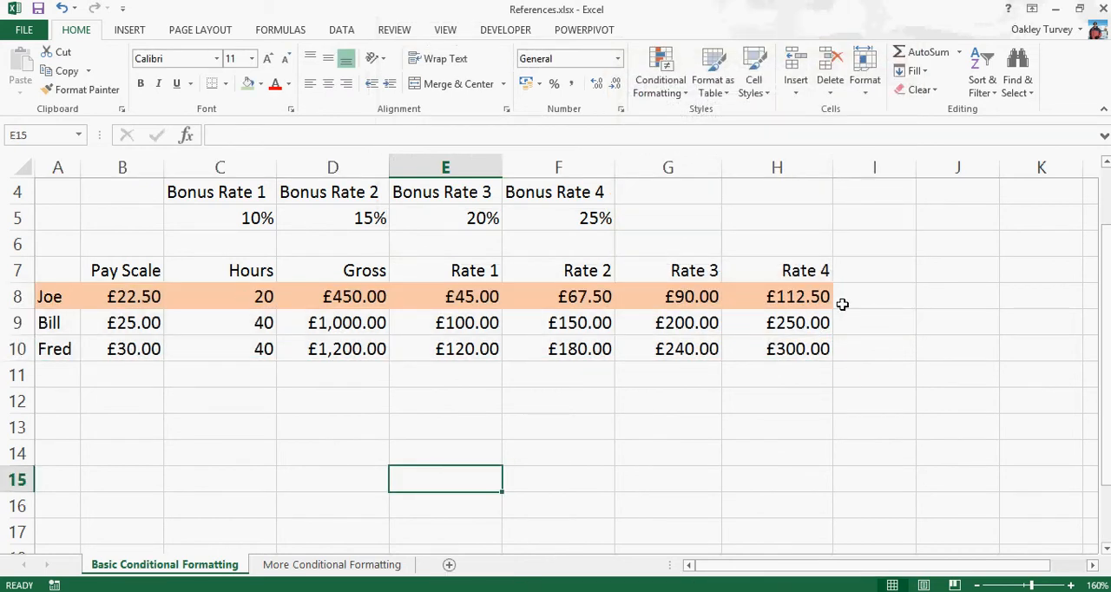
pyautogui.moveTo(129, 297)
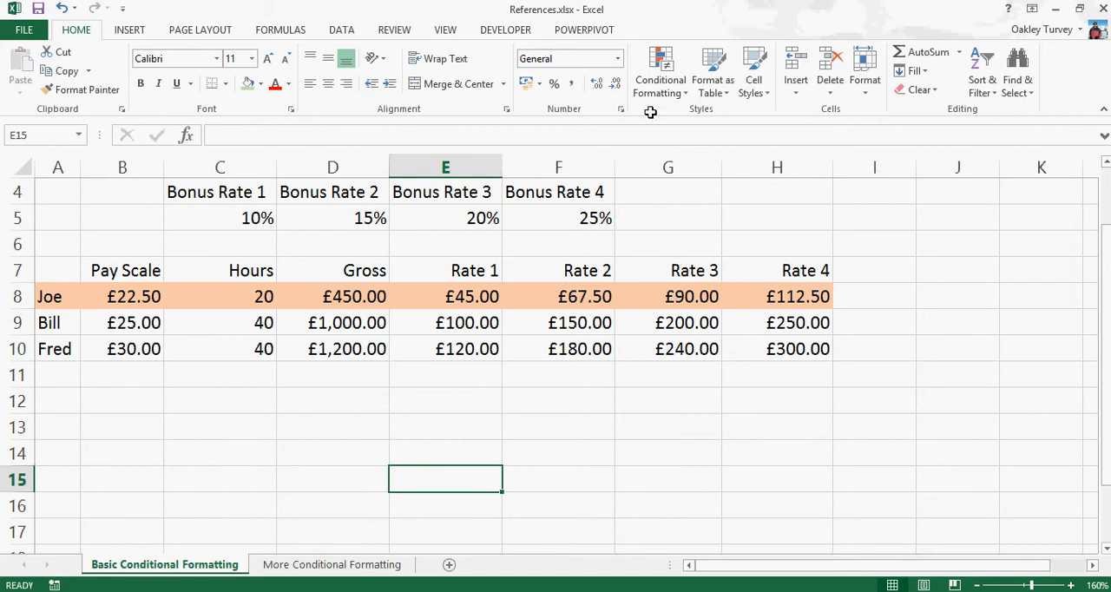
pyautogui.moveTo(114, 281)
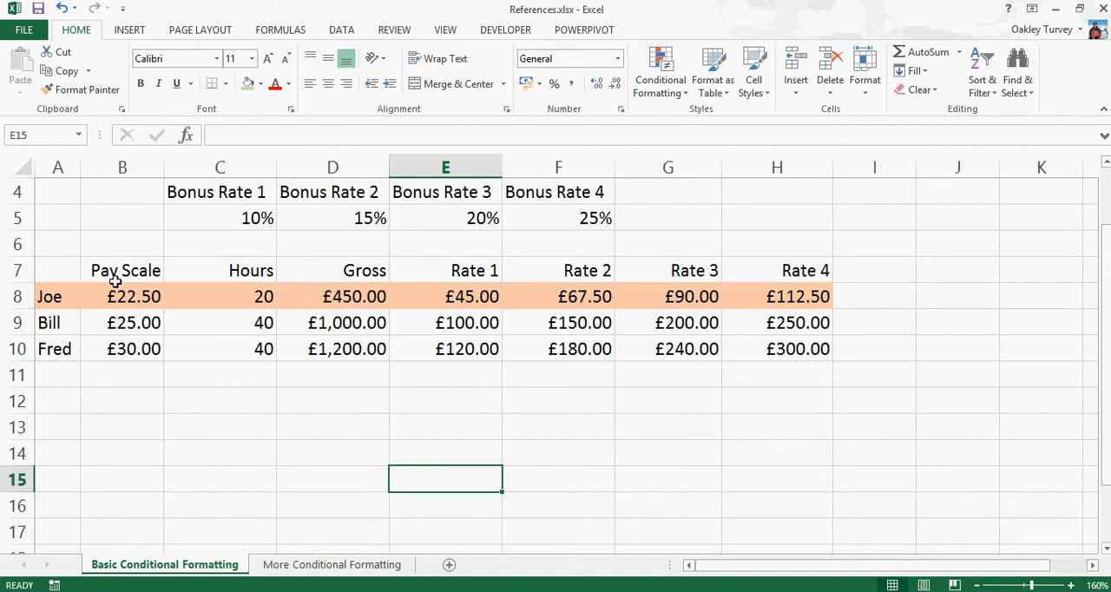
# Type Joe in A10 to see row 10 turn orange, then put Fred back
pyautogui.click(57, 295)
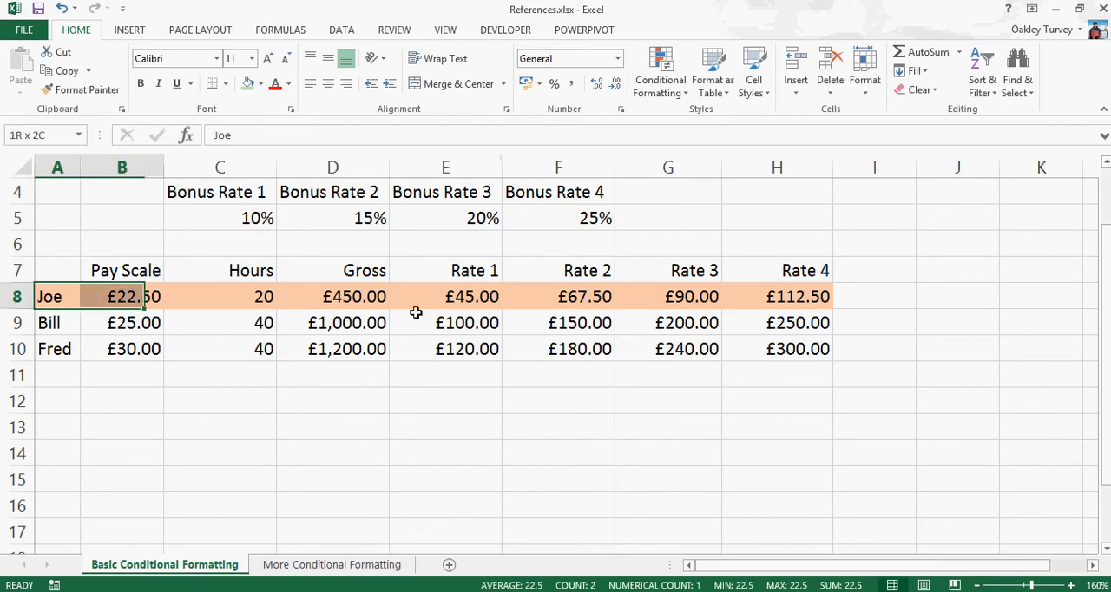
pyautogui.moveTo(121, 295); pyautogui.dragTo(777, 347)
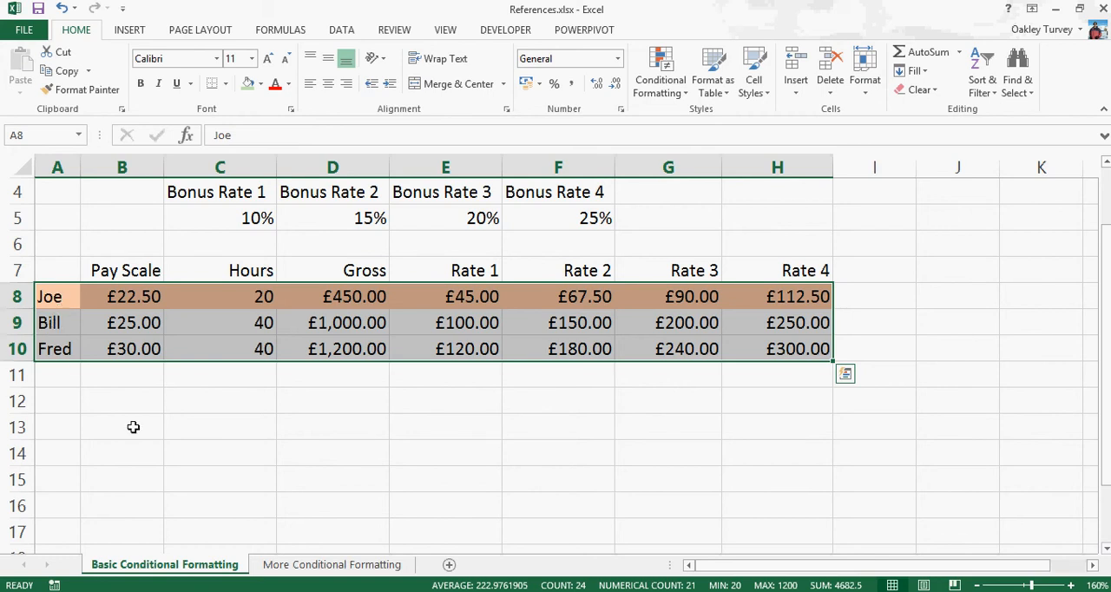
pyautogui.click(57, 348)
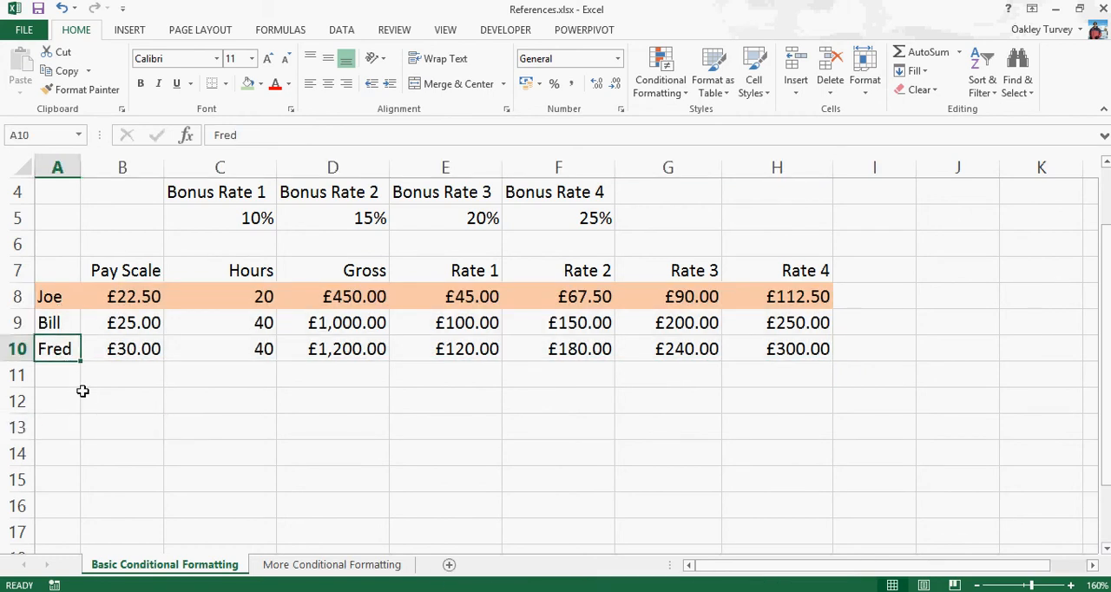
pyautogui.write('Joe')
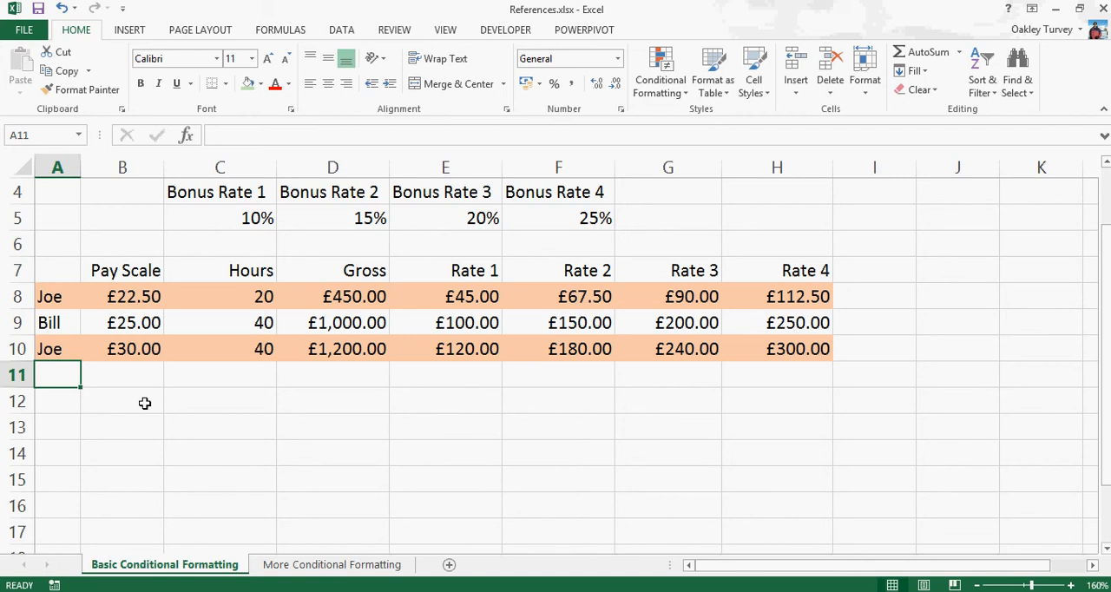
pyautogui.write('Fred')
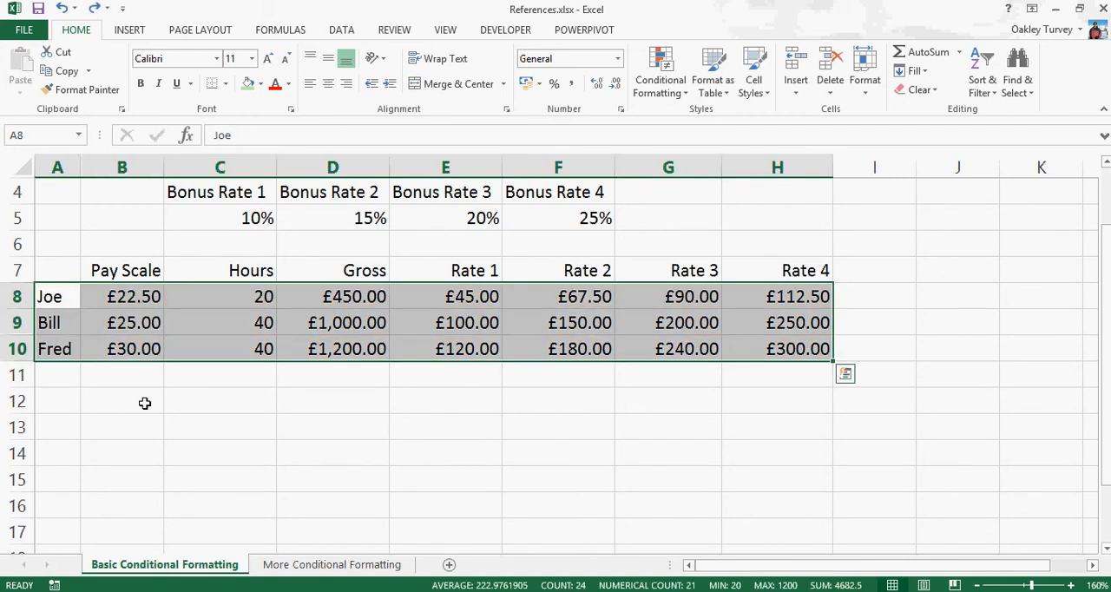
# From the Rules Manager, create a new formula rule reading =$A8="Joe"
pyautogui.click(659, 69)
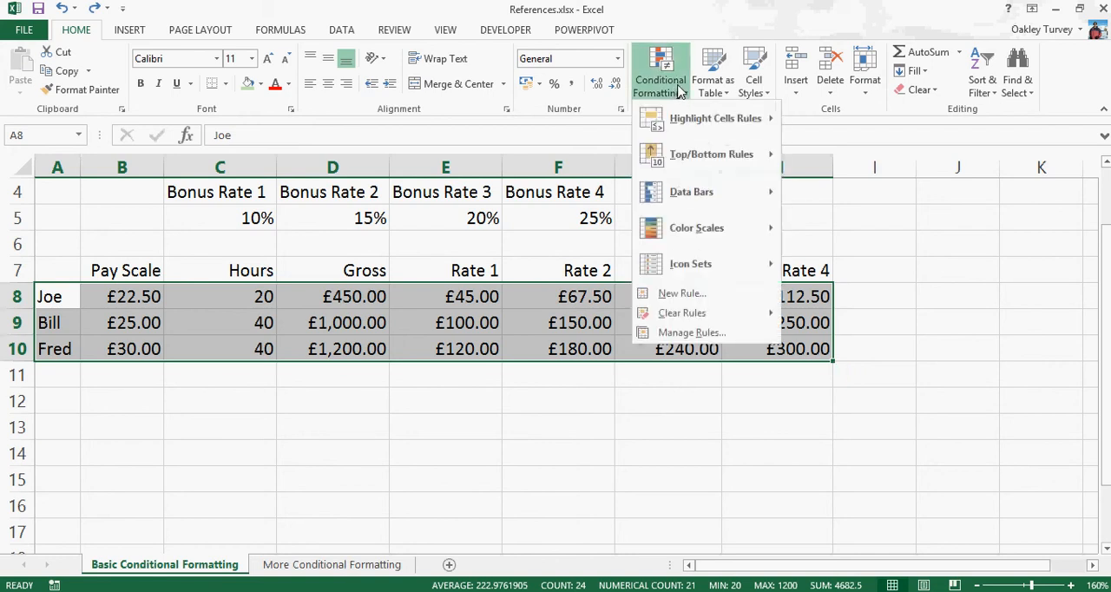
pyautogui.moveTo(690, 331)
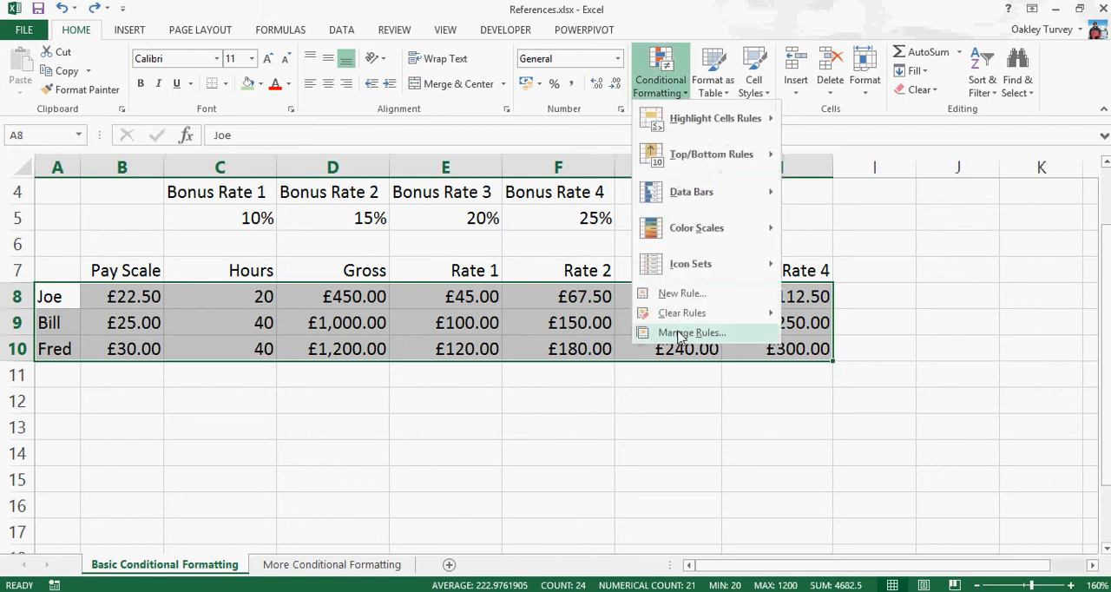
pyautogui.click(691, 332)
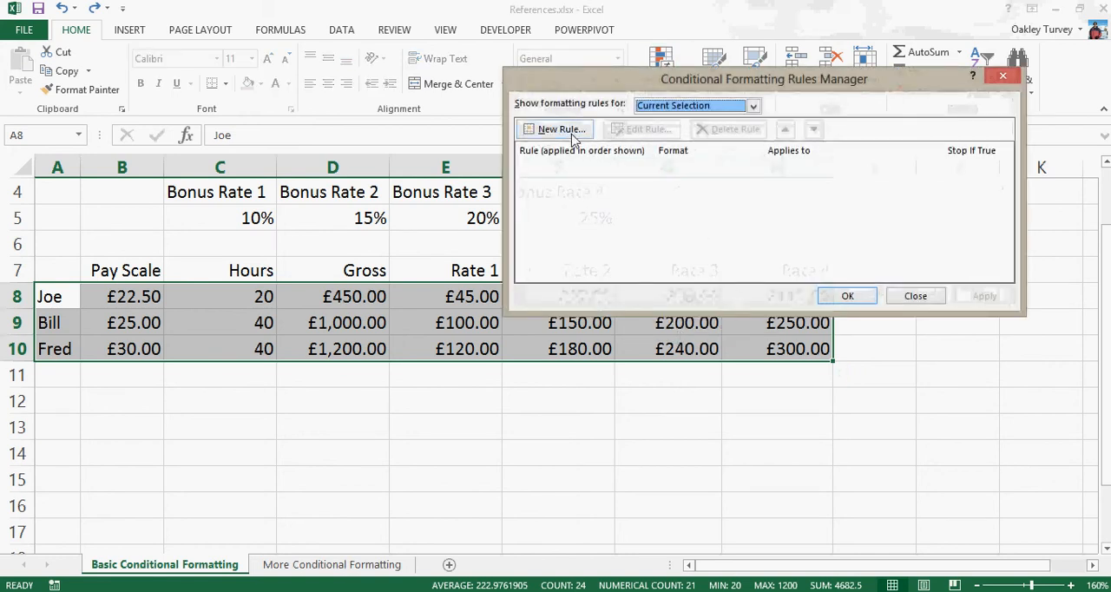
pyautogui.click(555, 129)
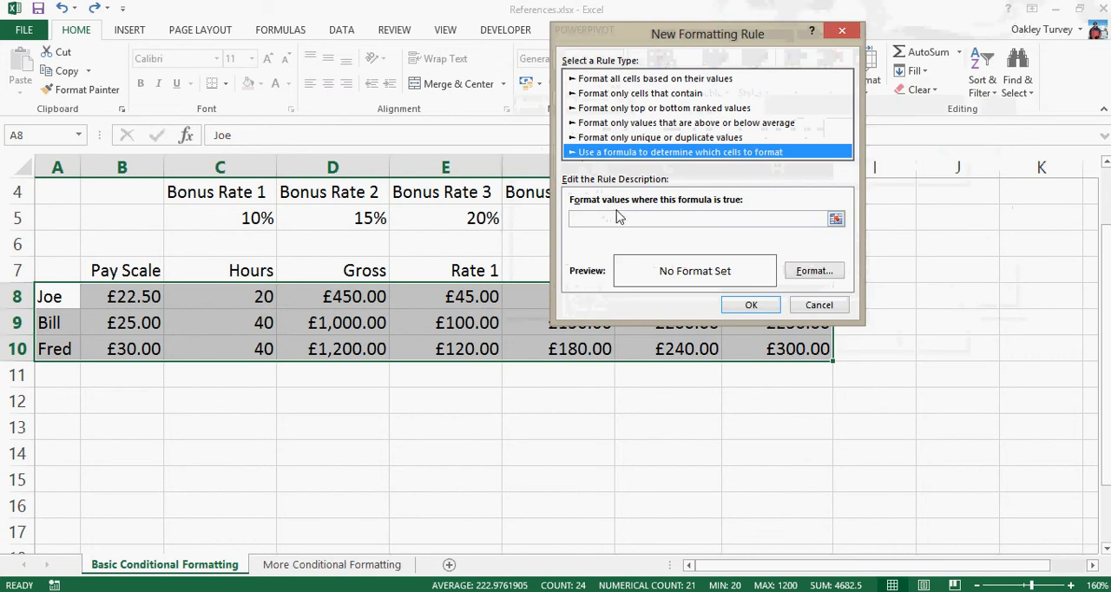
pyautogui.click(697, 218)
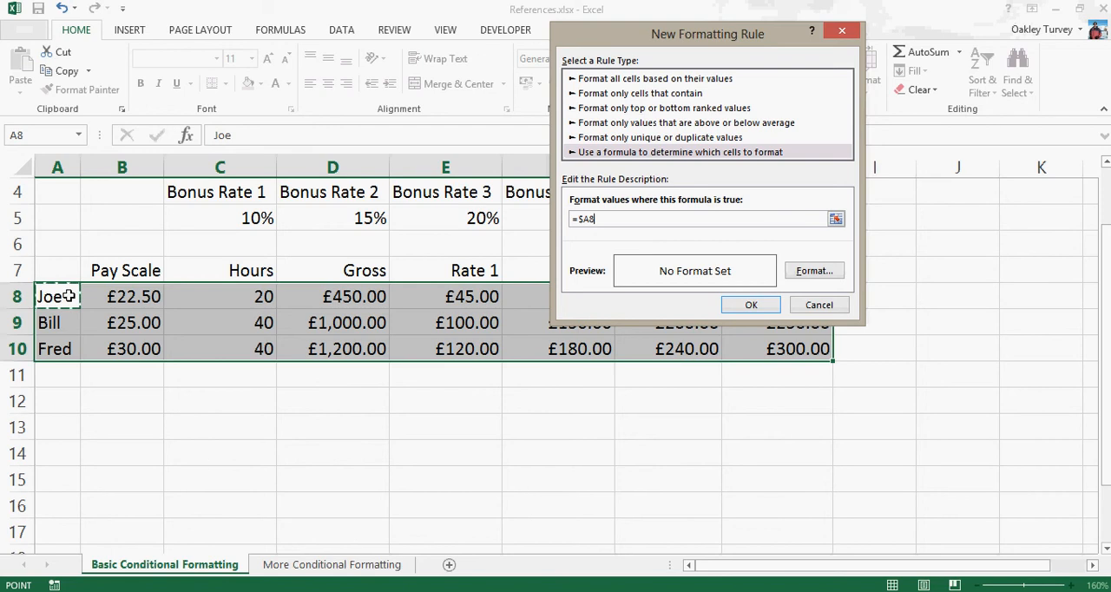
pyautogui.write('=')
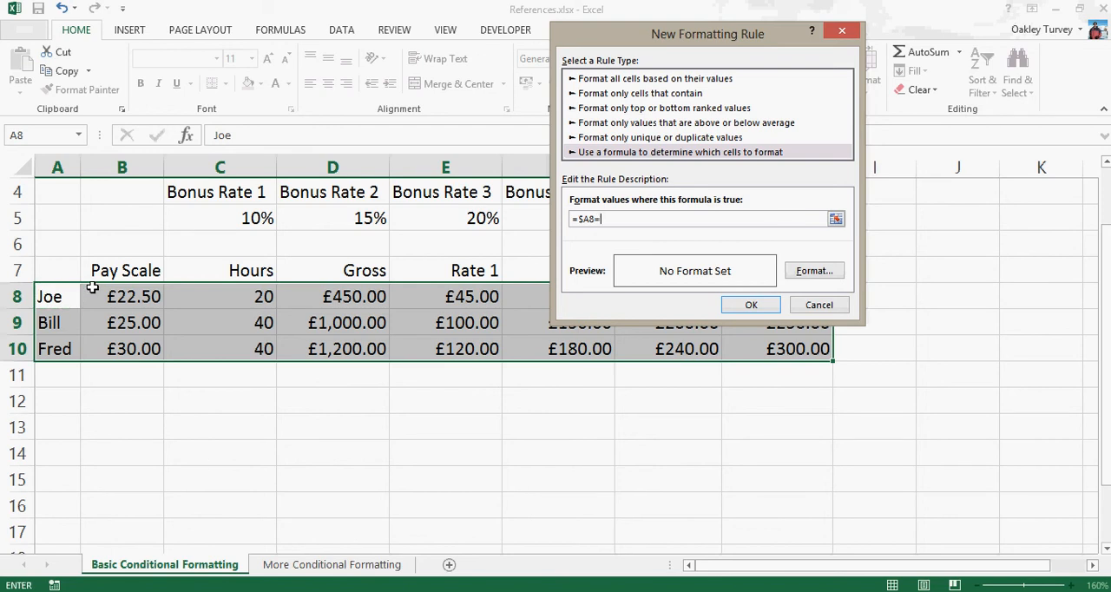
pyautogui.write('"Joe"')
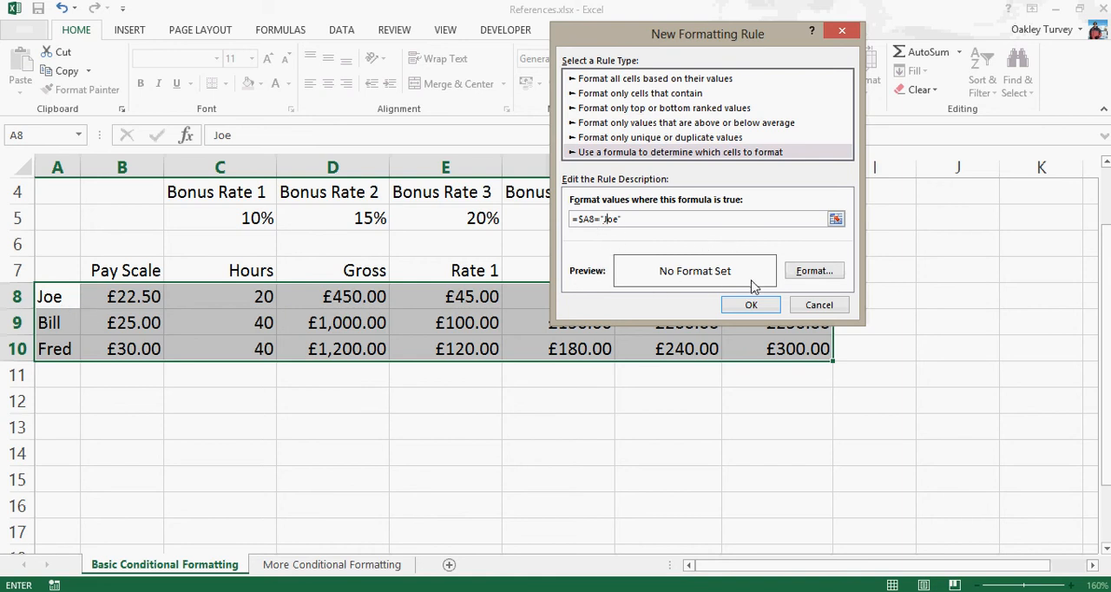
# Set the Joe rule's fill to light orange
pyautogui.click(812, 271)
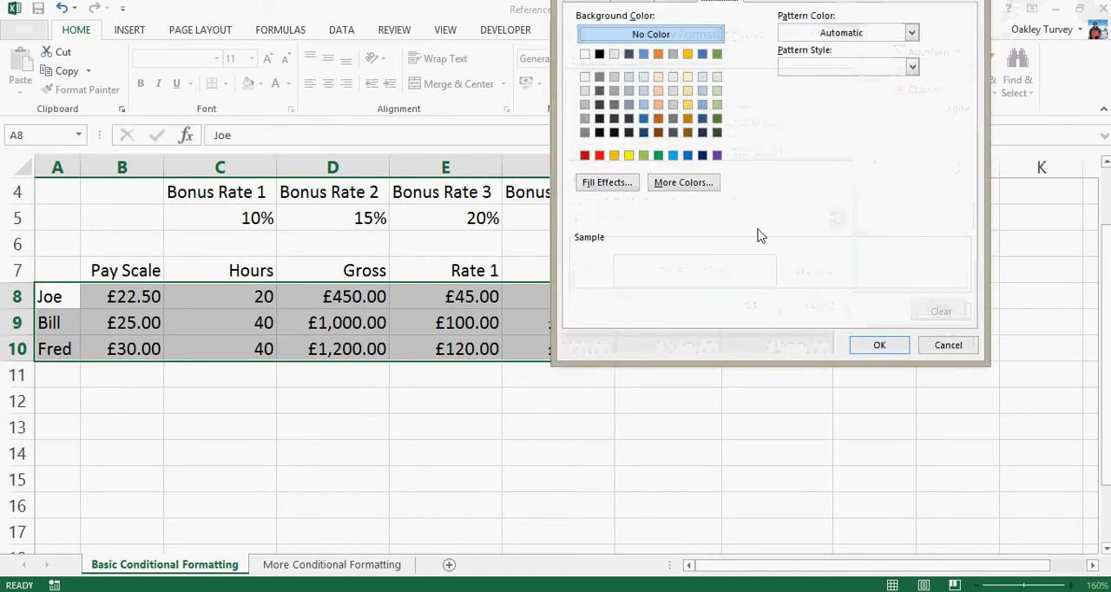
pyautogui.click(658, 91)
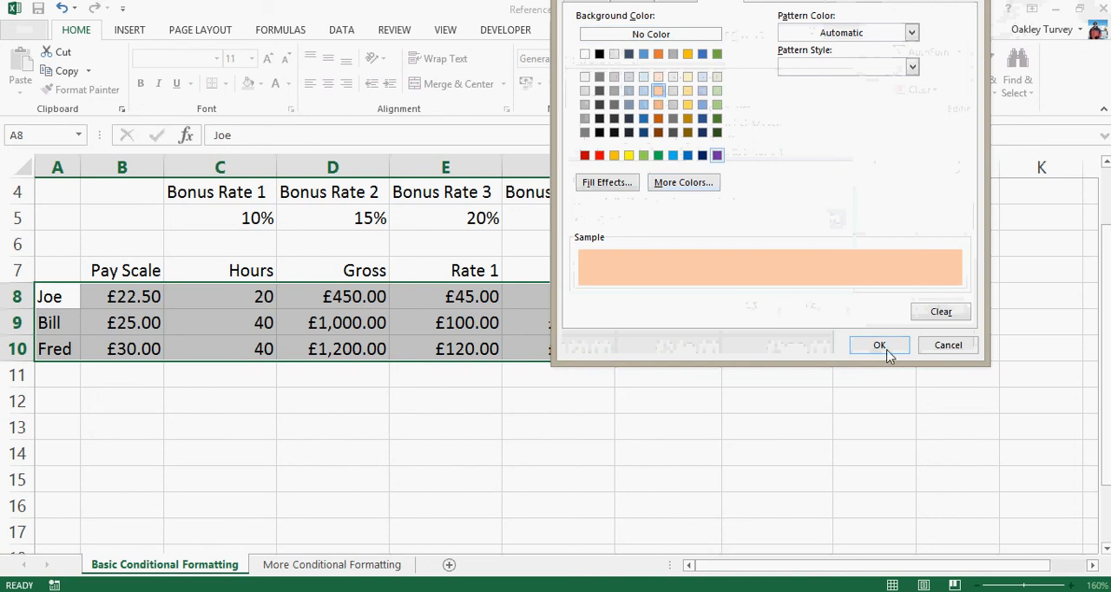
pyautogui.click(878, 344)
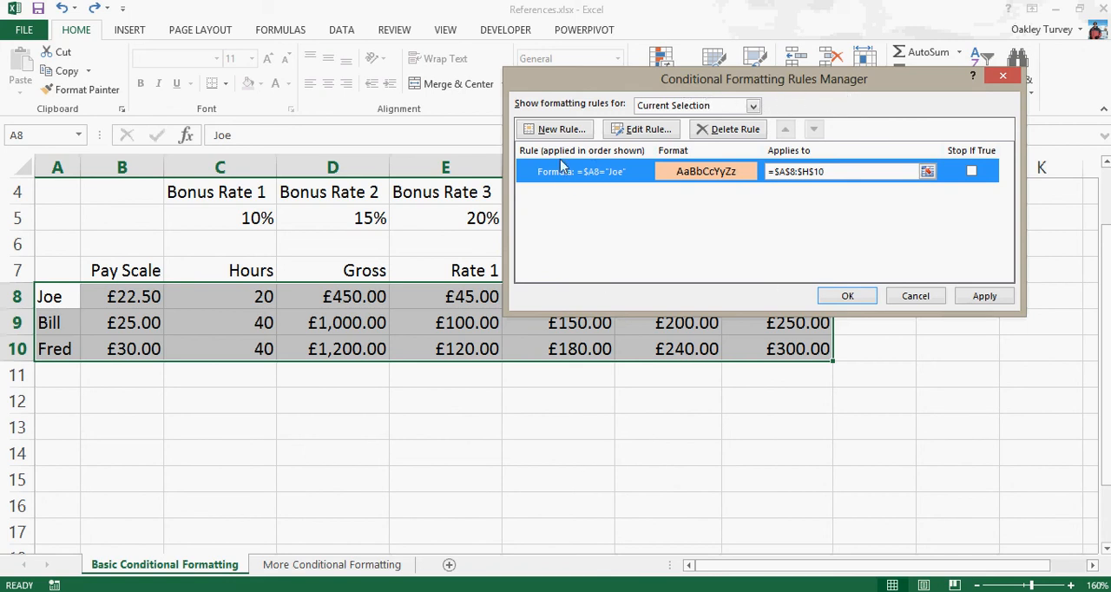
# Create a second formula rule reading =$A8="Bill"
pyautogui.click(556, 129)
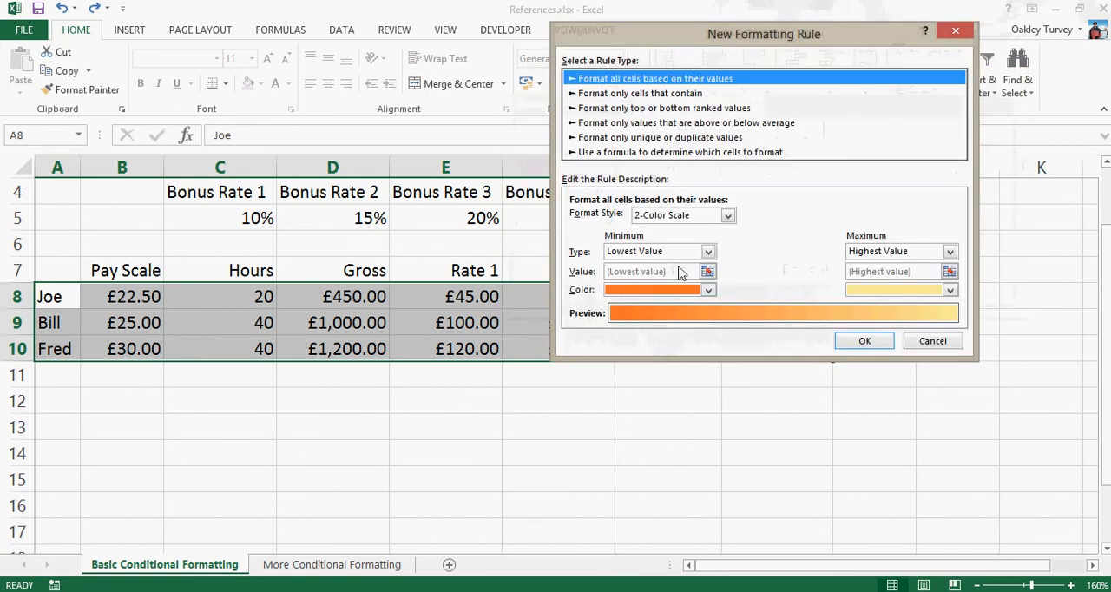
pyautogui.click(680, 153)
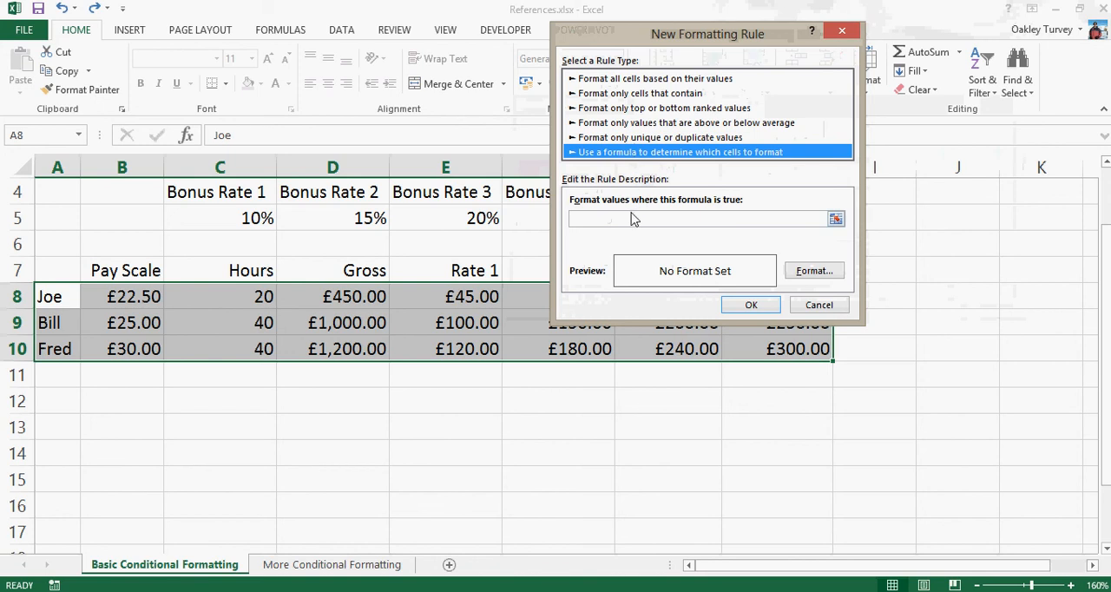
pyautogui.click(56, 295)
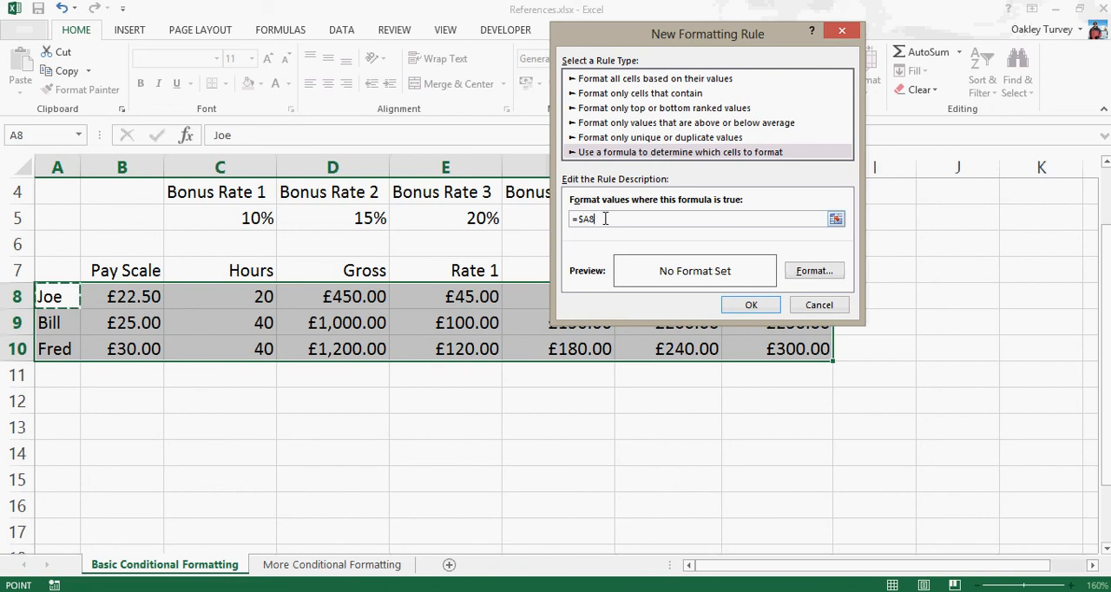
pyautogui.write('=')
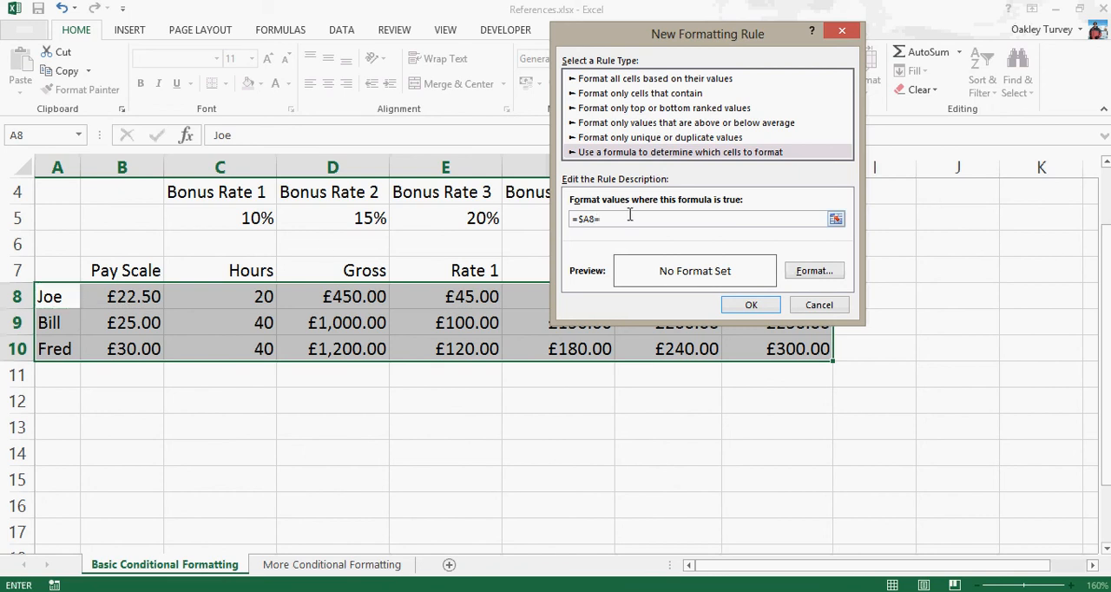
pyautogui.write('1')
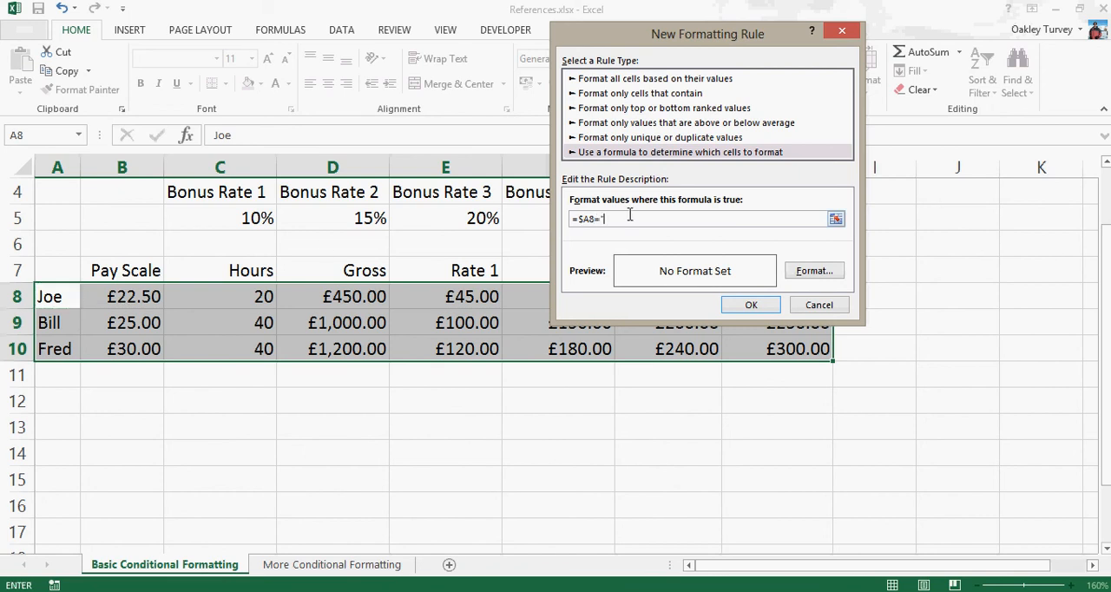
pyautogui.write('"Bill"')
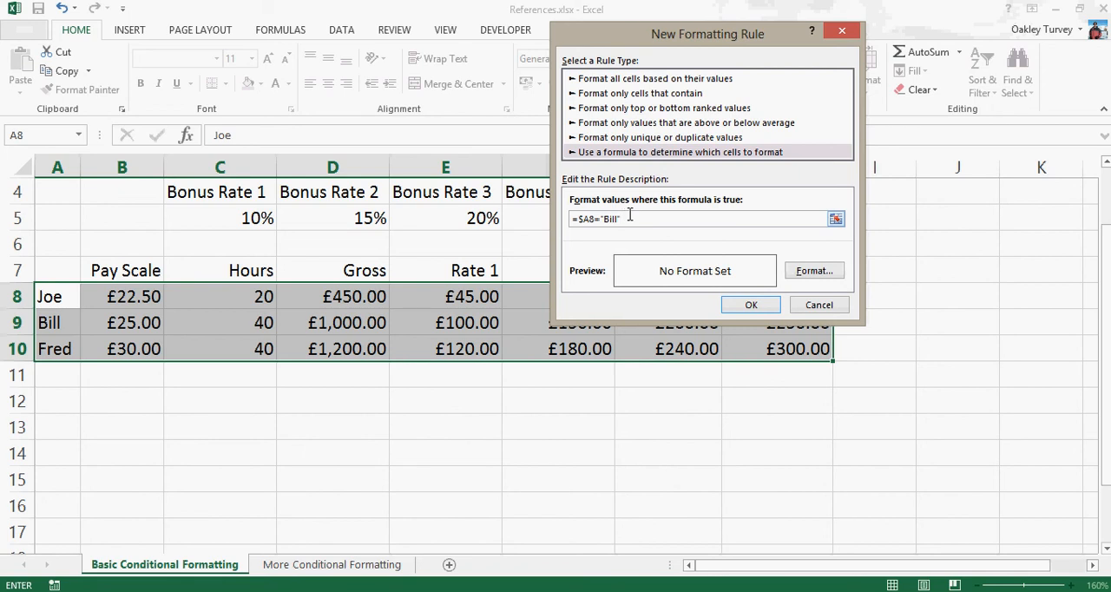
# Give the Bill rule a yellow fill and add it to the Rules Manager
pyautogui.click(812, 271)
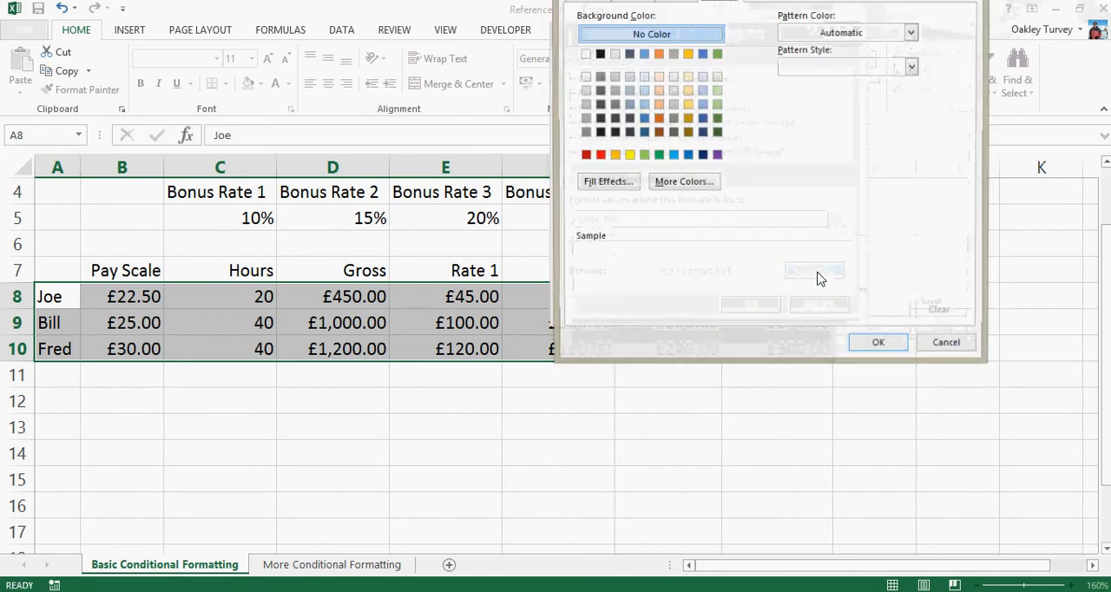
pyautogui.click(688, 104)
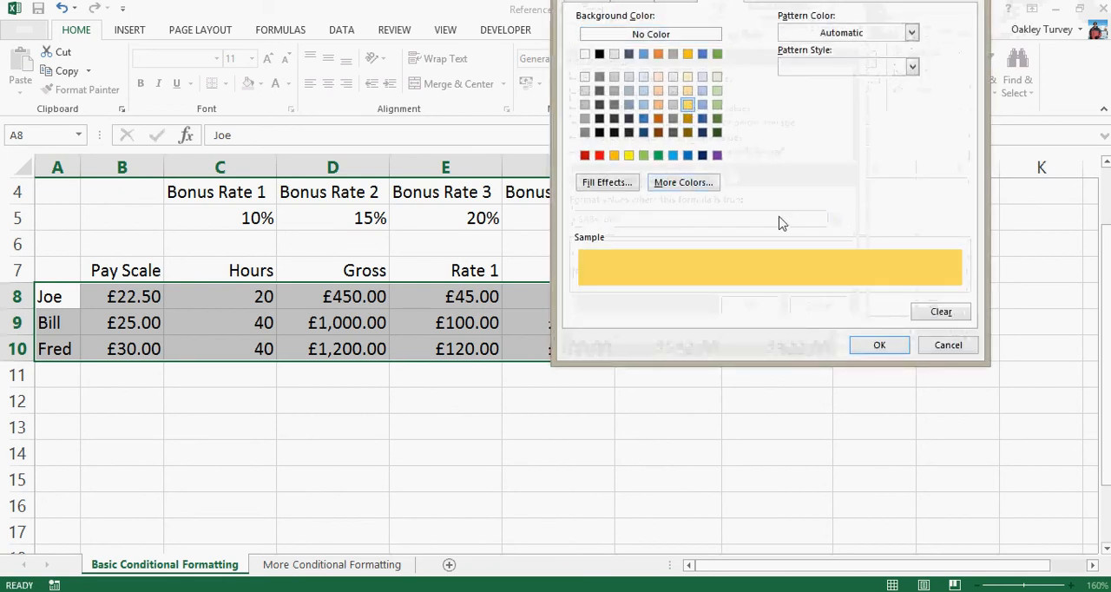
pyautogui.click(879, 344)
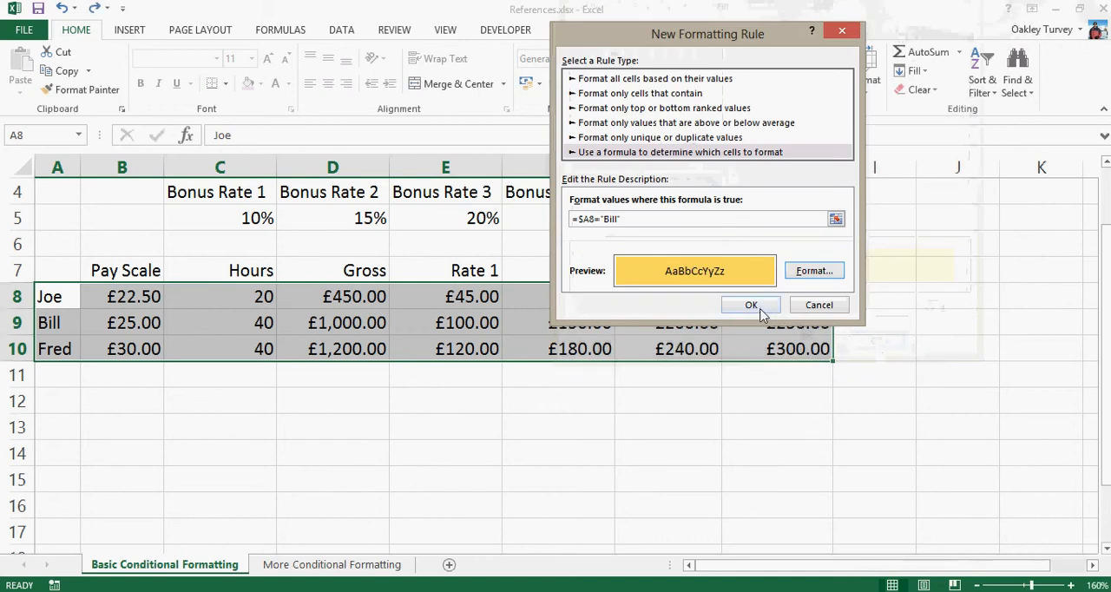
pyautogui.click(750, 306)
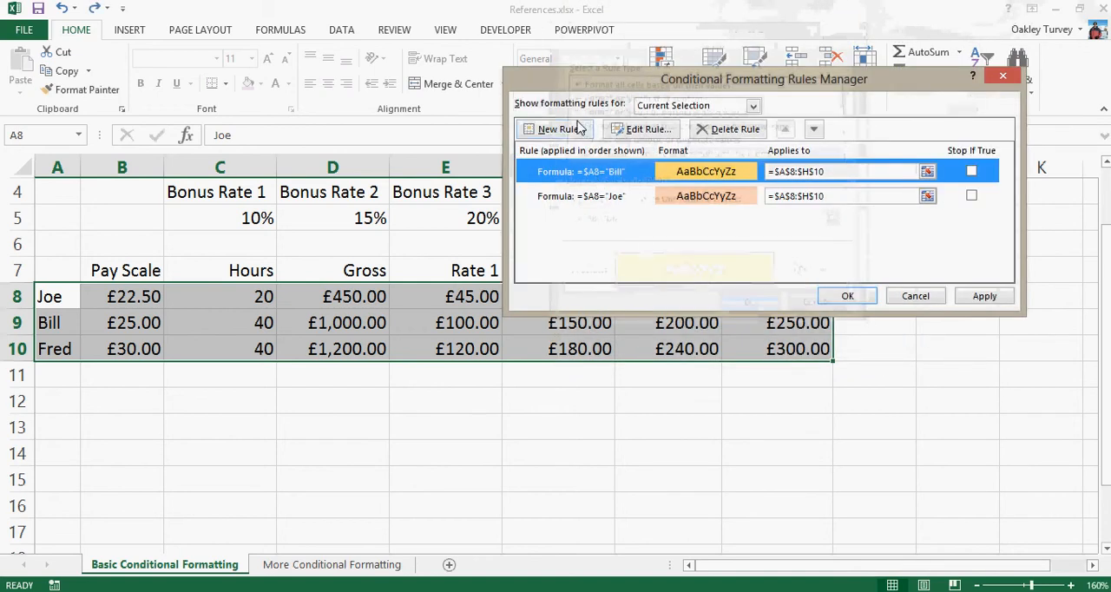
# Add a third formula rule =$A8="Fred" with a green fill to the Rules Manager
pyautogui.click(555, 128)
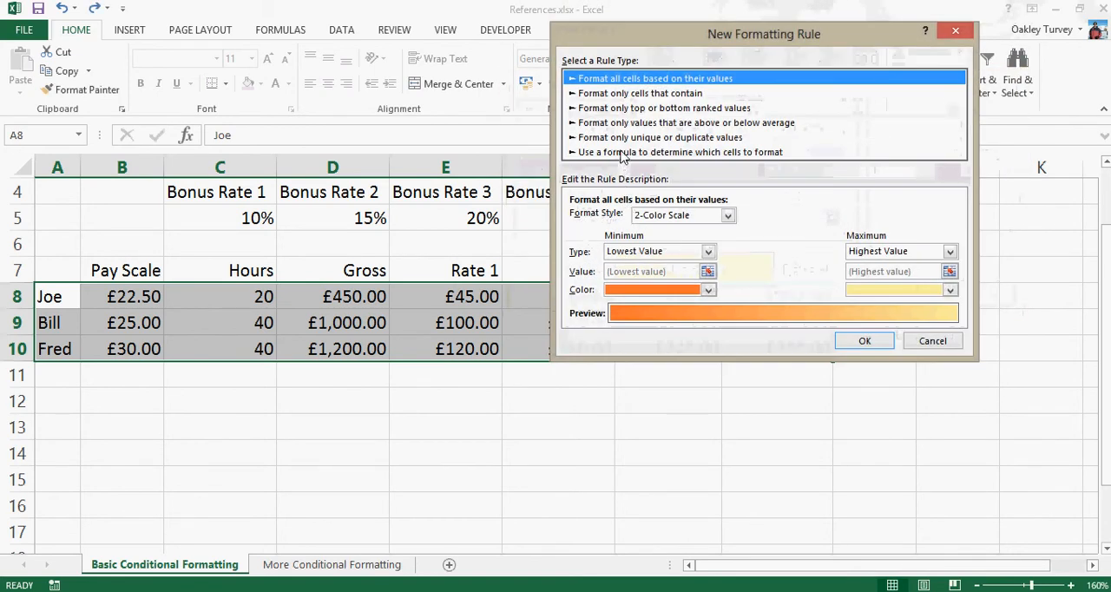
pyautogui.click(680, 153)
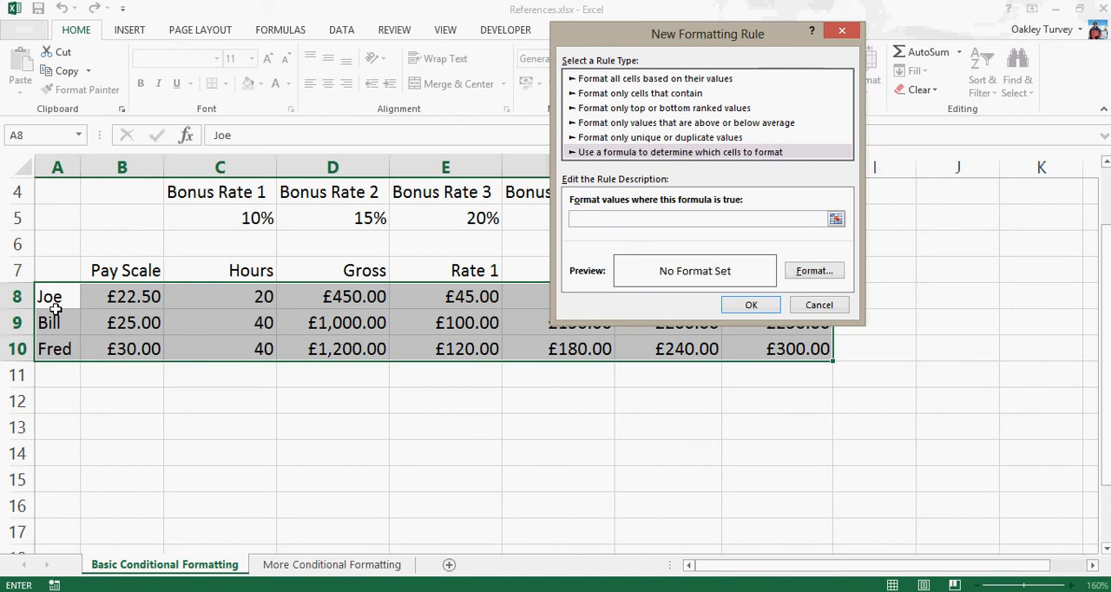
pyautogui.click(698, 218)
pyautogui.write('=$A8')
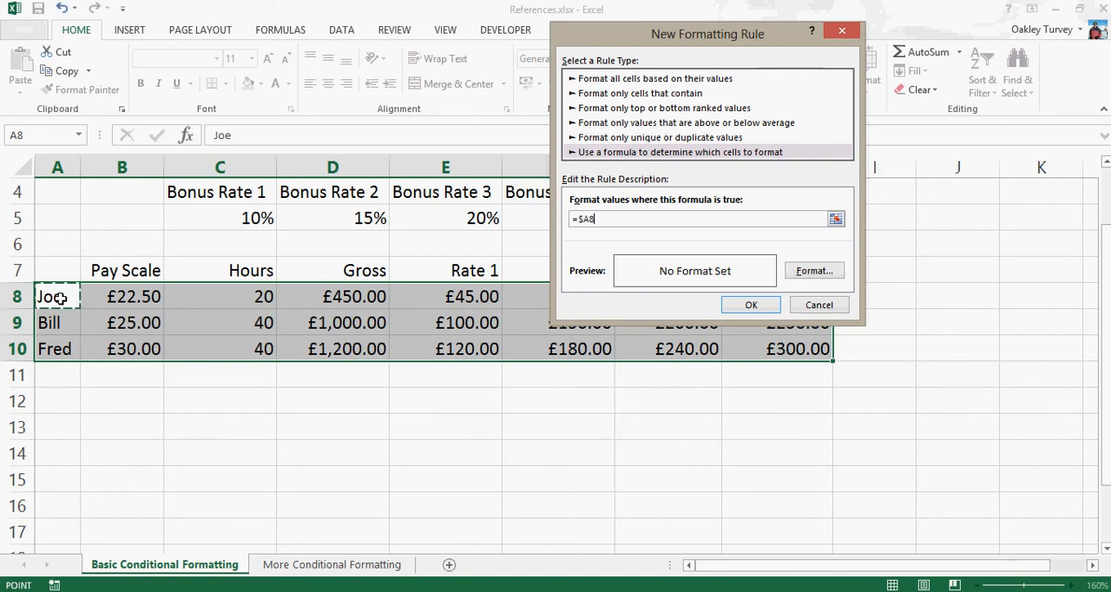
pyautogui.moveTo(646, 224)
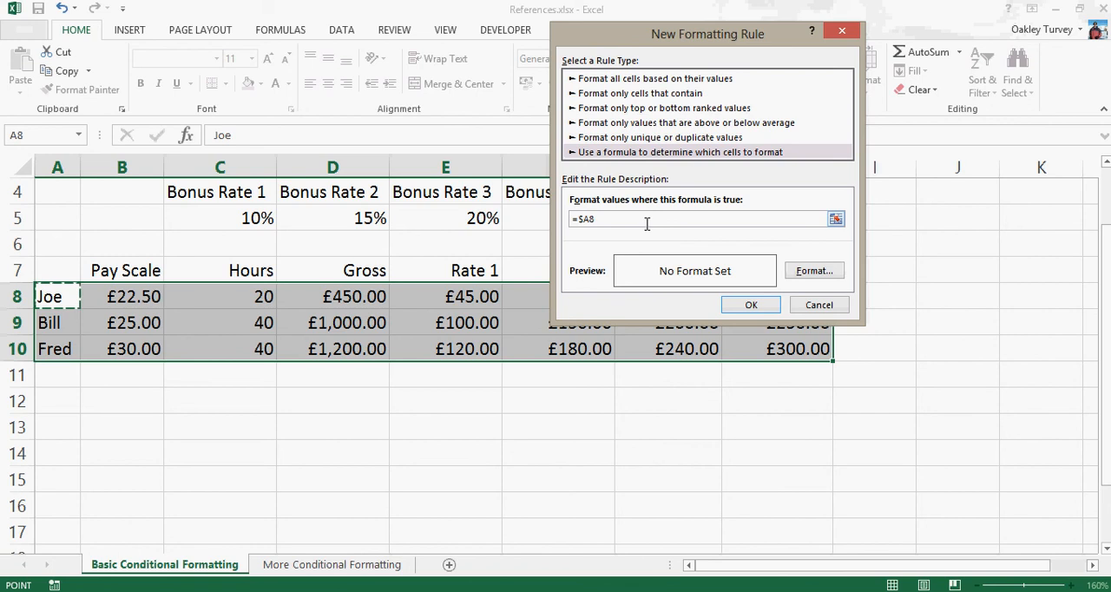
pyautogui.write('="Fred')
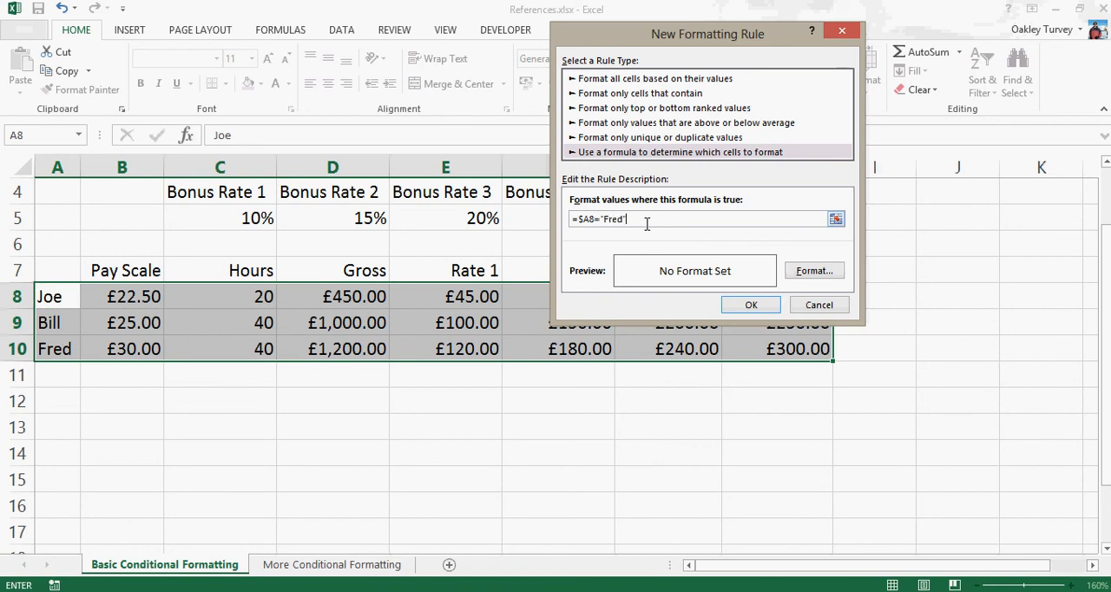
pyautogui.click(812, 271)
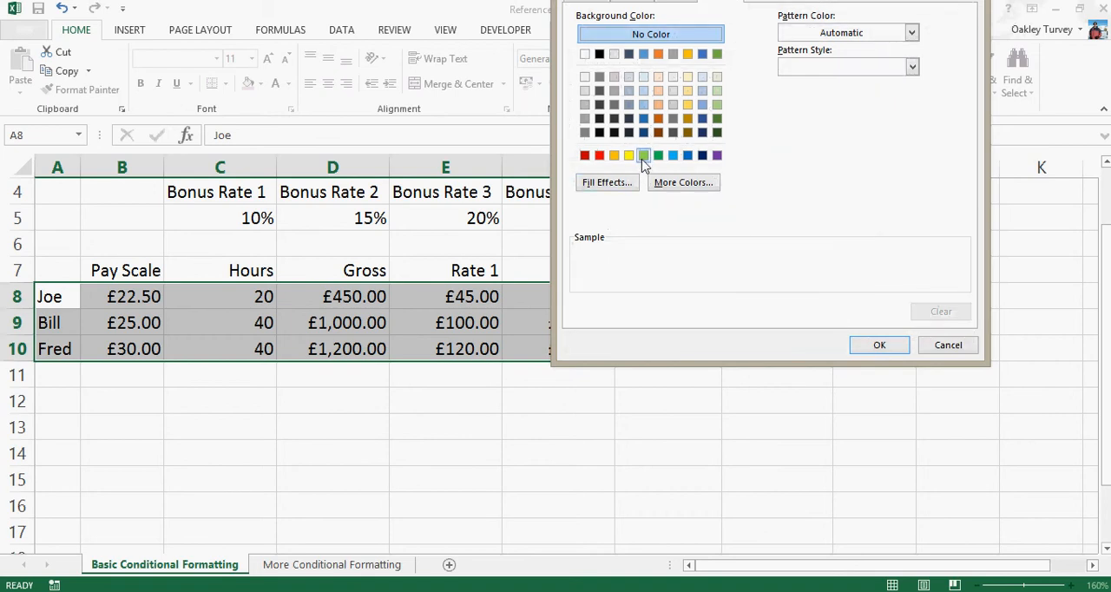
pyautogui.click(878, 344)
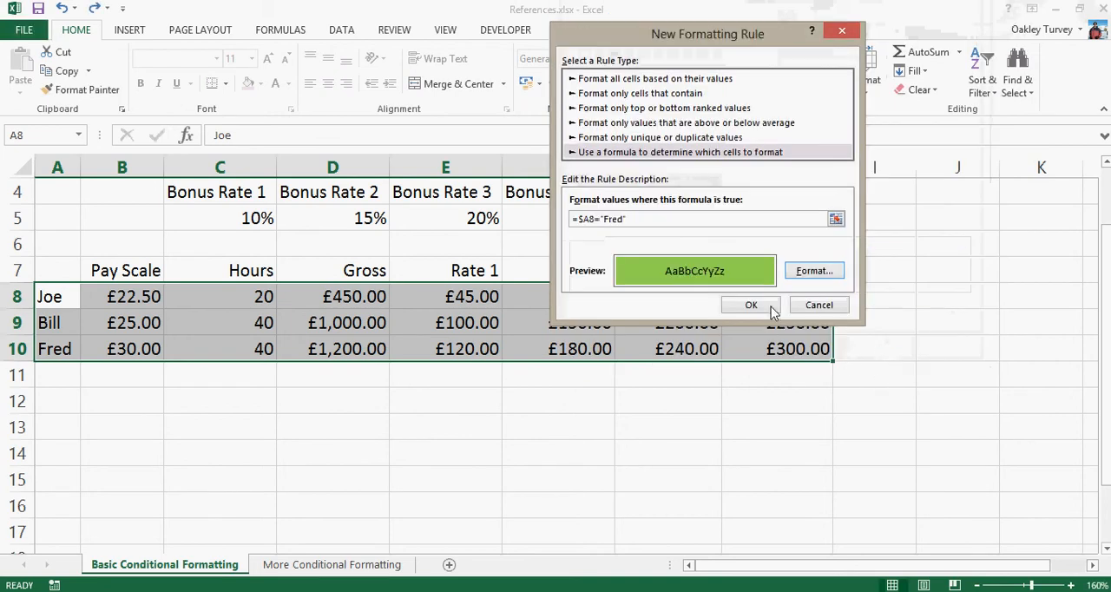
pyautogui.click(750, 305)
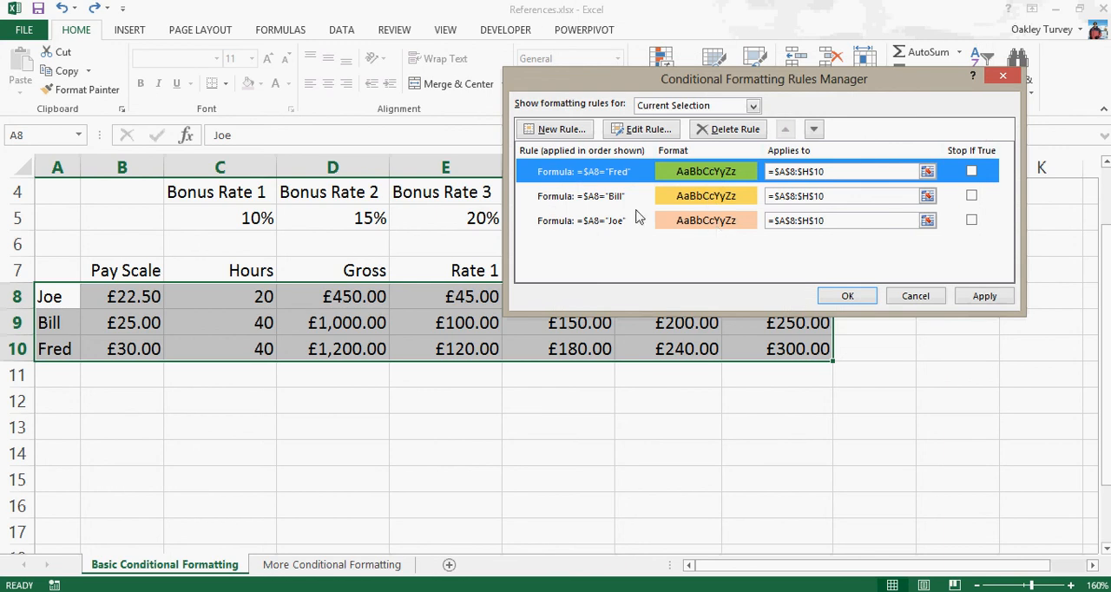
pyautogui.moveTo(45, 371)
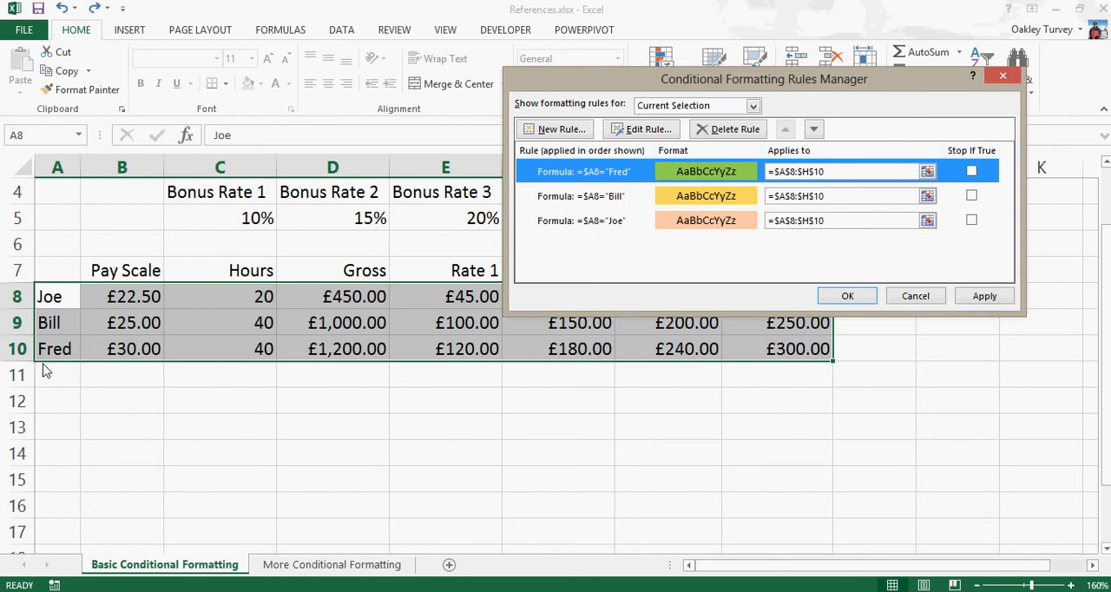
pyautogui.moveTo(46, 361)
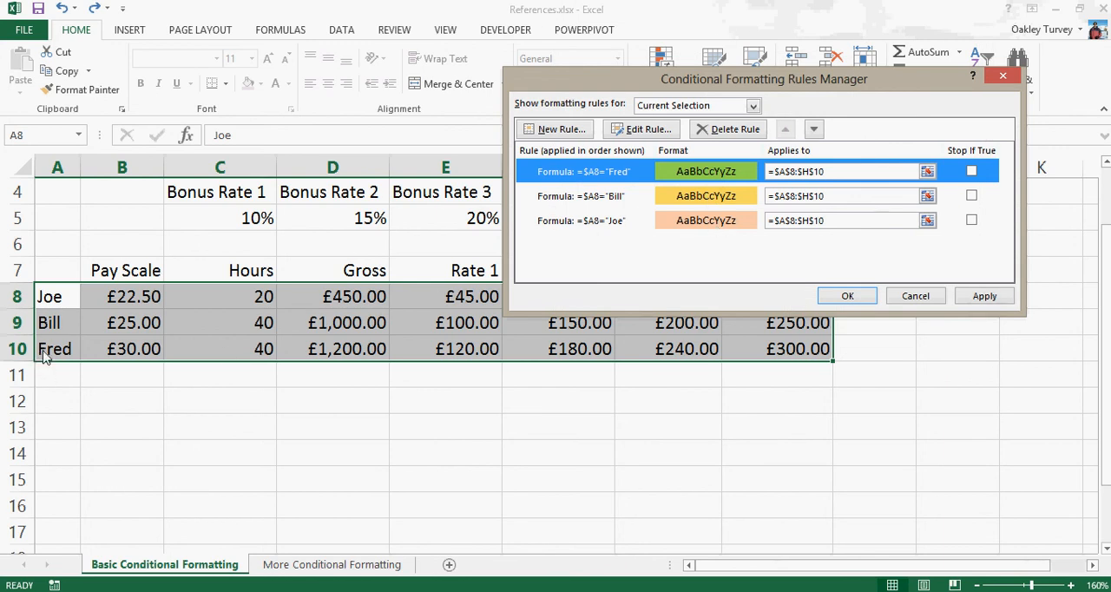
pyautogui.moveTo(847, 356)
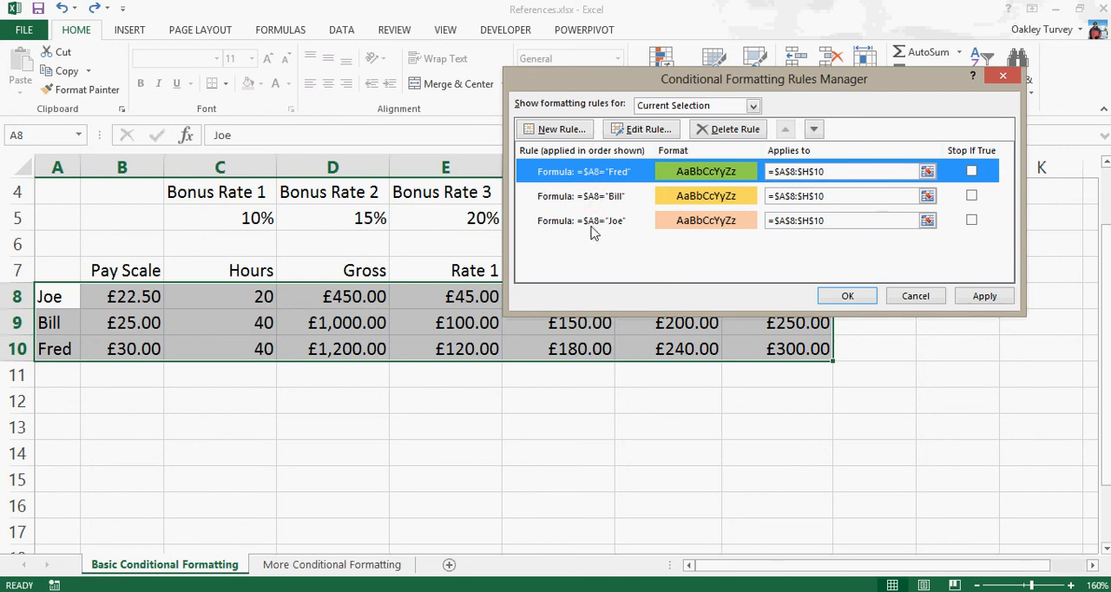
pyautogui.moveTo(60, 312)
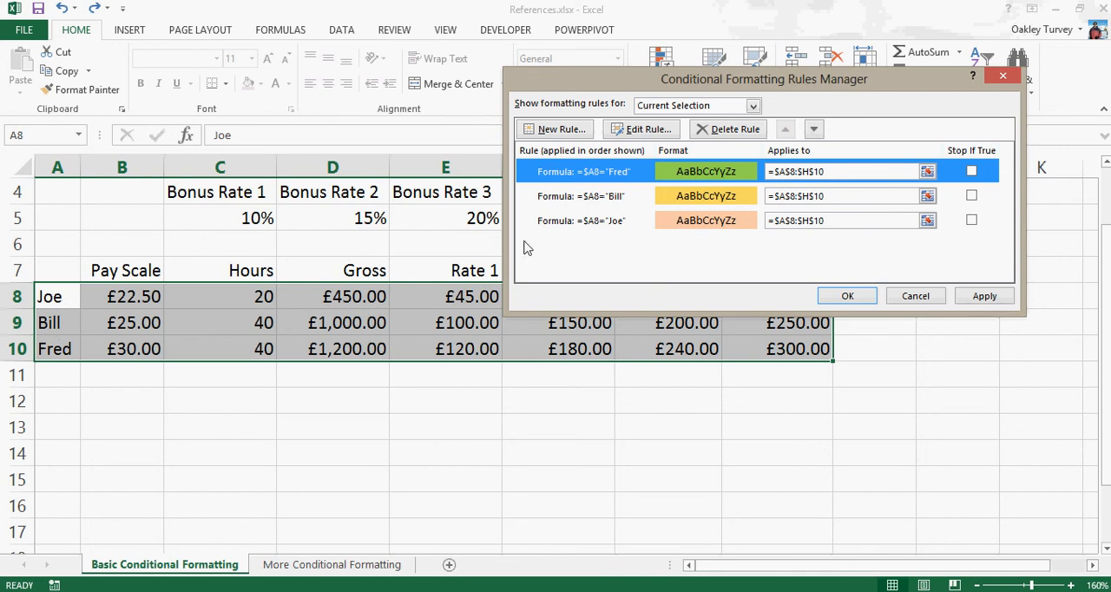
pyautogui.moveTo(40, 337)
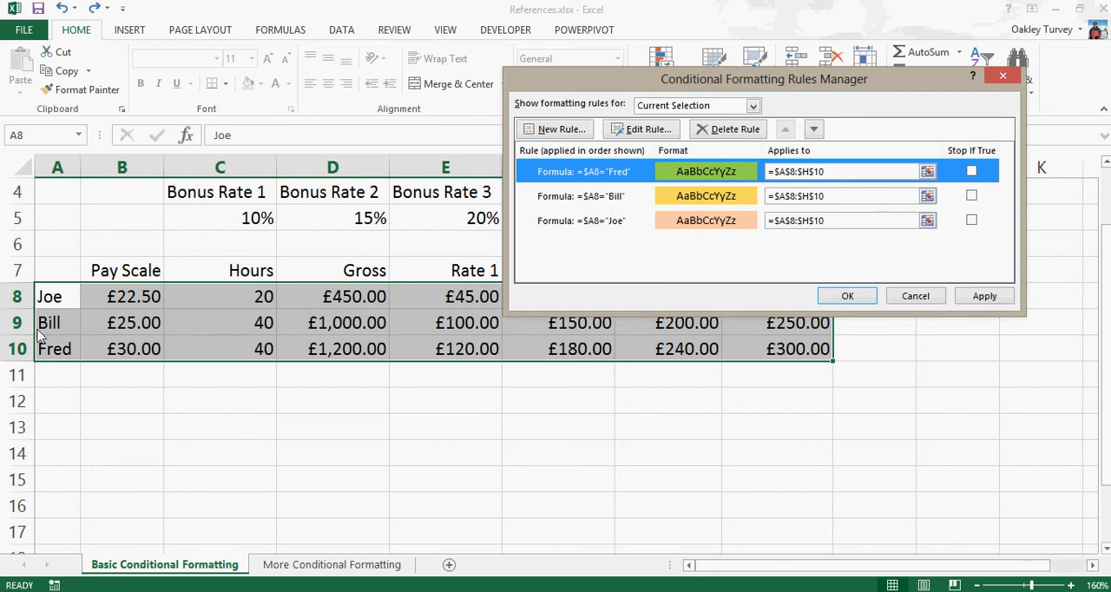
pyautogui.moveTo(375, 316)
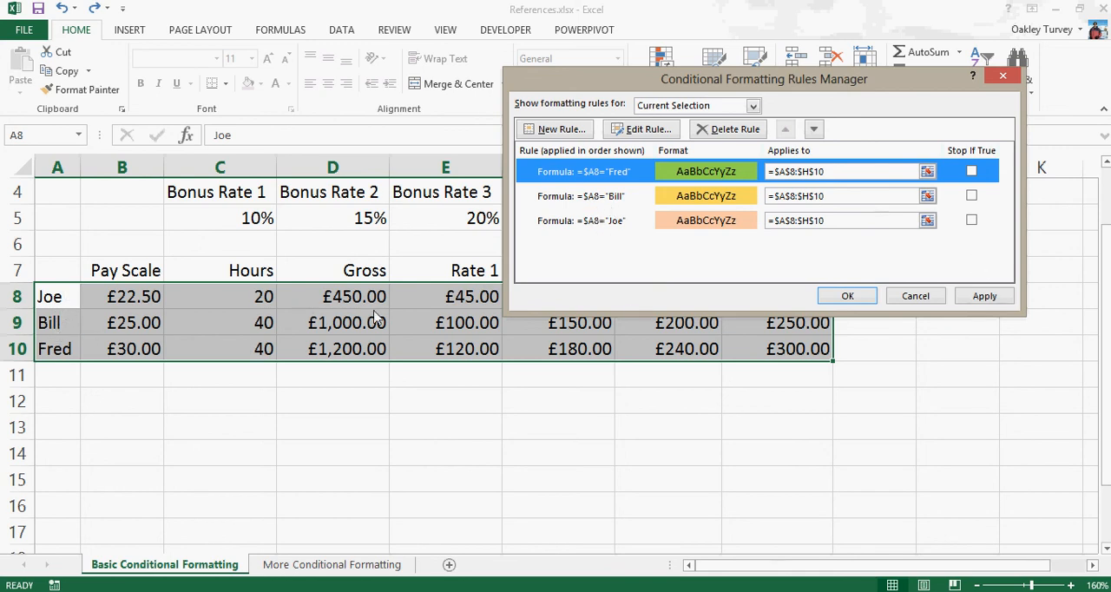
pyautogui.moveTo(276, 315)
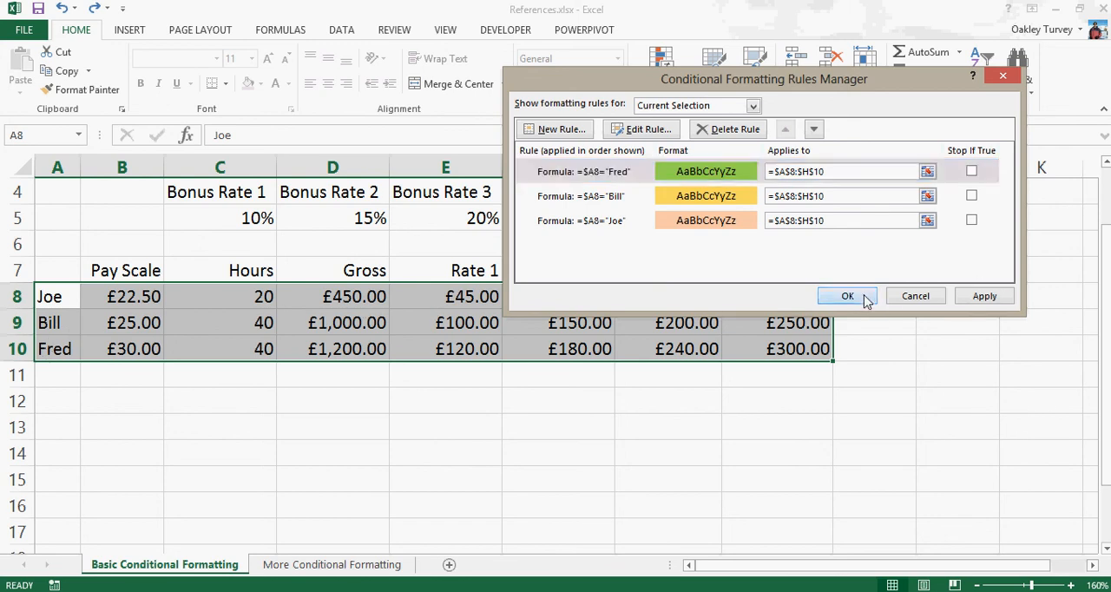
# Close the Rules Manager so rows 8, 9 and 10 shade orange, yellow and green
pyautogui.click(848, 295)
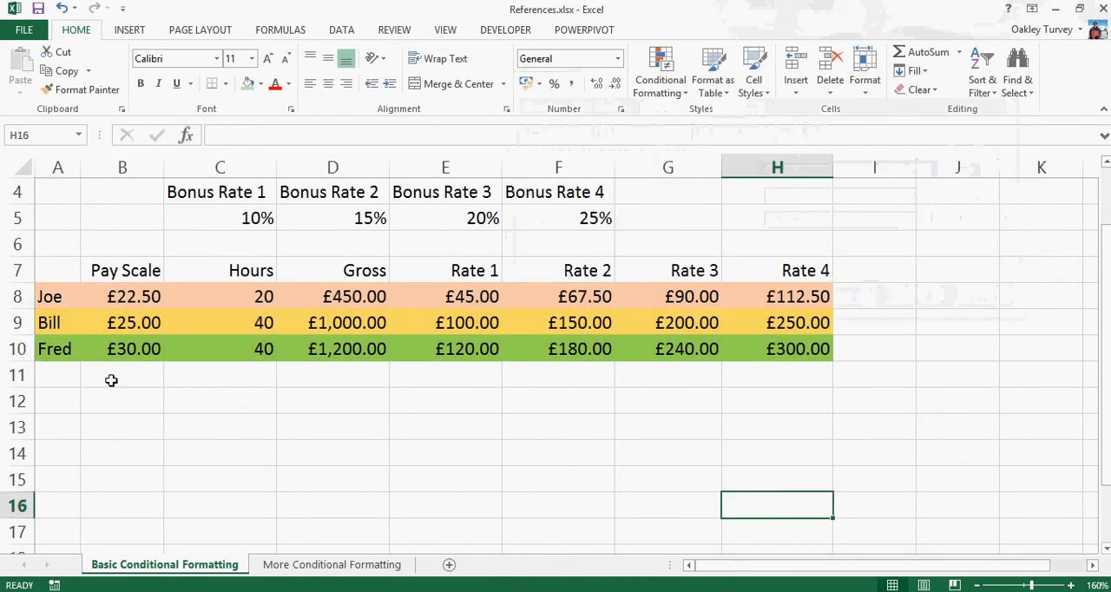
# Type Joe in A10 and Fred in A8 so row 10 turns orange and row 8 green
pyautogui.click(58, 347)
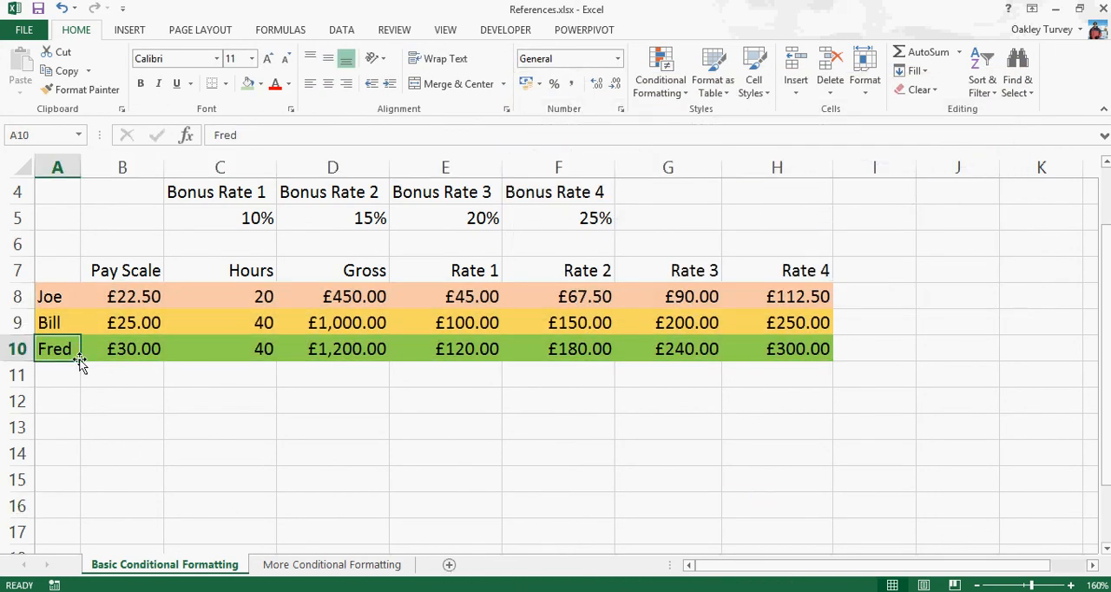
pyautogui.write('Joe')
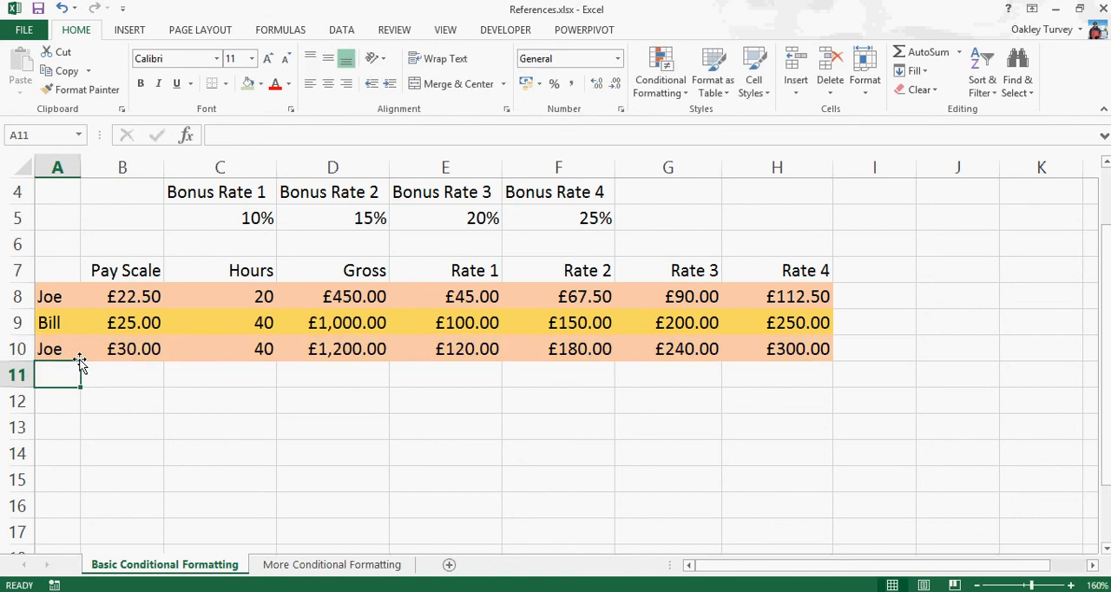
pyautogui.click(49, 295)
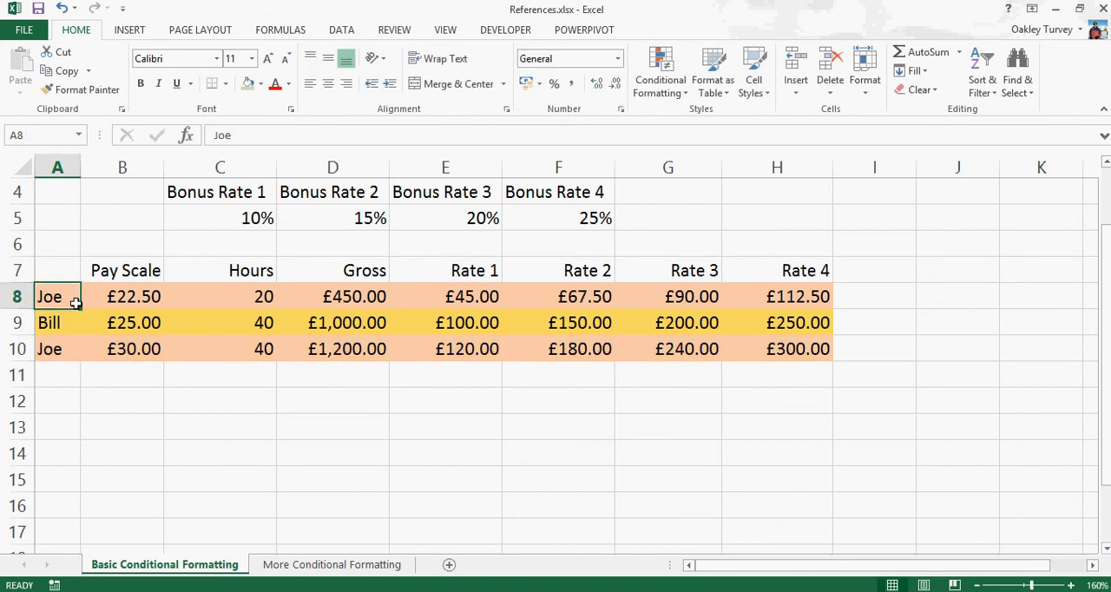
pyautogui.write('Fred')
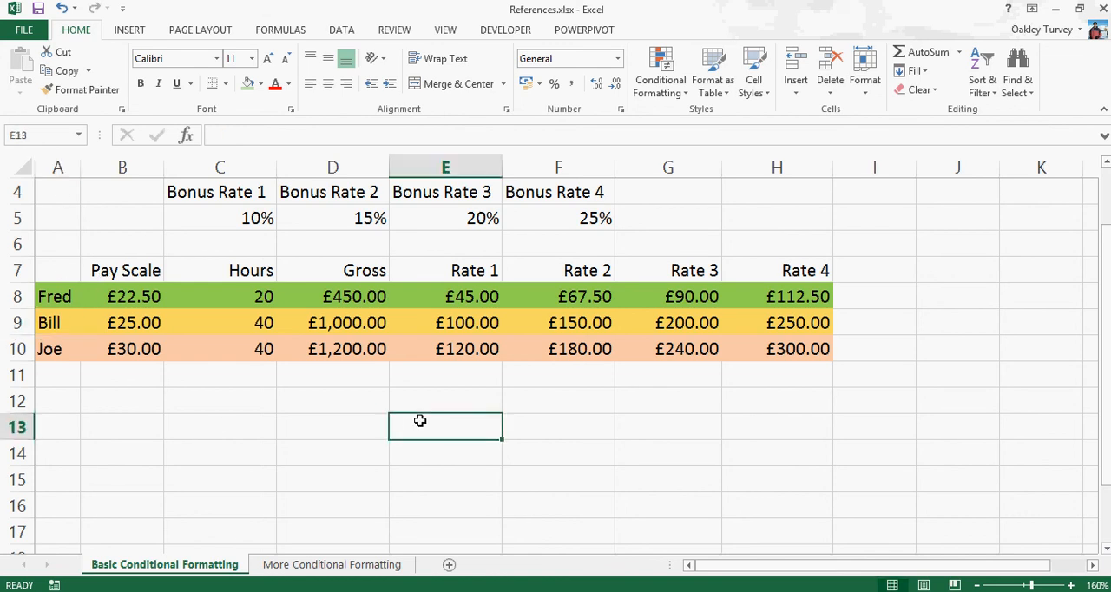
pyautogui.moveTo(45, 313)
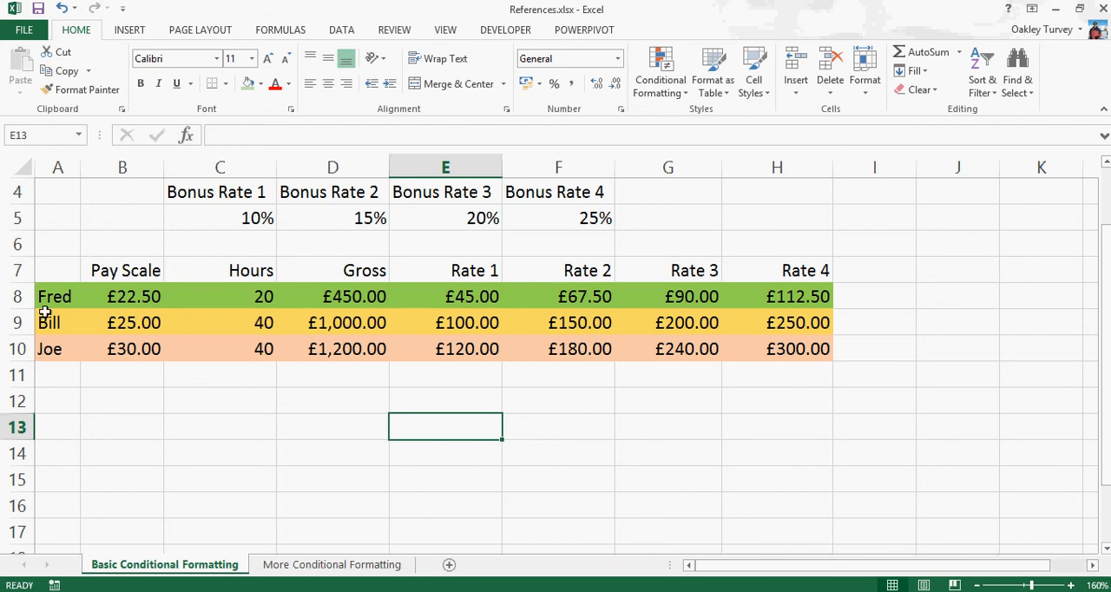
pyautogui.click(56, 295)
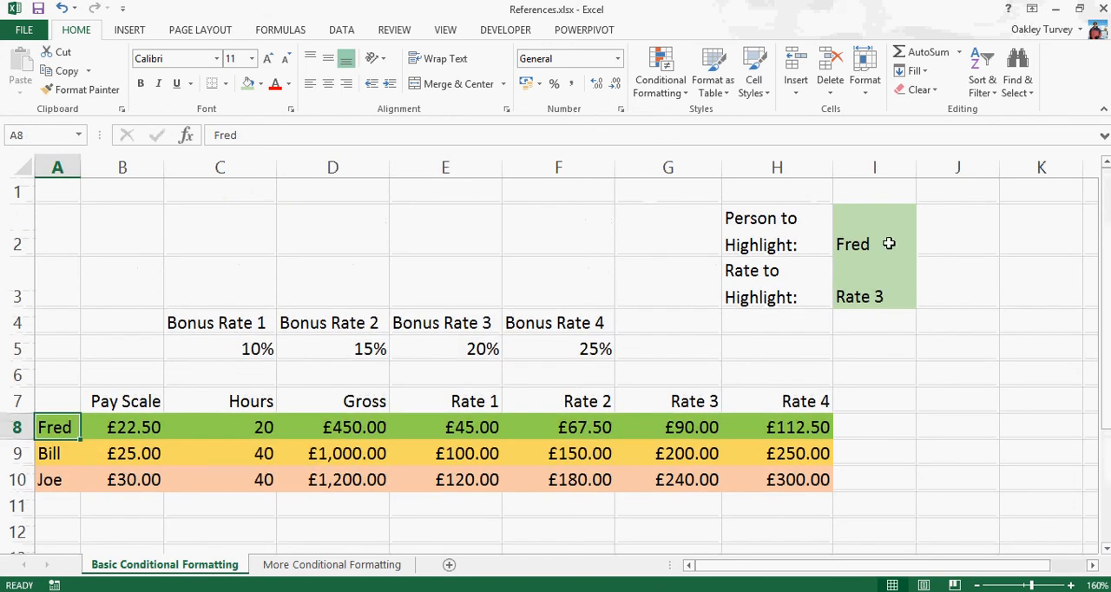
# Choose Bill instead of Fred in the 'Person to Highlight' cell I2 dropdown
pyautogui.click(875, 243)
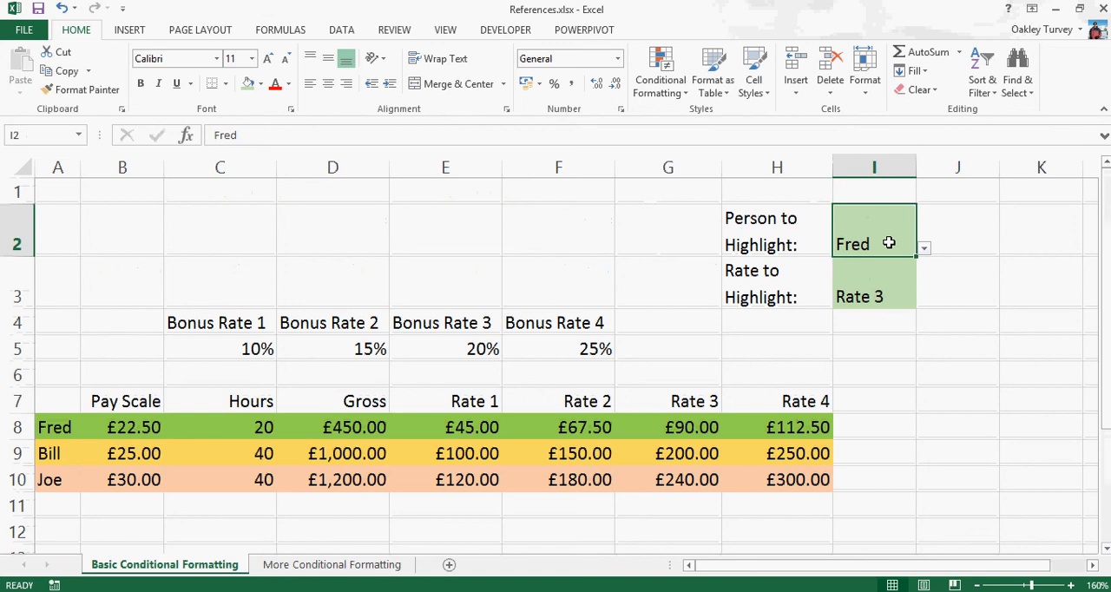
pyautogui.click(924, 248)
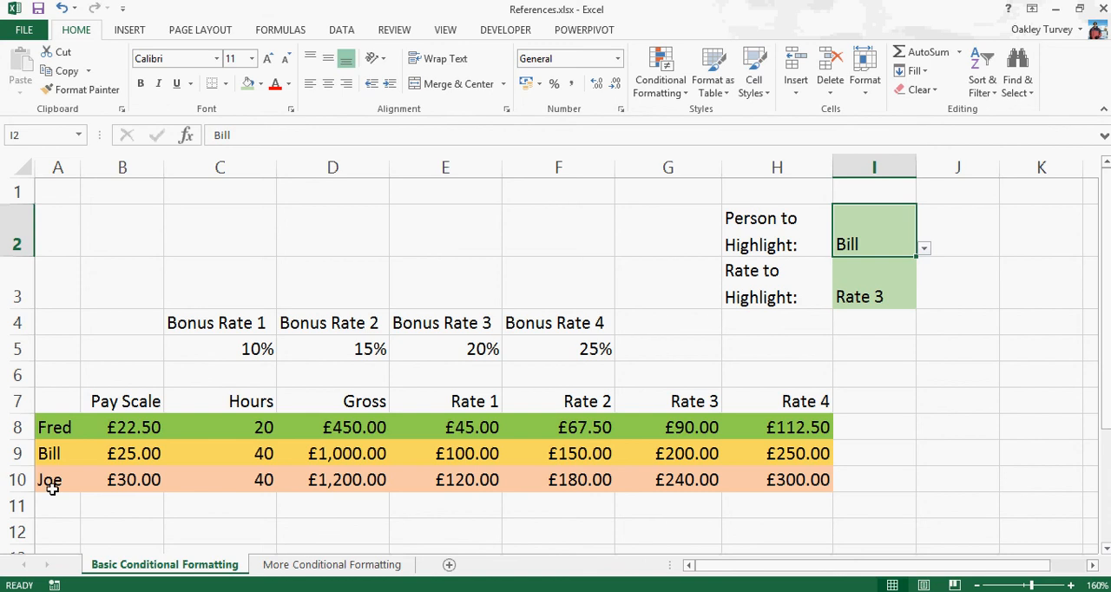
pyautogui.moveTo(823, 260)
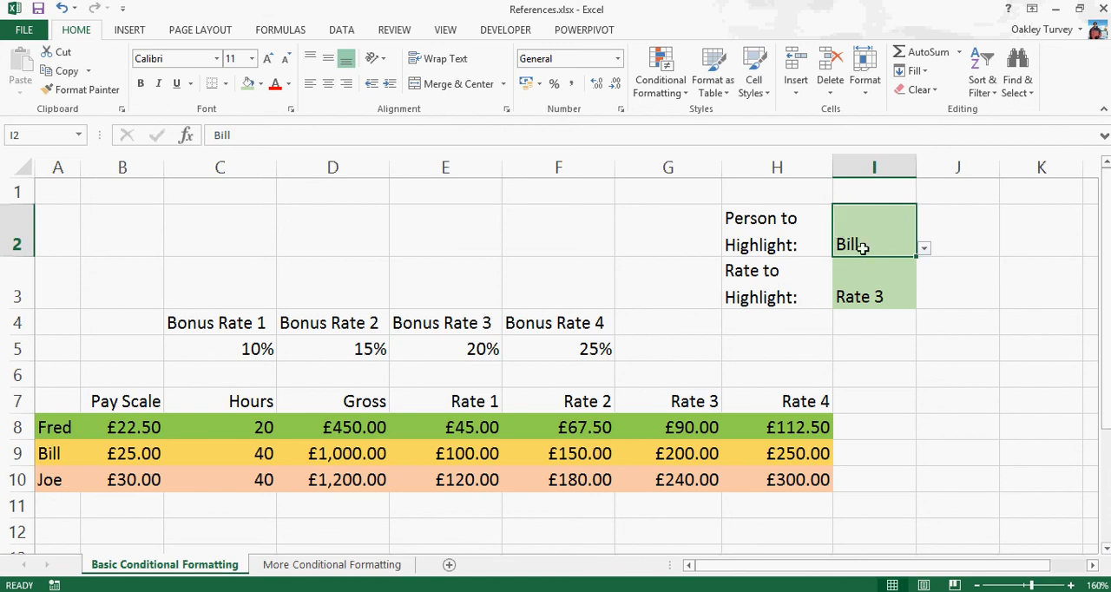
pyautogui.moveTo(203, 520)
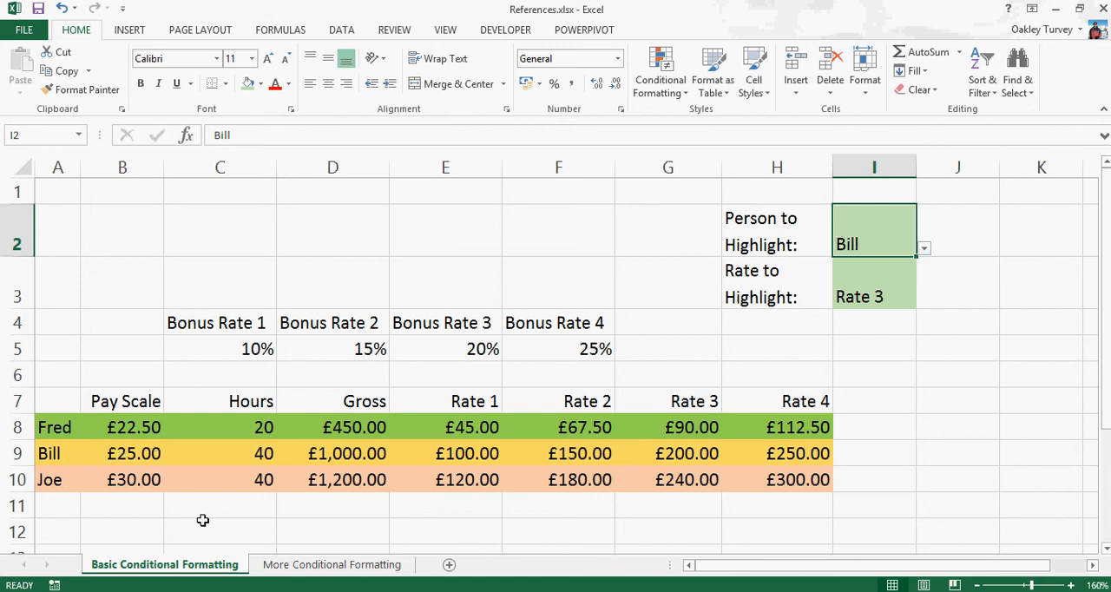
pyautogui.moveTo(342, 511)
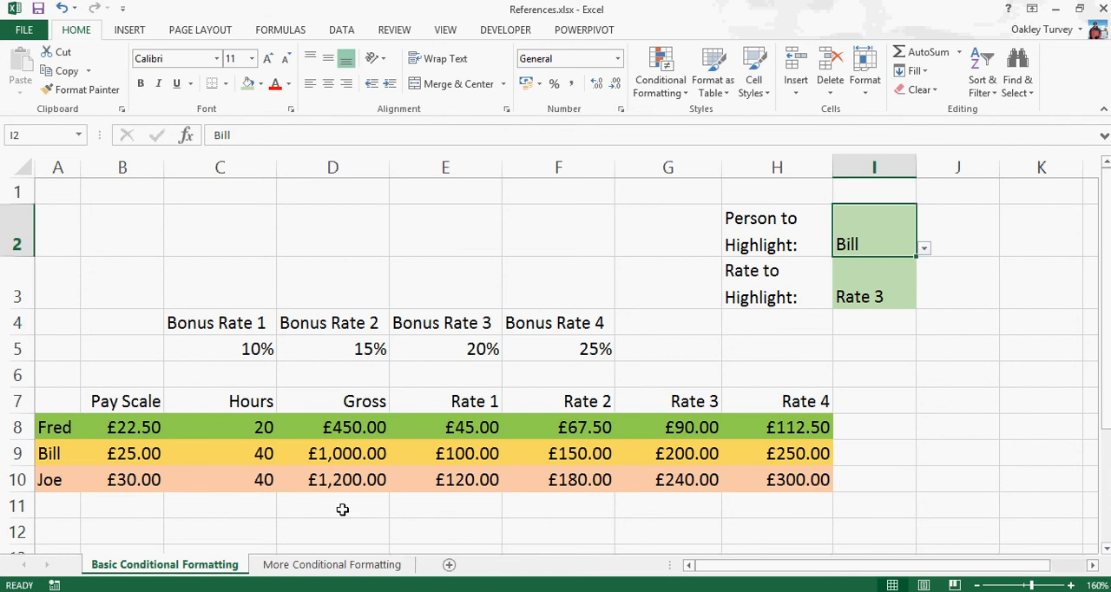
pyautogui.scroll(-3)
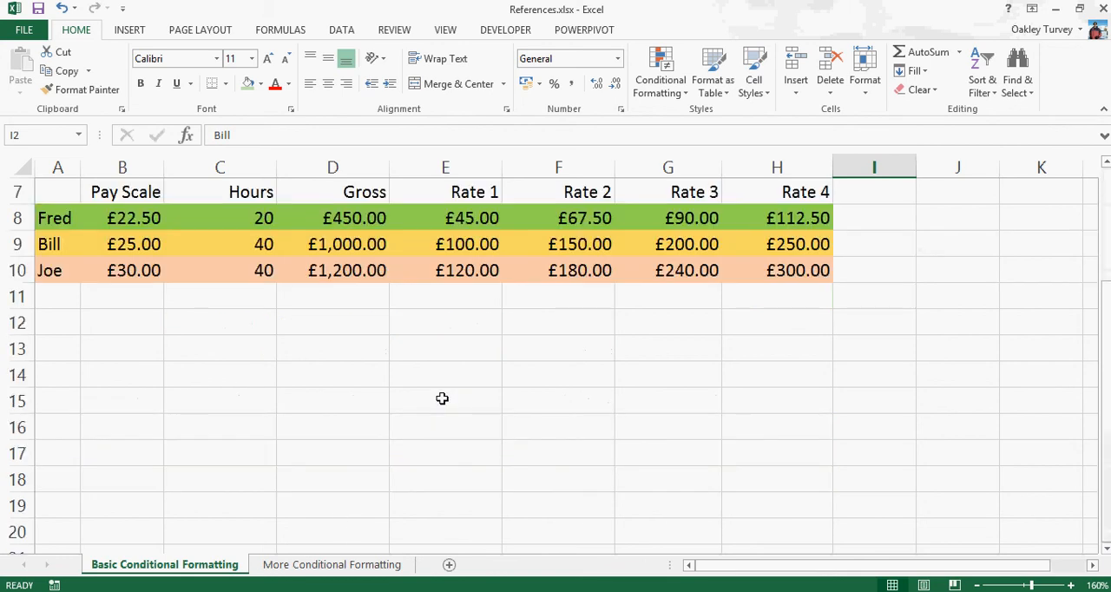